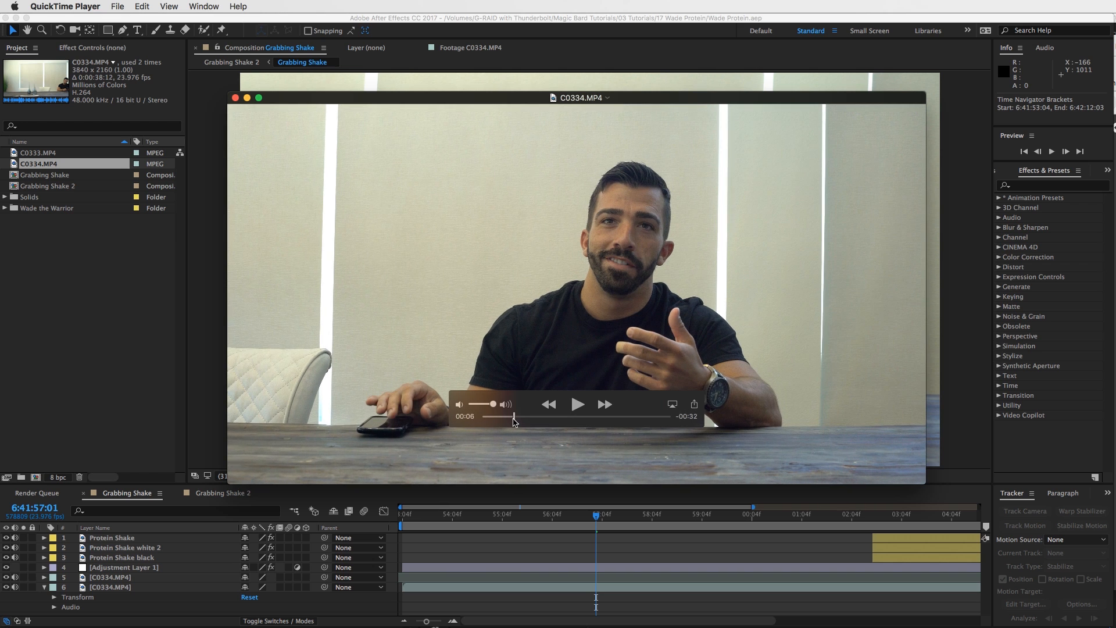
- Play the C0334.MP4 clip of the actor lifting the protein shake, stopping near the end
{"action": "left_click", "coordinate": [577, 404]}
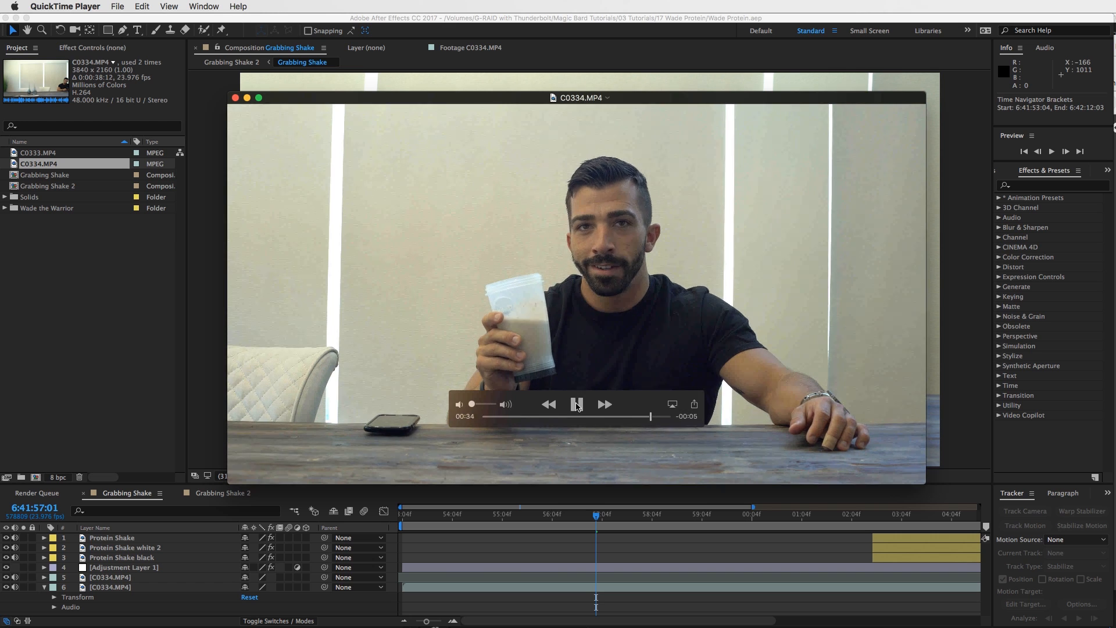
{"action": "left_click", "coordinate": [576, 404]}
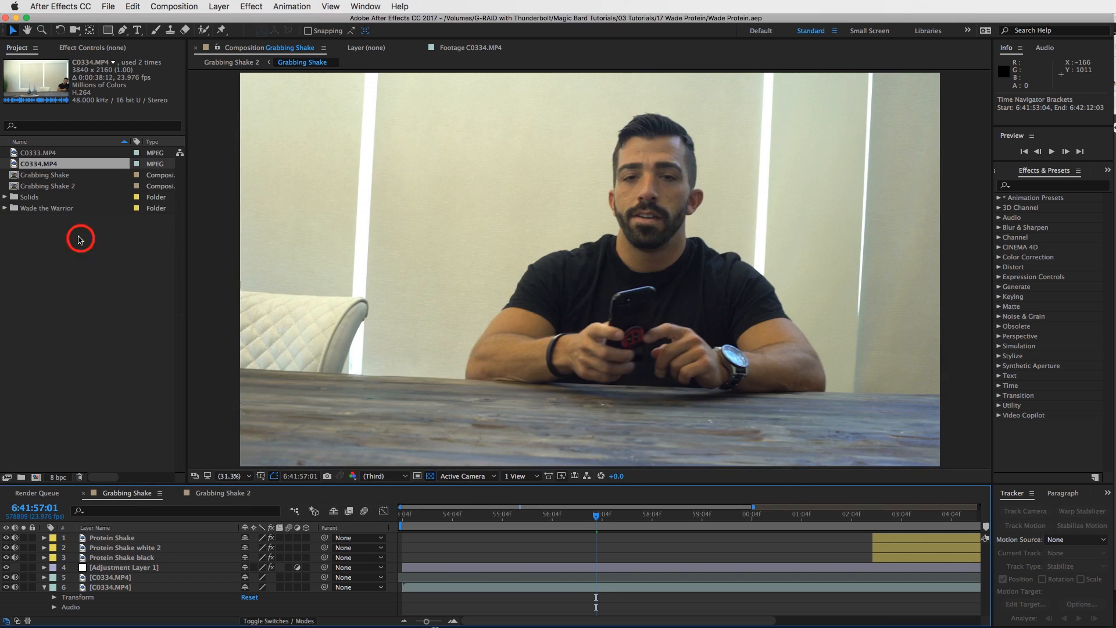
{"action": "left_click", "coordinate": [39, 153]}
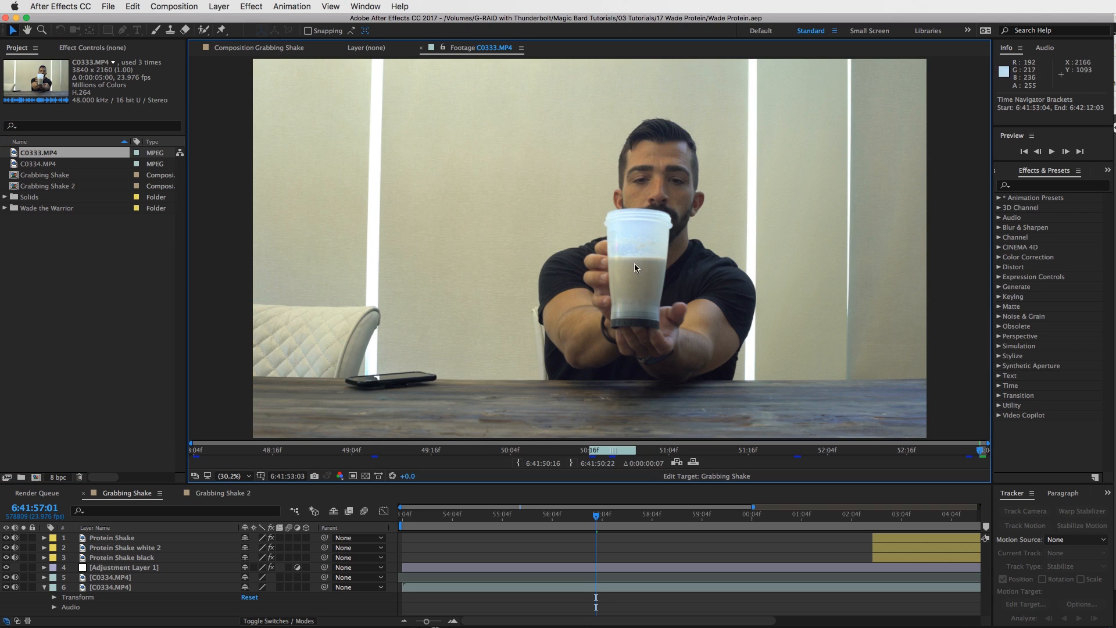
{"action": "mouse_move", "coordinate": [662, 308]}
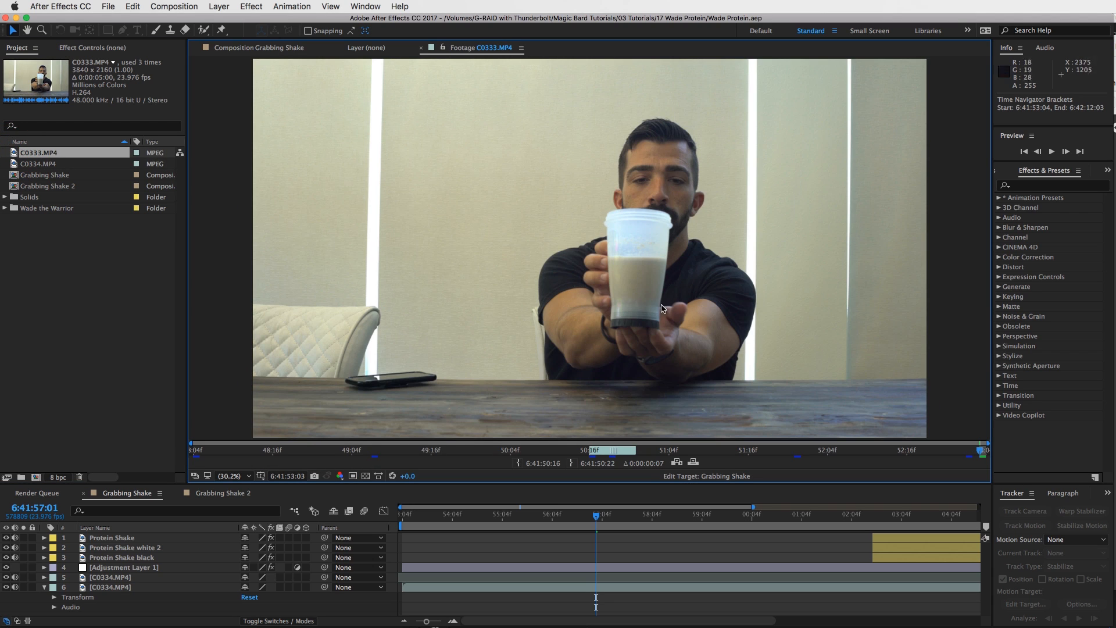
{"action": "mouse_move", "coordinate": [641, 263]}
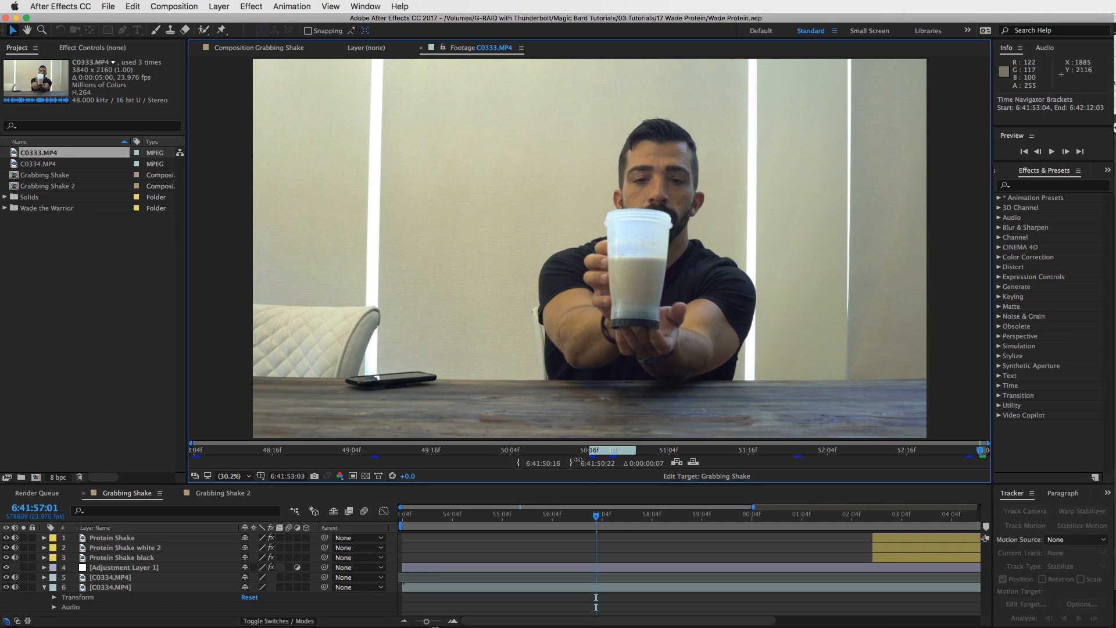
{"action": "mouse_move", "coordinate": [552, 396]}
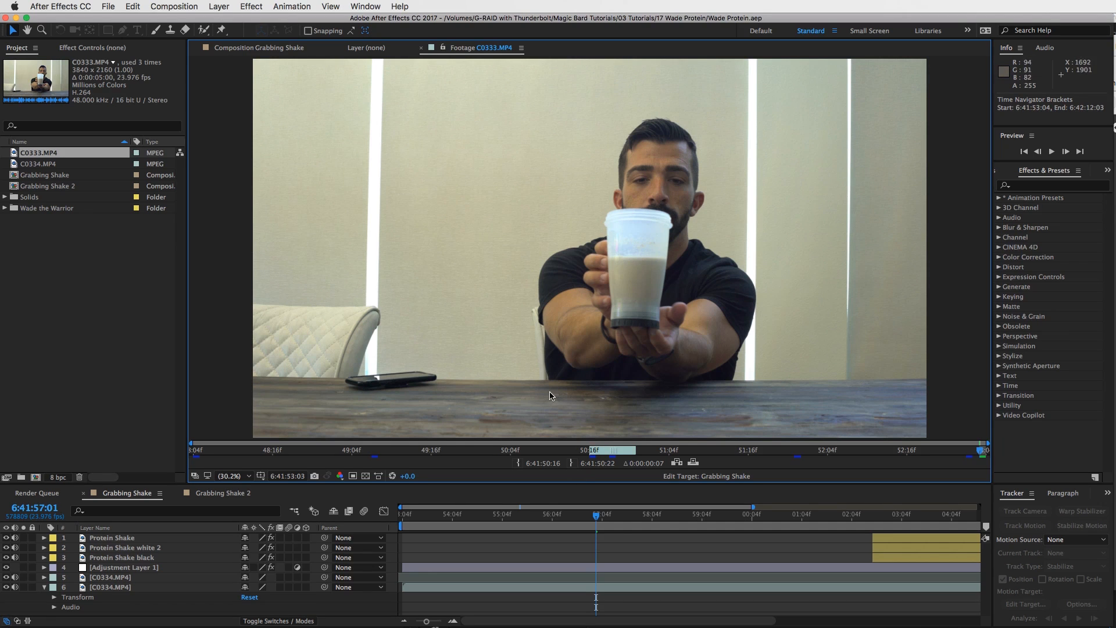
{"action": "mouse_move", "coordinate": [328, 248]}
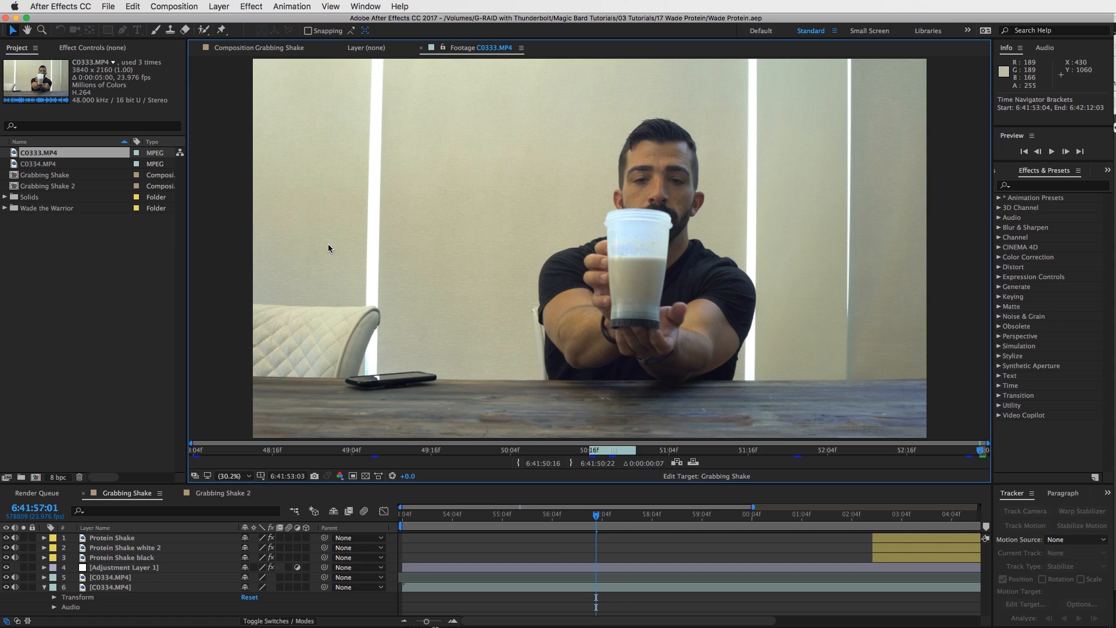
{"action": "mouse_move", "coordinate": [425, 621]}
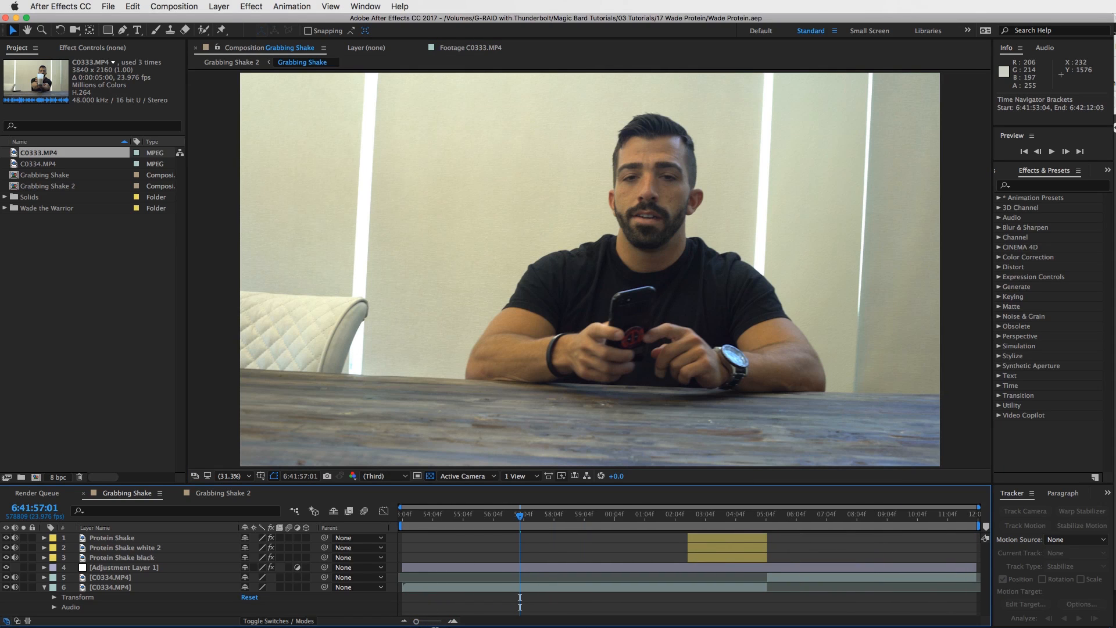
- Build a C0334 composition and split the clip where the reach begins and the shake appears
{"action": "left_click", "coordinate": [39, 163]}
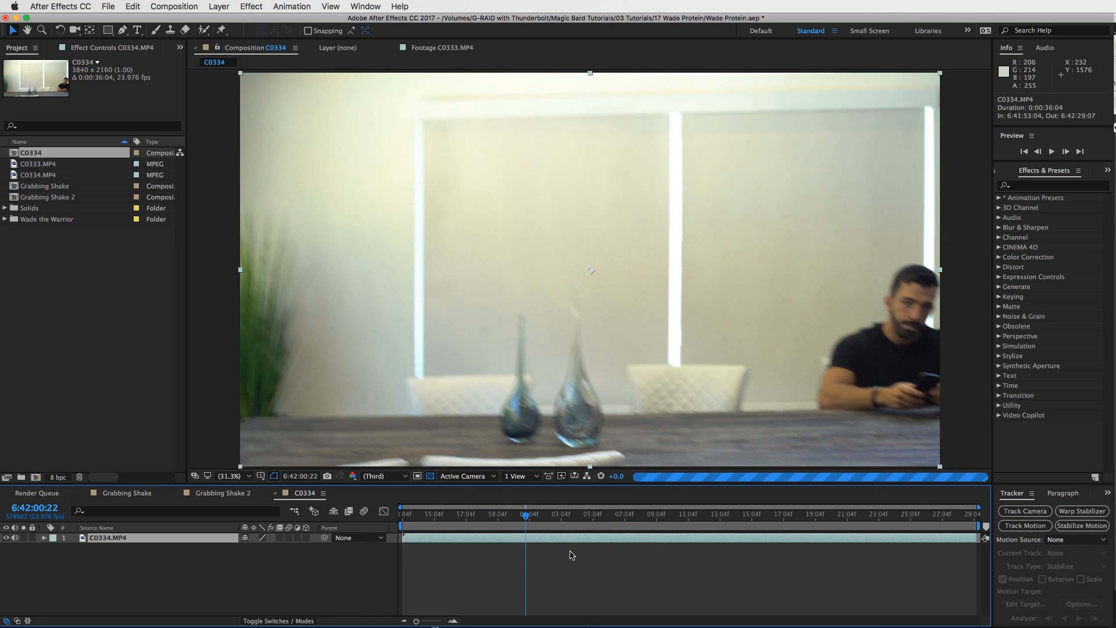
{"action": "left_click", "coordinate": [607, 514]}
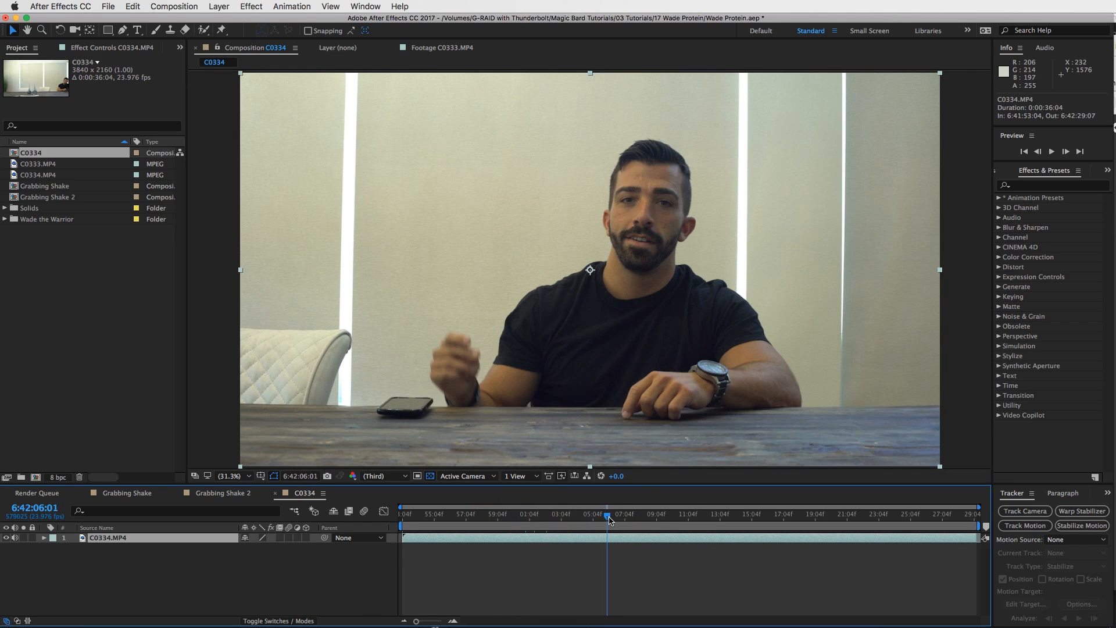
{"action": "left_click", "coordinate": [612, 513]}
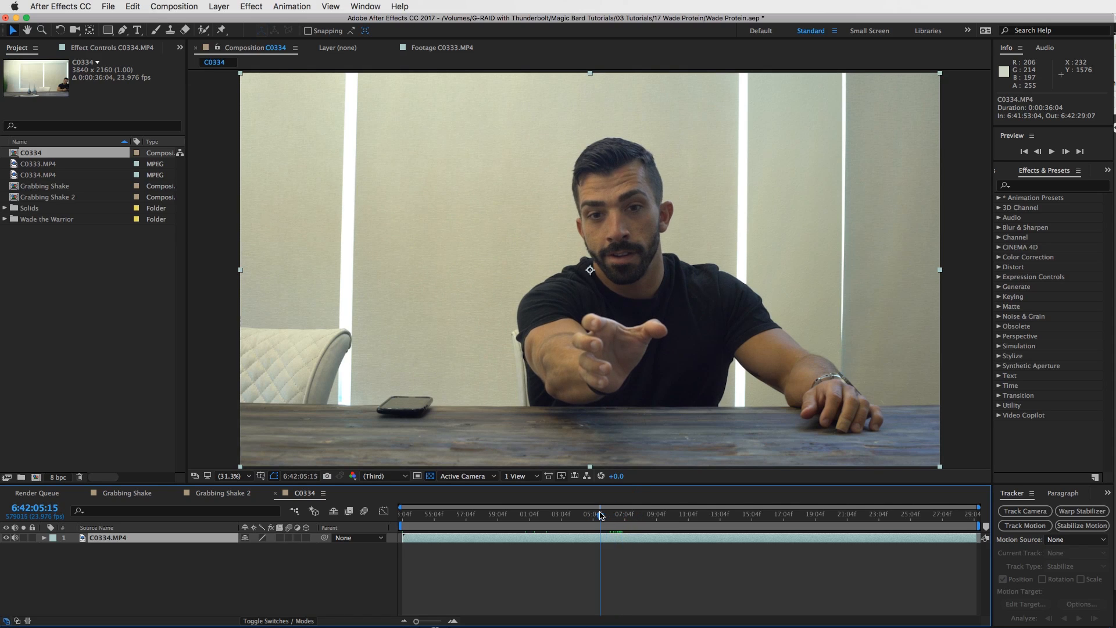
{"action": "left_click", "coordinate": [593, 513]}
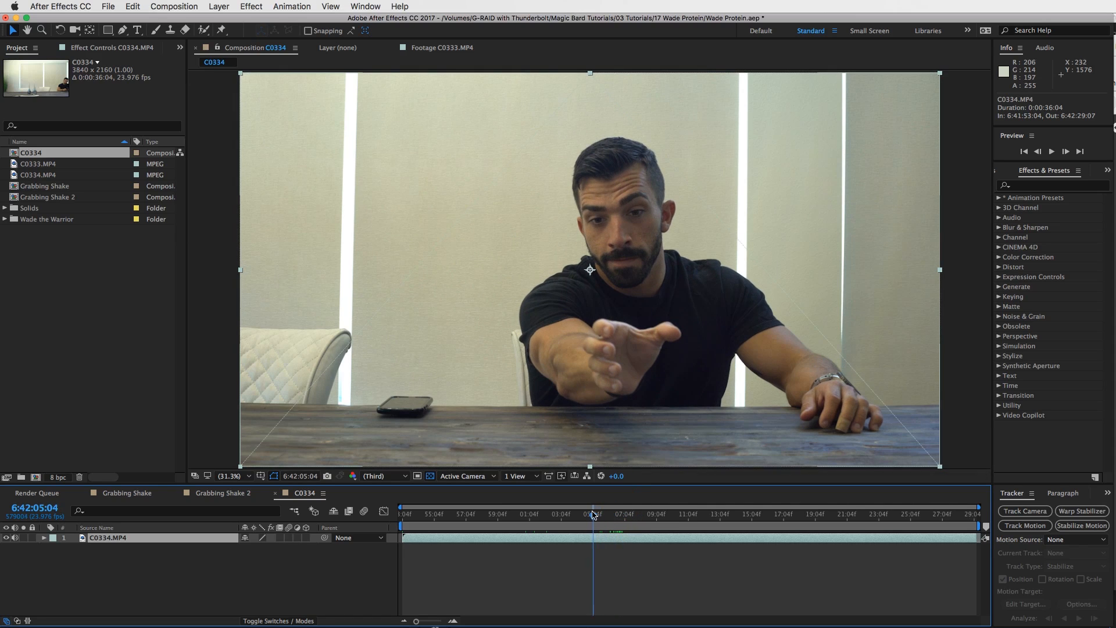
{"action": "left_click", "coordinate": [590, 514]}
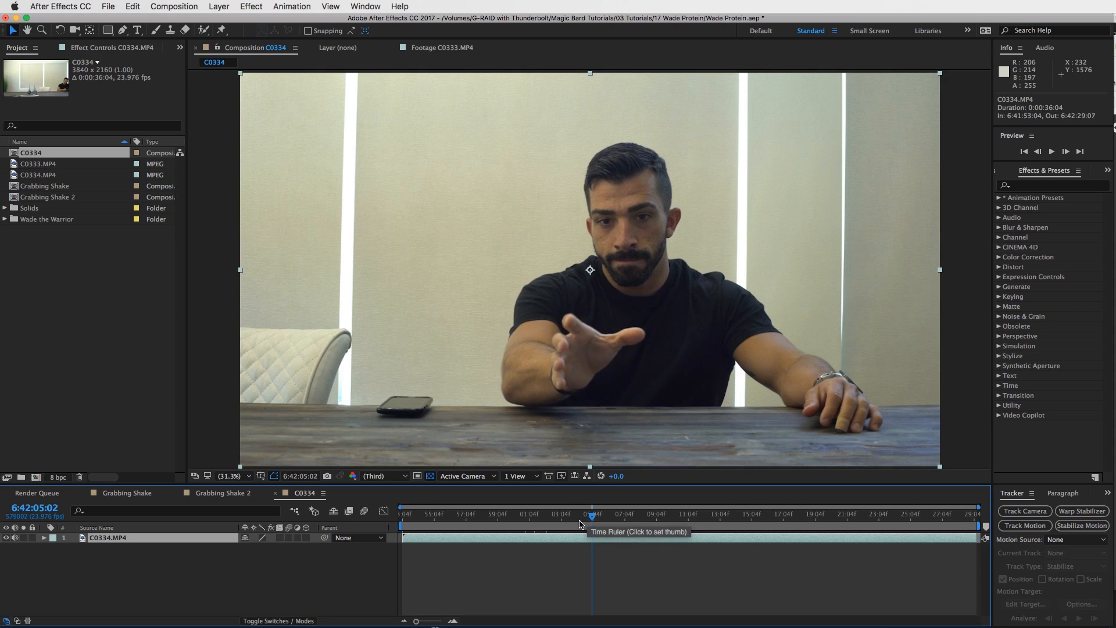
{"action": "left_click", "coordinate": [592, 514]}
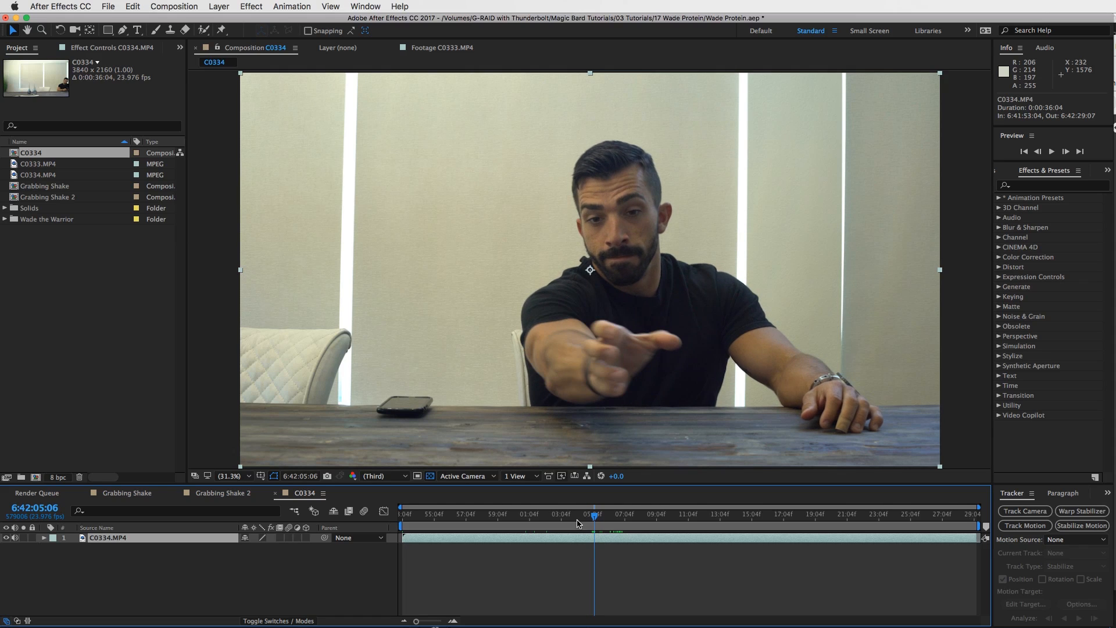
{"action": "mouse_move", "coordinate": [601, 546]}
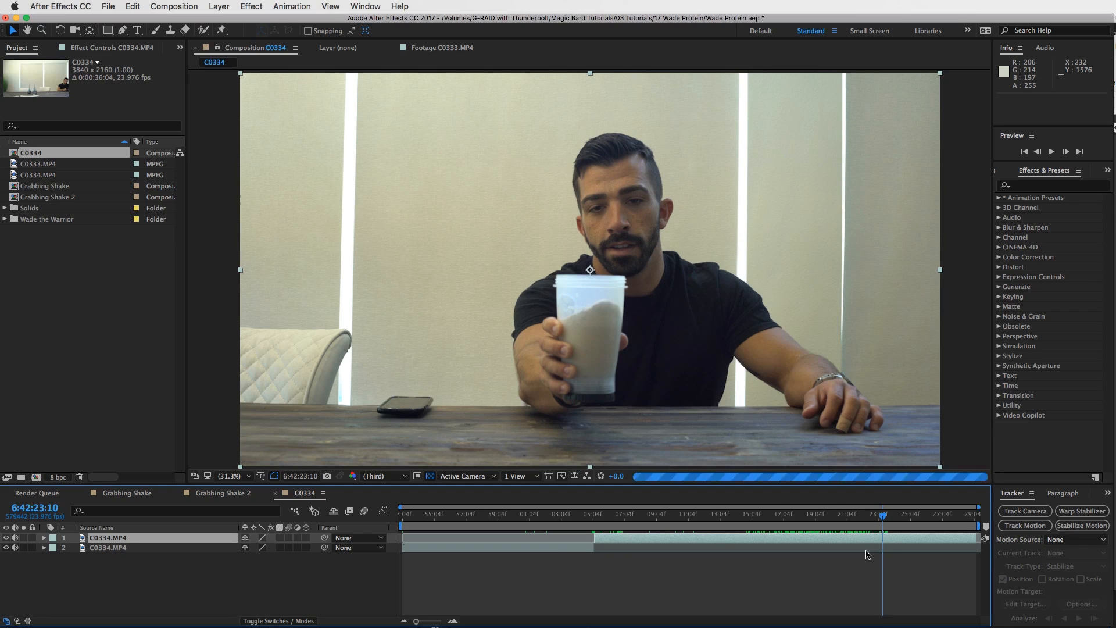
{"action": "key", "text": "Left"}
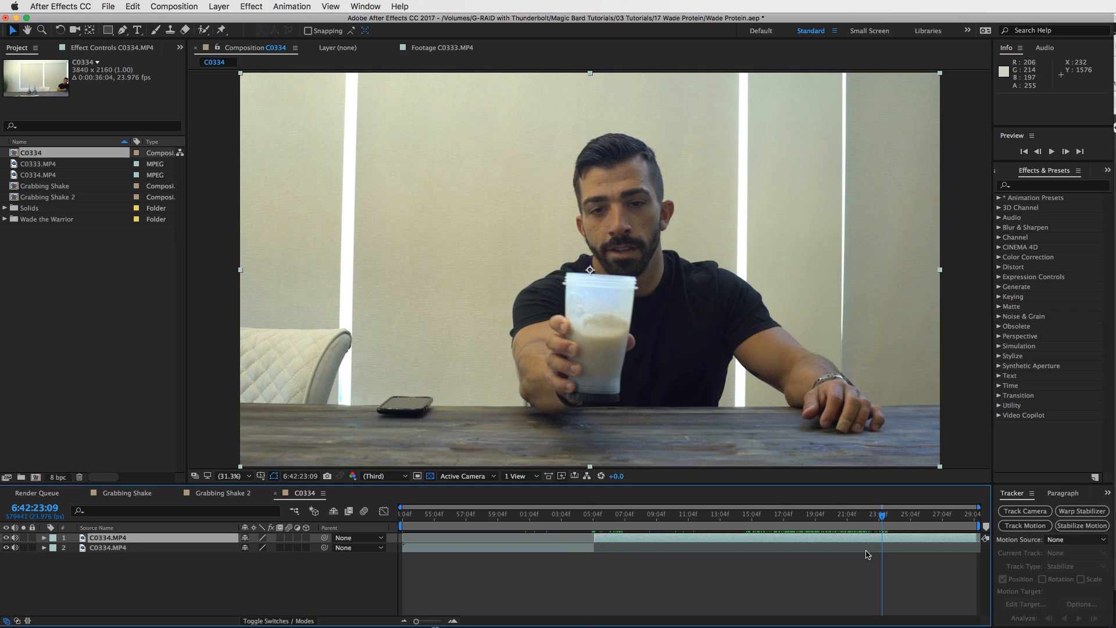
{"action": "key", "text": "Left"}
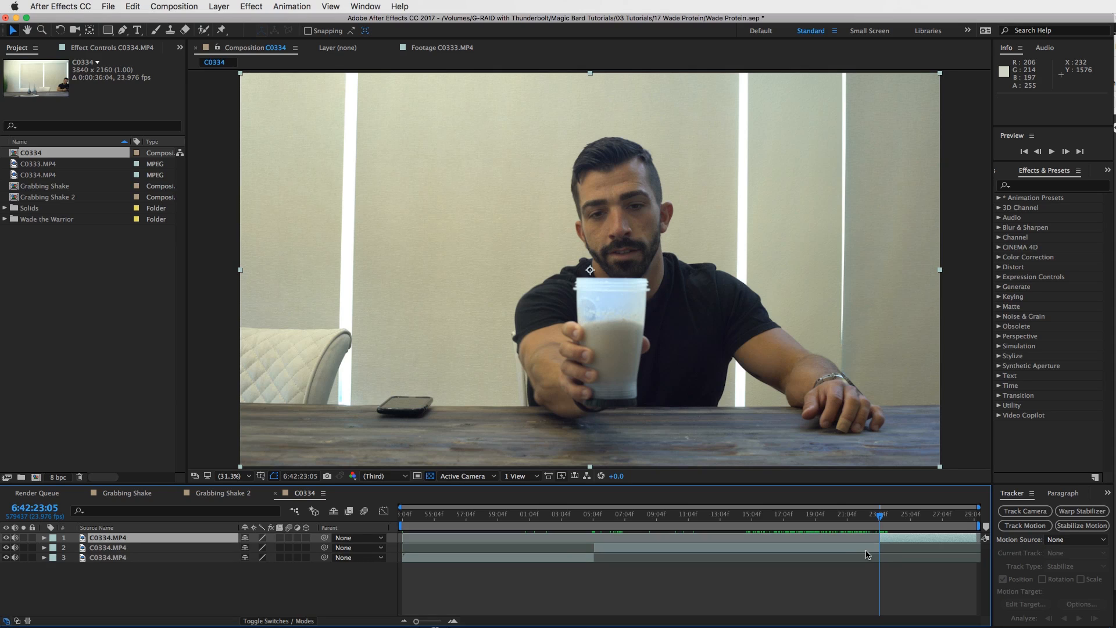
- Delete the post-shake layer, trim the reach layer to about 6 seconds starting at 05:04
{"action": "left_click", "coordinate": [107, 548]}
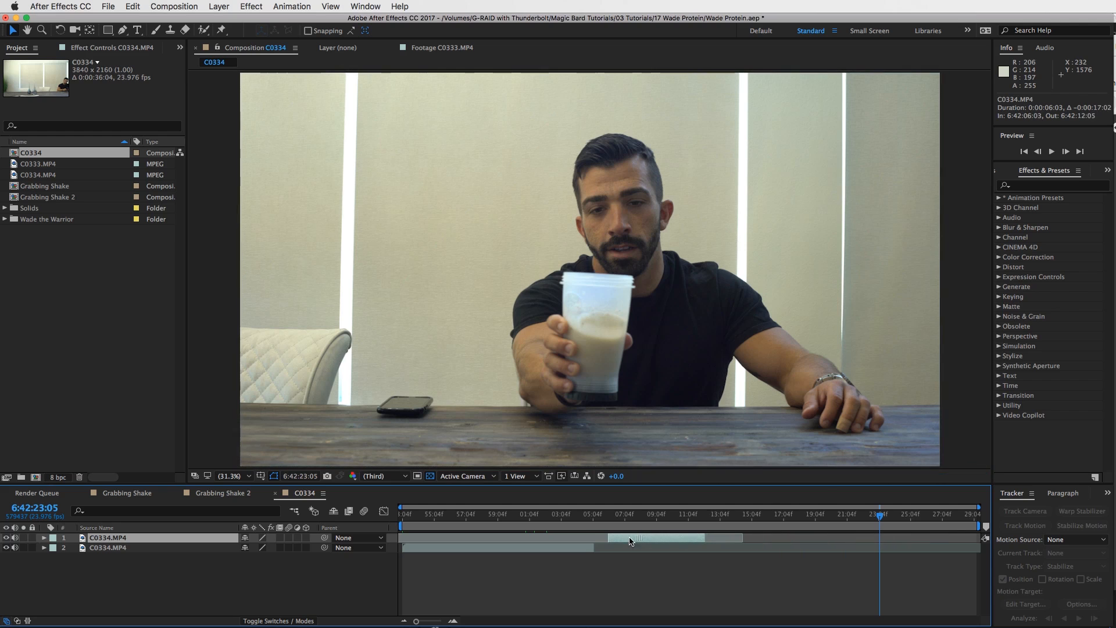
{"action": "left_click", "coordinate": [590, 513]}
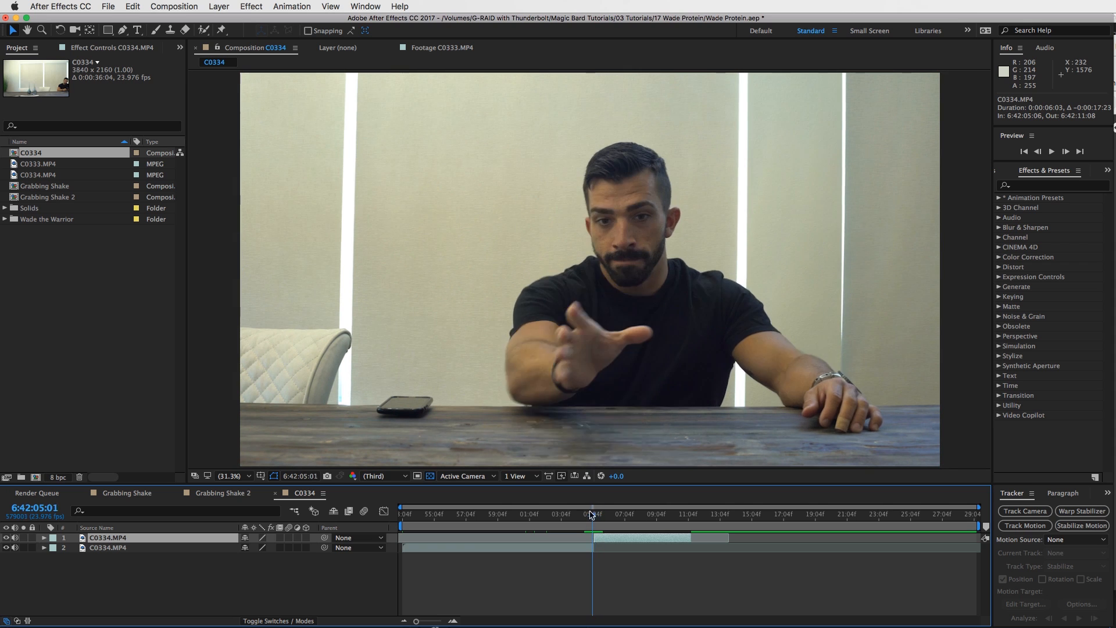
{"action": "left_click", "coordinate": [596, 513]}
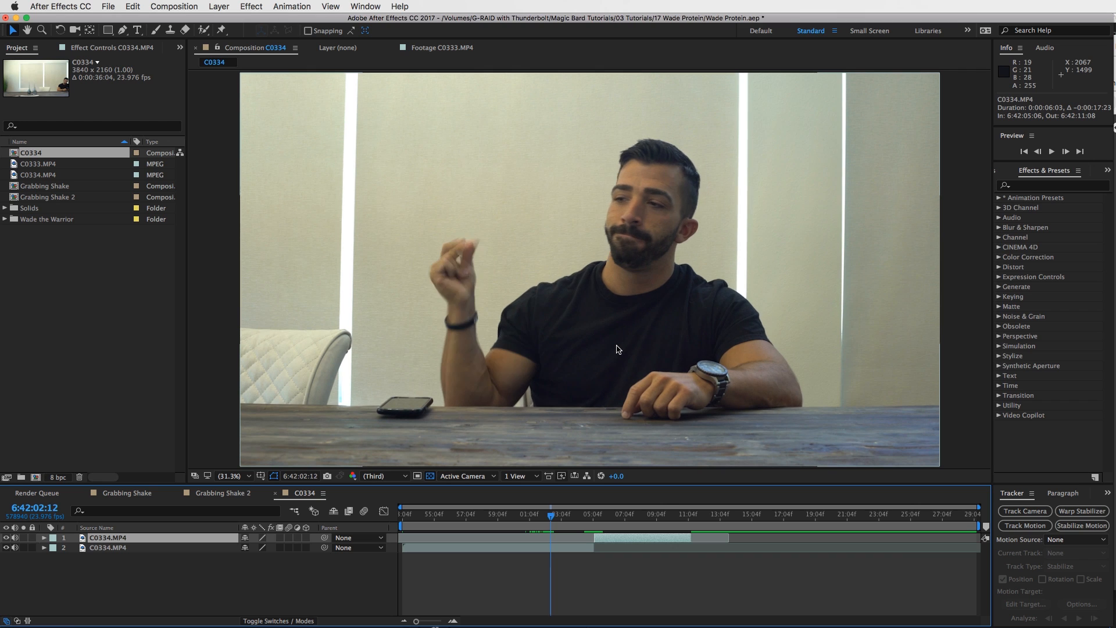
{"action": "left_click", "coordinate": [39, 162]}
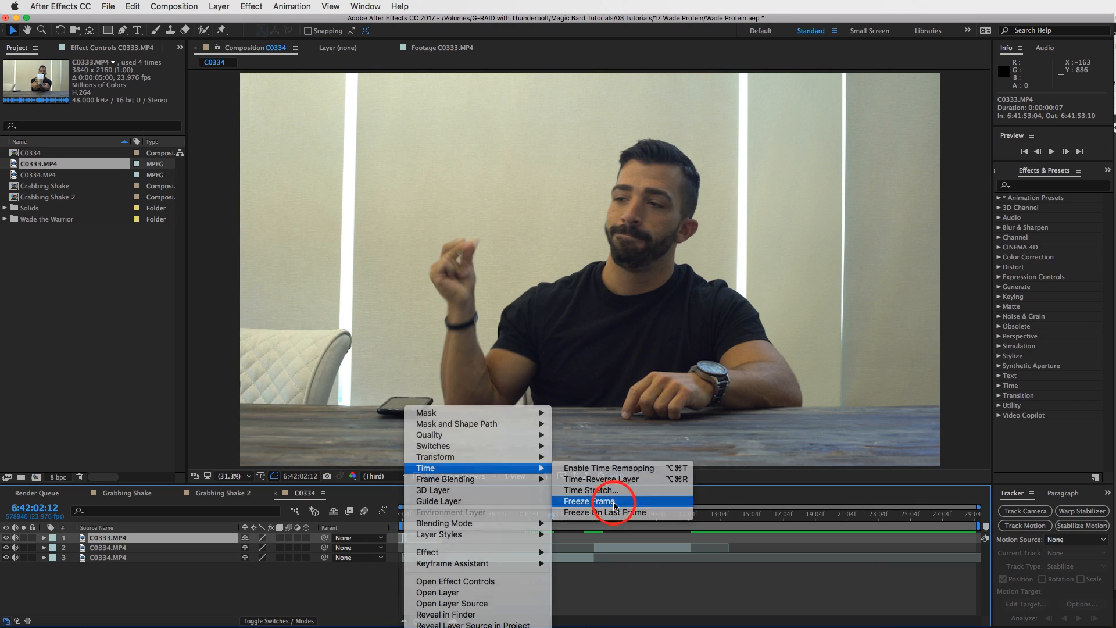
- Freeze the C0333 layer on one frame and slide it to end at 05:04
{"action": "left_click", "coordinate": [590, 500]}
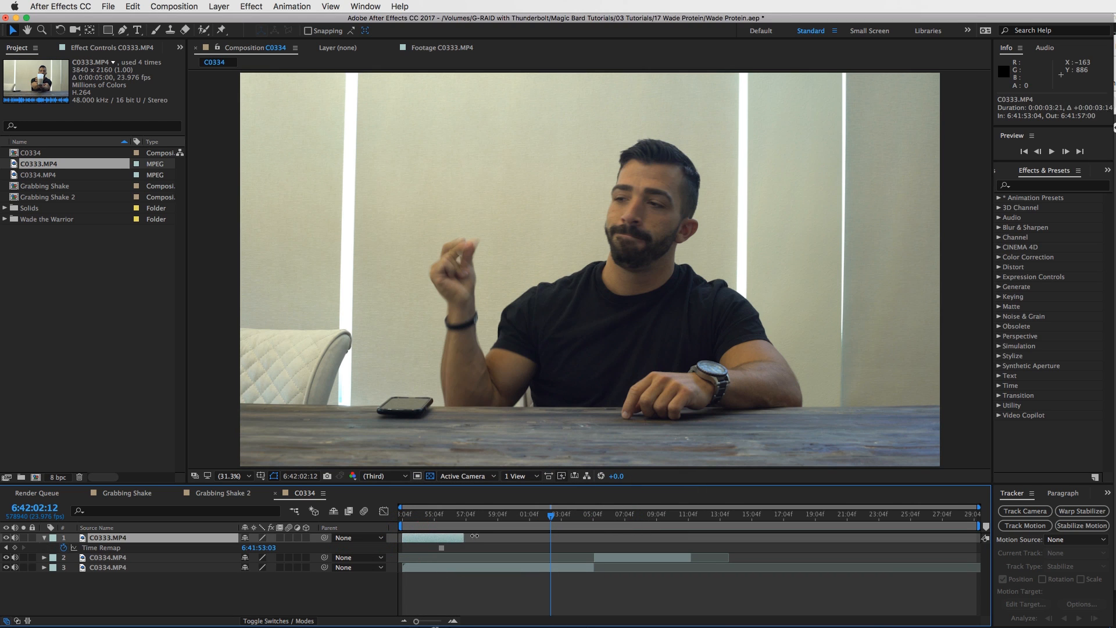
{"action": "left_click", "coordinate": [573, 537]}
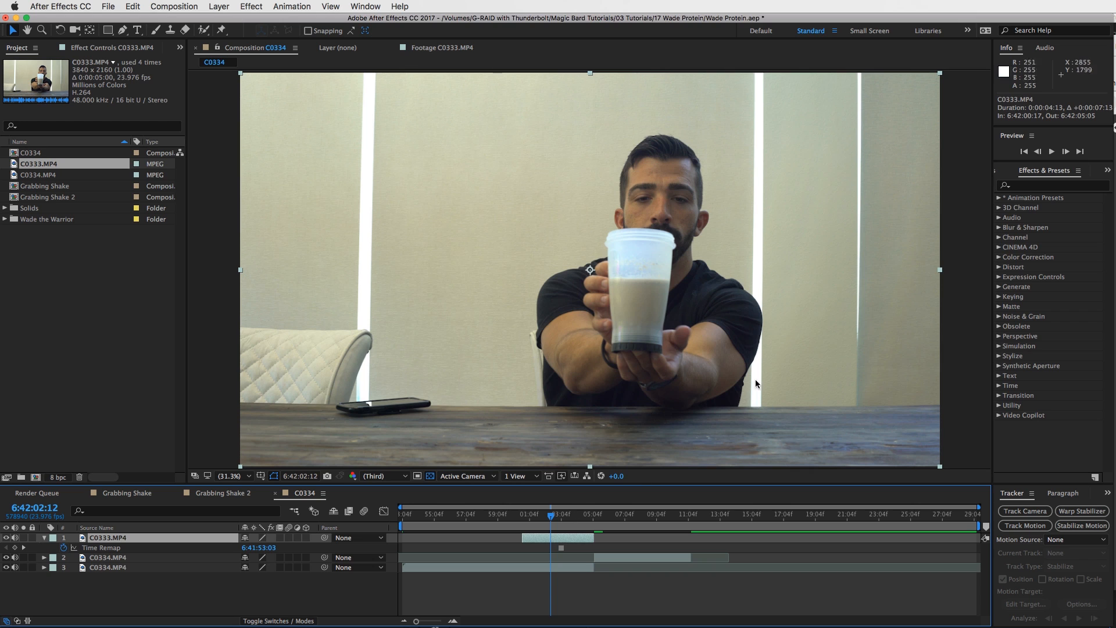
{"action": "mouse_move", "coordinate": [638, 221]}
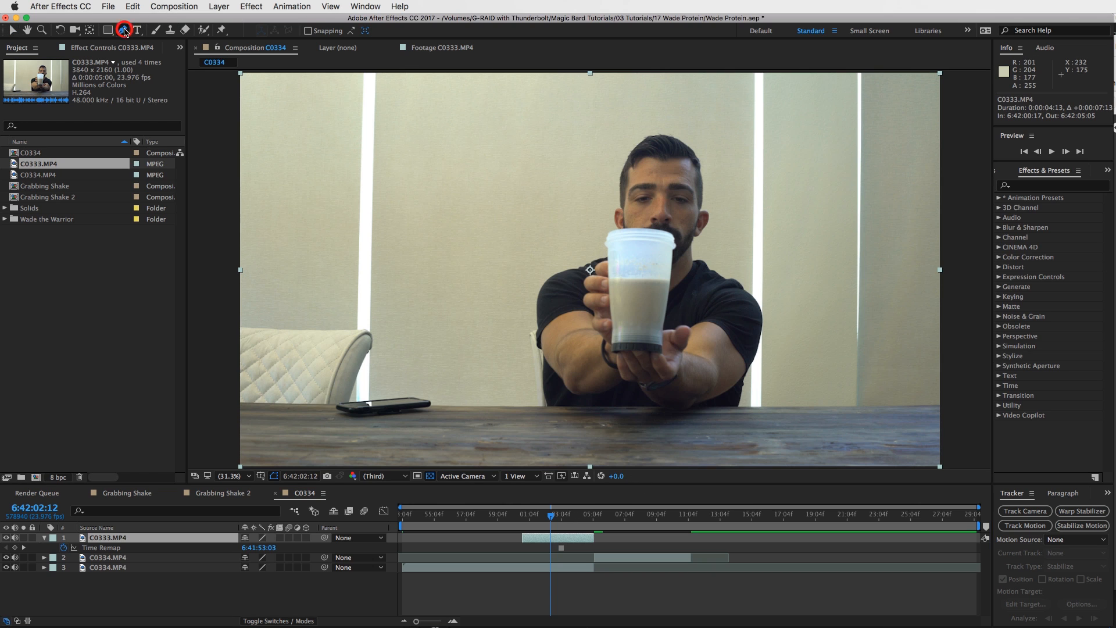
- Add Pen-tool points around the shaker cup to complete Mask 1 on C0333
{"action": "left_click", "coordinate": [124, 30]}
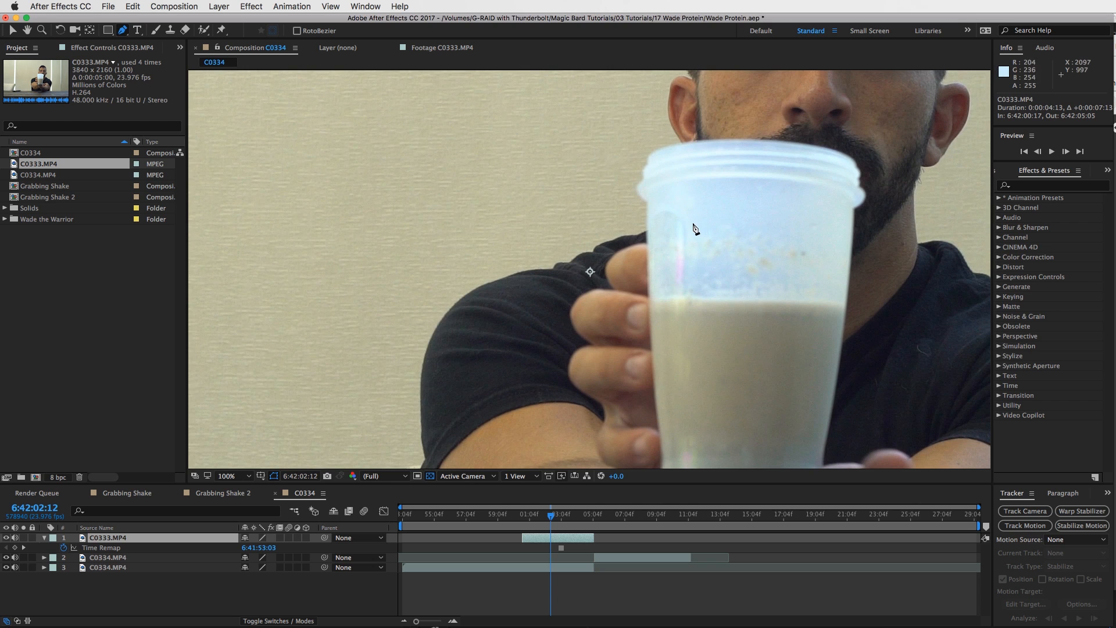
{"action": "left_click", "coordinate": [226, 476]}
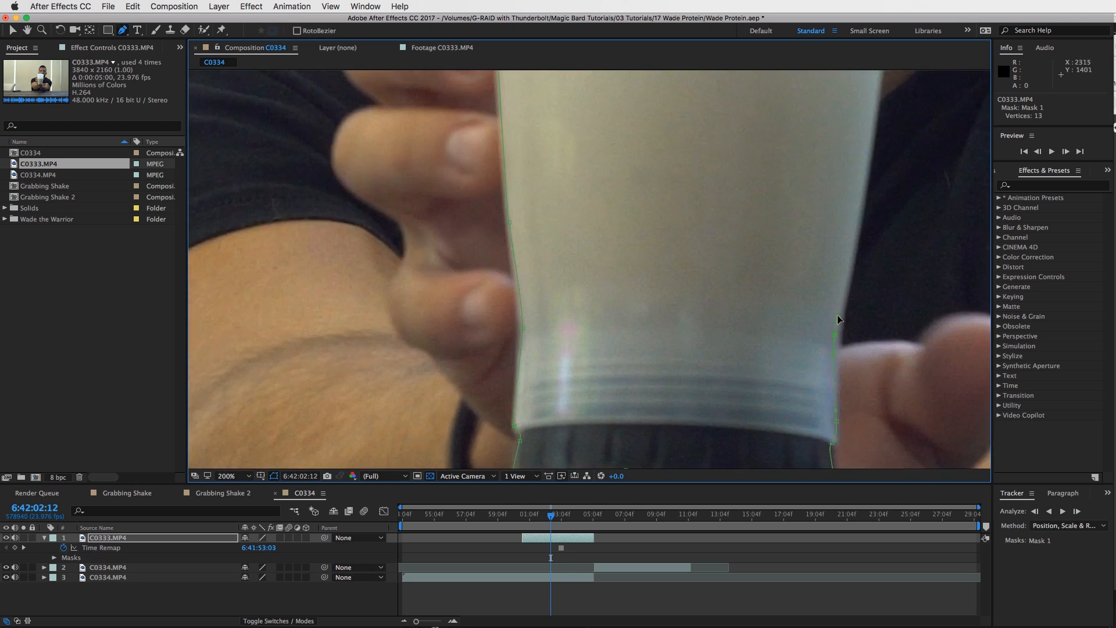
{"action": "left_click", "coordinate": [228, 475]}
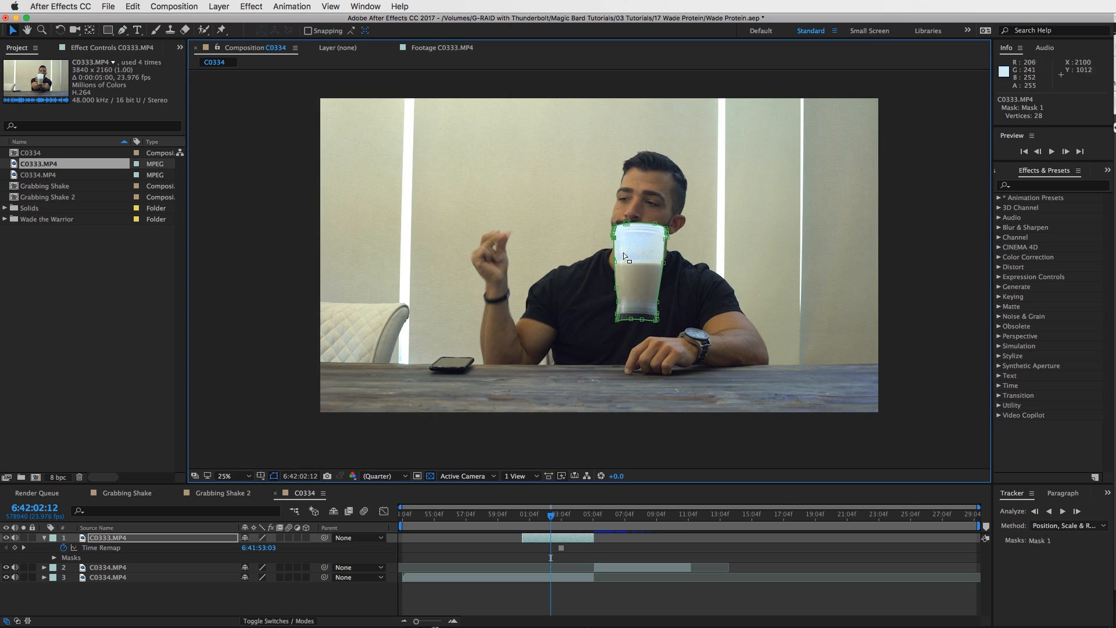
{"action": "left_click", "coordinate": [594, 514]}
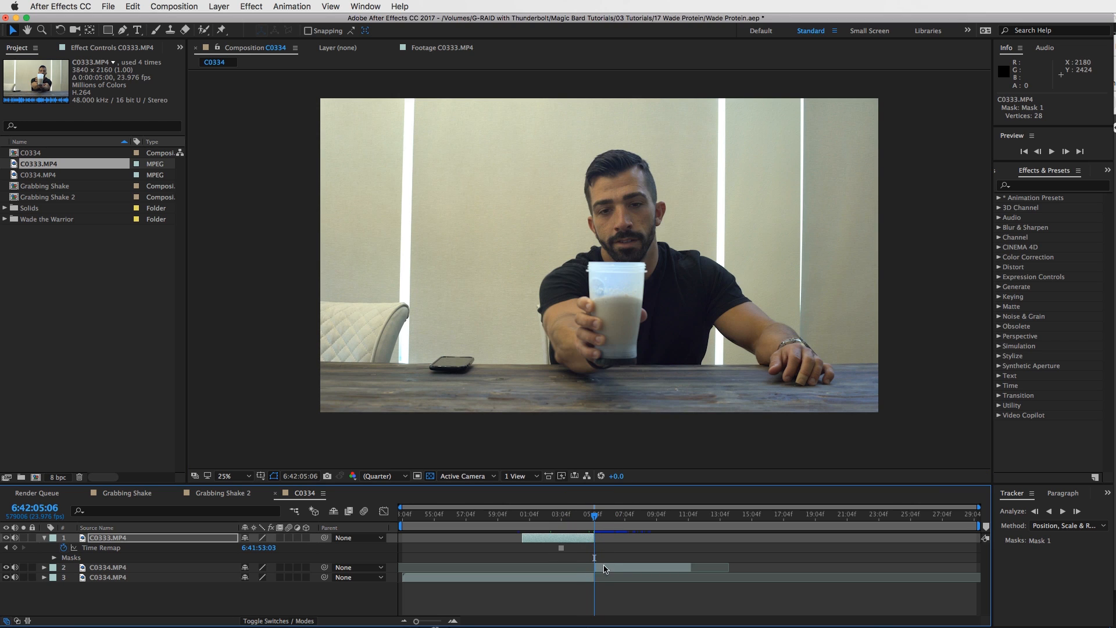
- Rename the second C0334 layer 'Wade 2' and the bottom layer 'Wade 1'
{"action": "left_click", "coordinate": [108, 567]}
{"action": "type", "text": "Wade 2"}
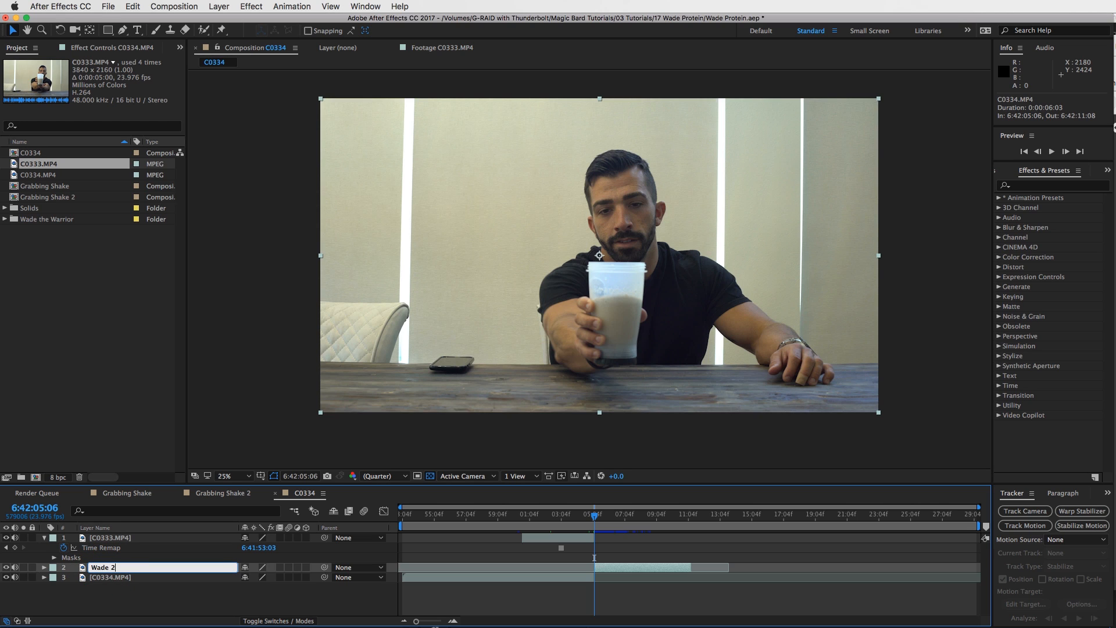
{"action": "left_click", "coordinate": [110, 577]}
{"action": "type", "text": "Wade 1"}
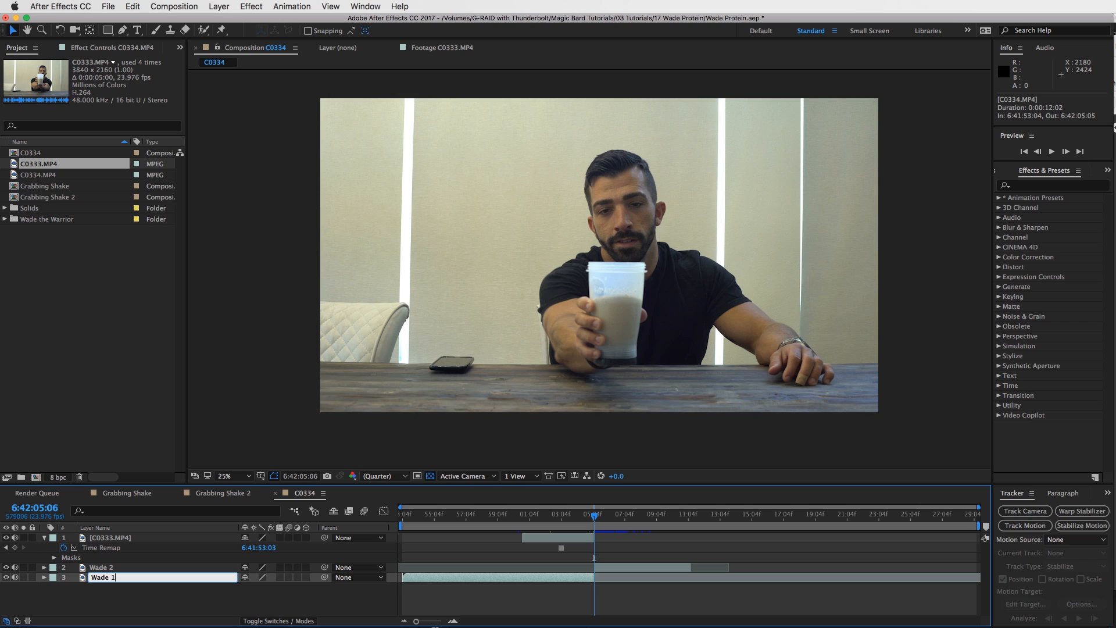
{"action": "key", "text": "Return"}
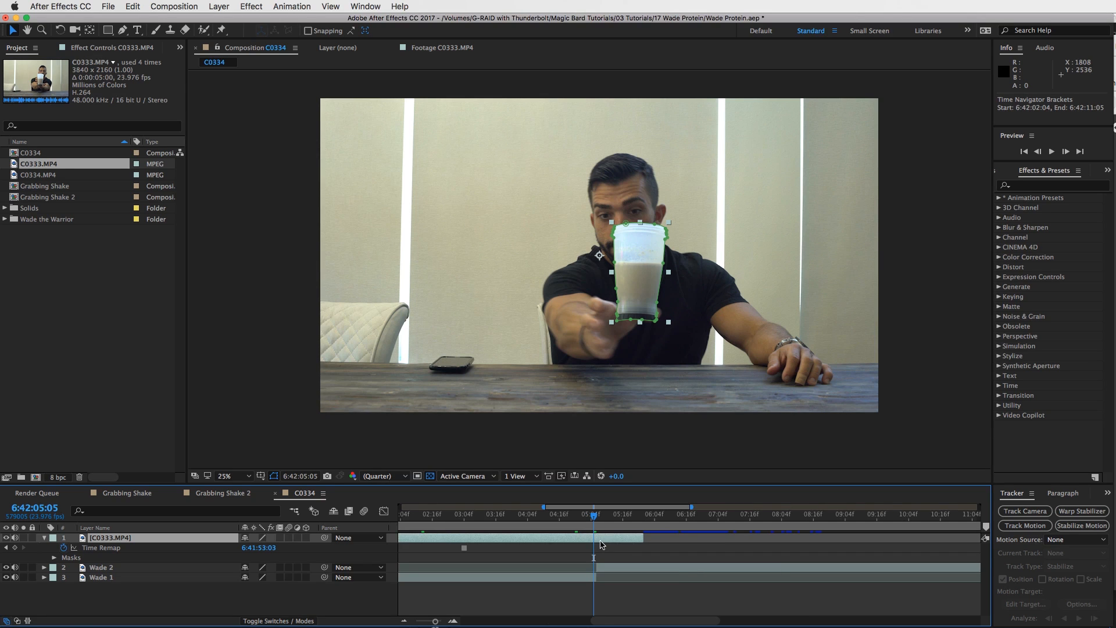
- Align the masked cup over the shaker in his hand and scale it to 106%
{"action": "key", "text": "Right"}
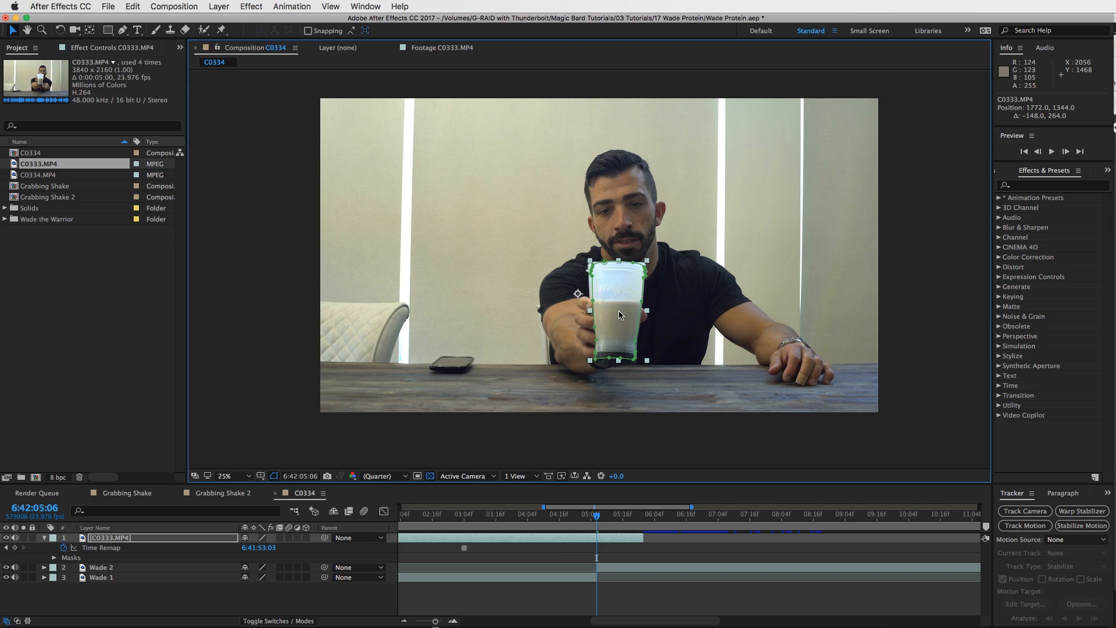
{"action": "left_click", "coordinate": [225, 476]}
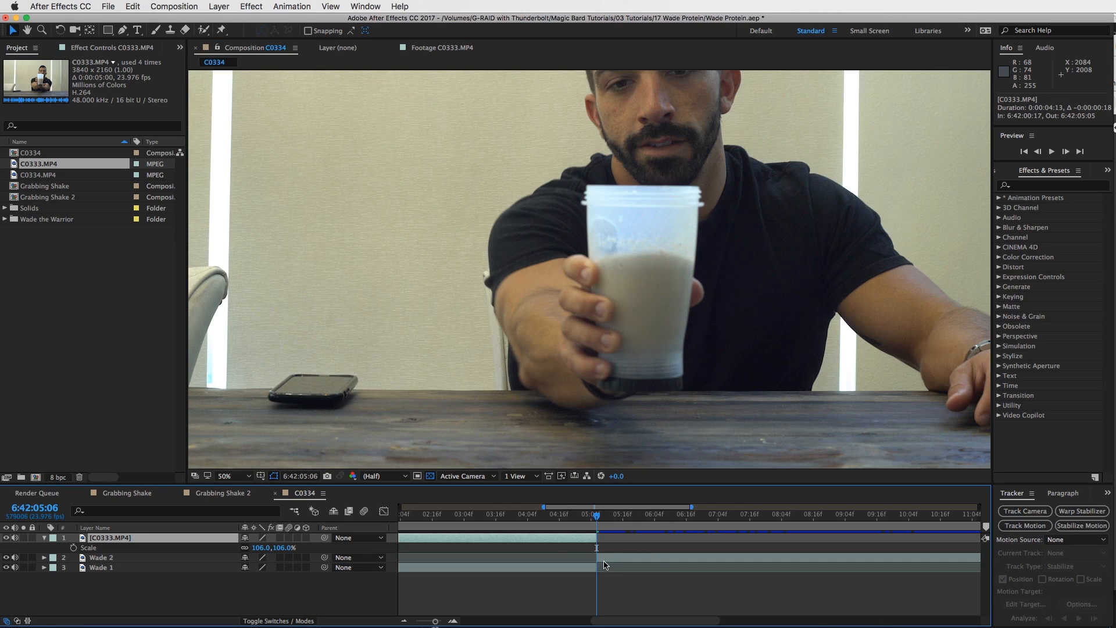
{"action": "left_click", "coordinate": [101, 558]}
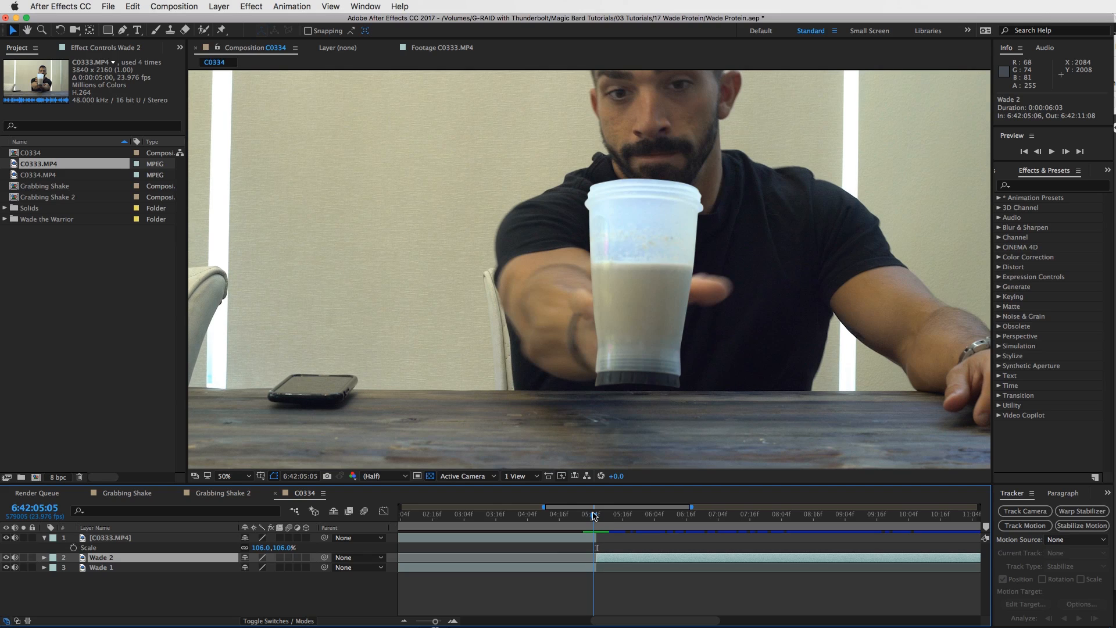
{"action": "left_click", "coordinate": [109, 537]}
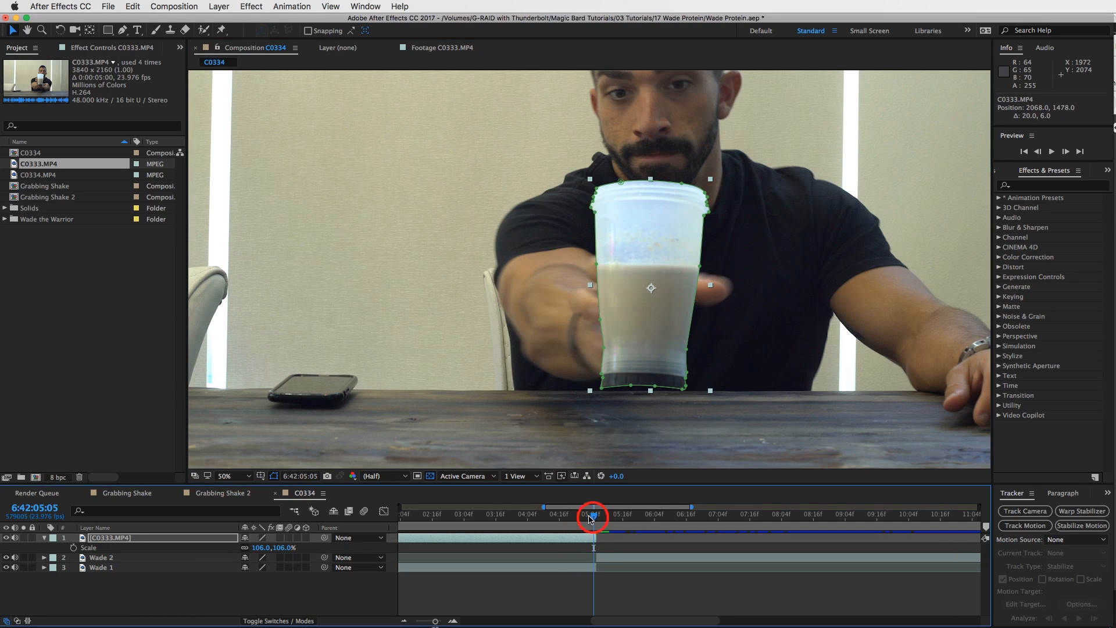
- Scrub to the moment he snaps and trim the cup layer's in point there
{"action": "left_click", "coordinate": [591, 514]}
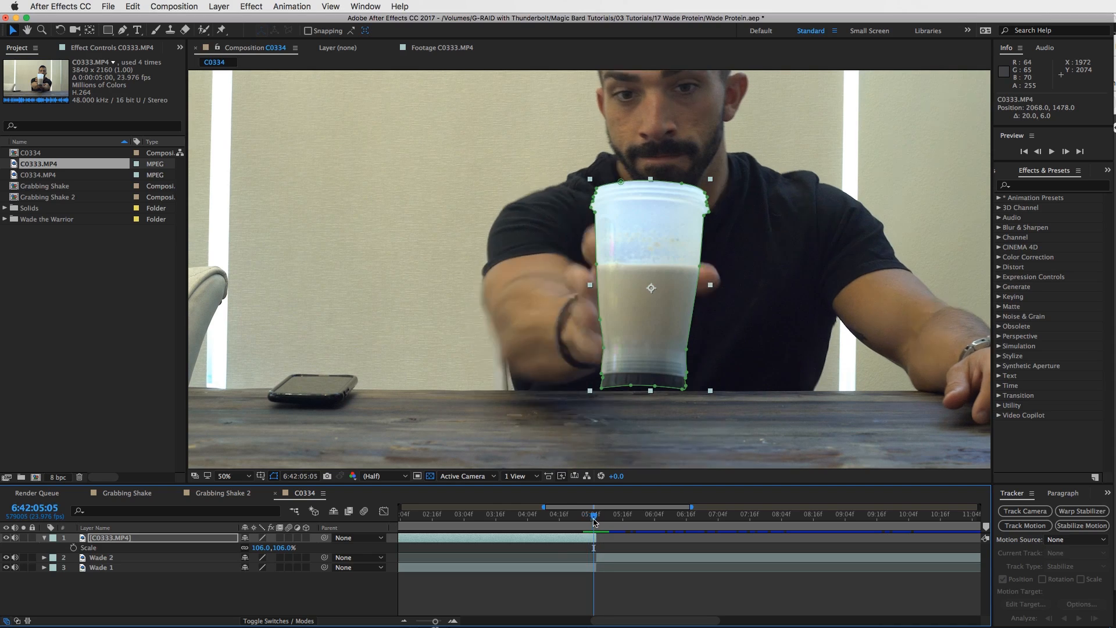
{"action": "left_click", "coordinate": [570, 514]}
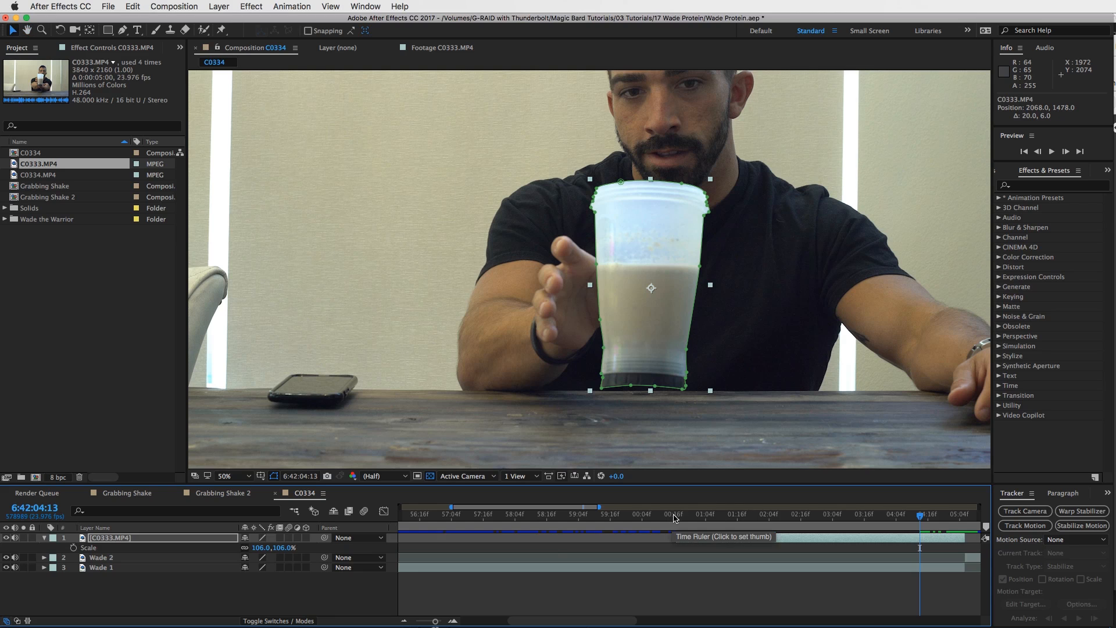
{"action": "left_click", "coordinate": [701, 513]}
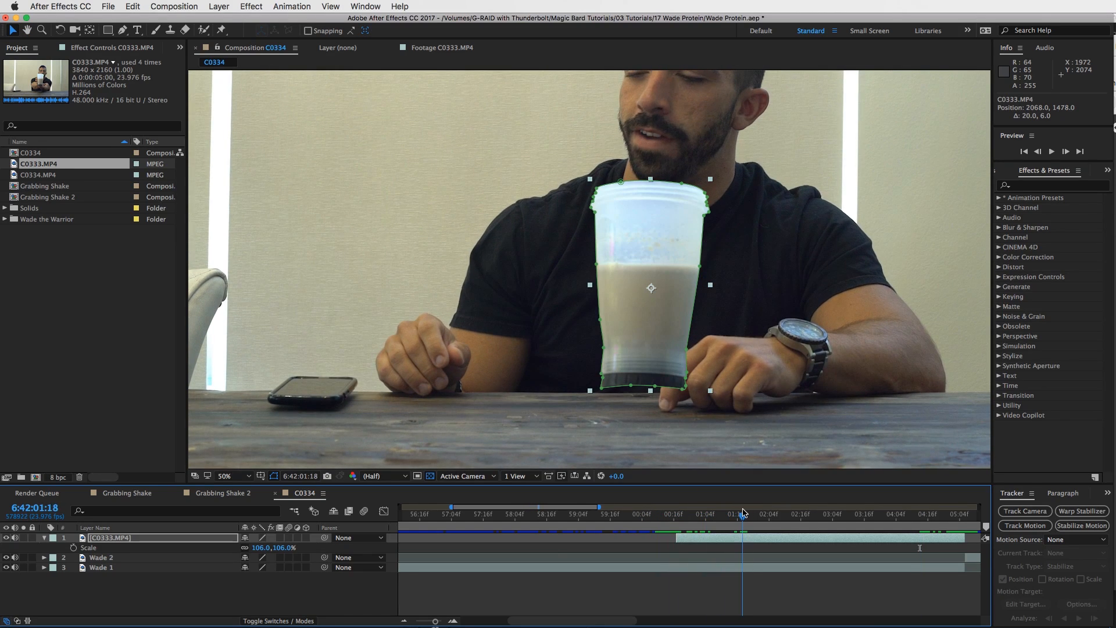
{"action": "left_click", "coordinate": [795, 513]}
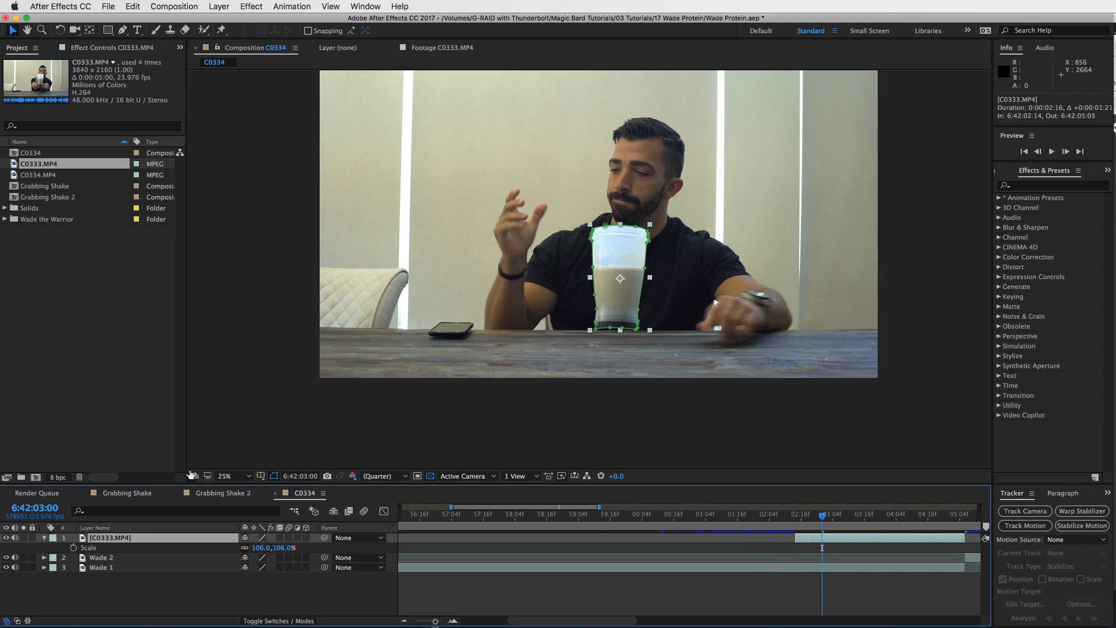
- Fit the viewer to the frame and apply the Cartoon effect to the masked cup
{"action": "left_click", "coordinate": [229, 476]}
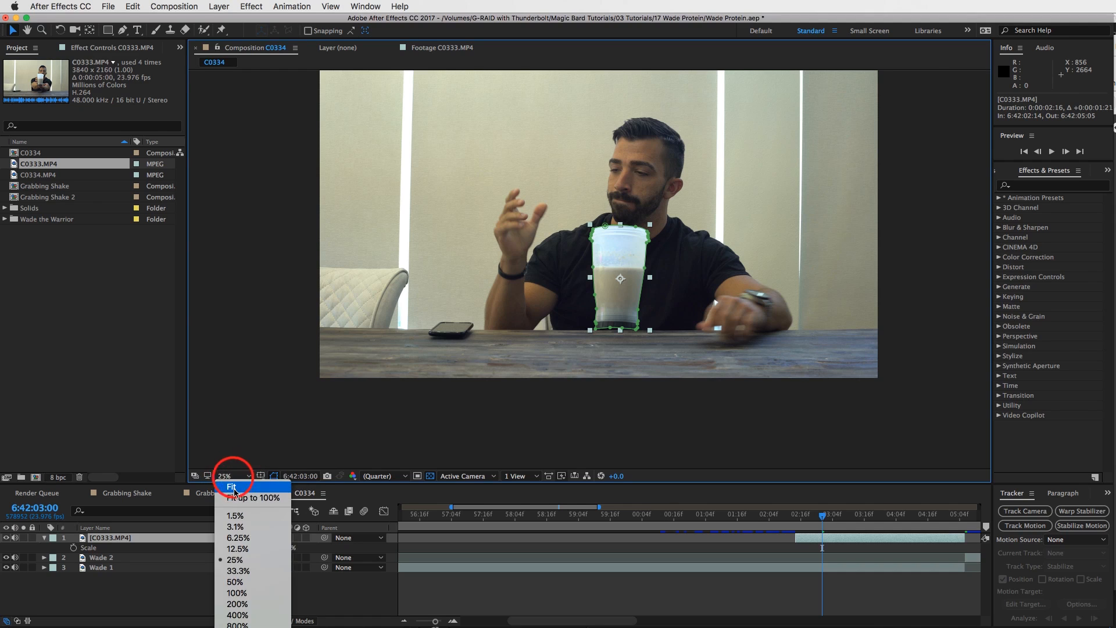
{"action": "left_click", "coordinate": [231, 488]}
{"action": "type", "text": "cartoo"}
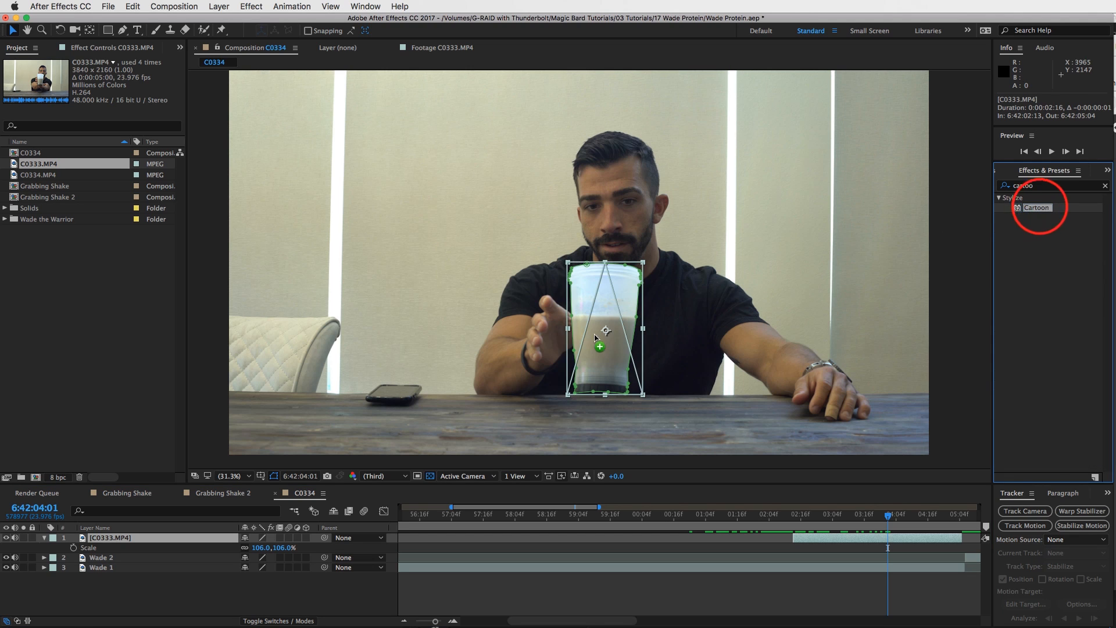
{"action": "double_click", "coordinate": [1037, 207]}
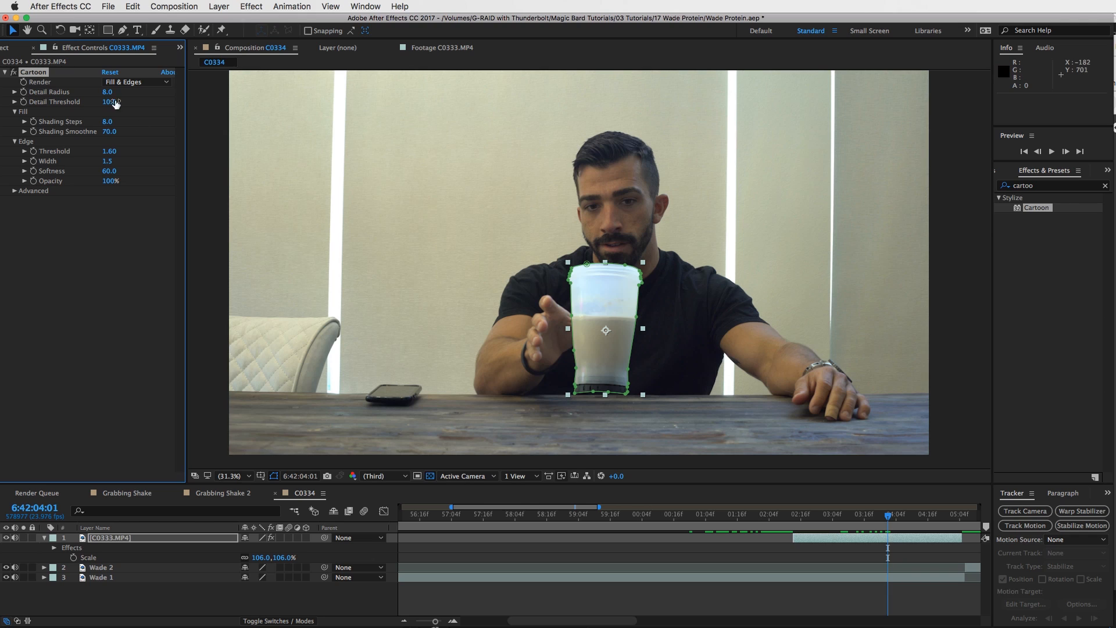
{"action": "mouse_move", "coordinate": [108, 93]}
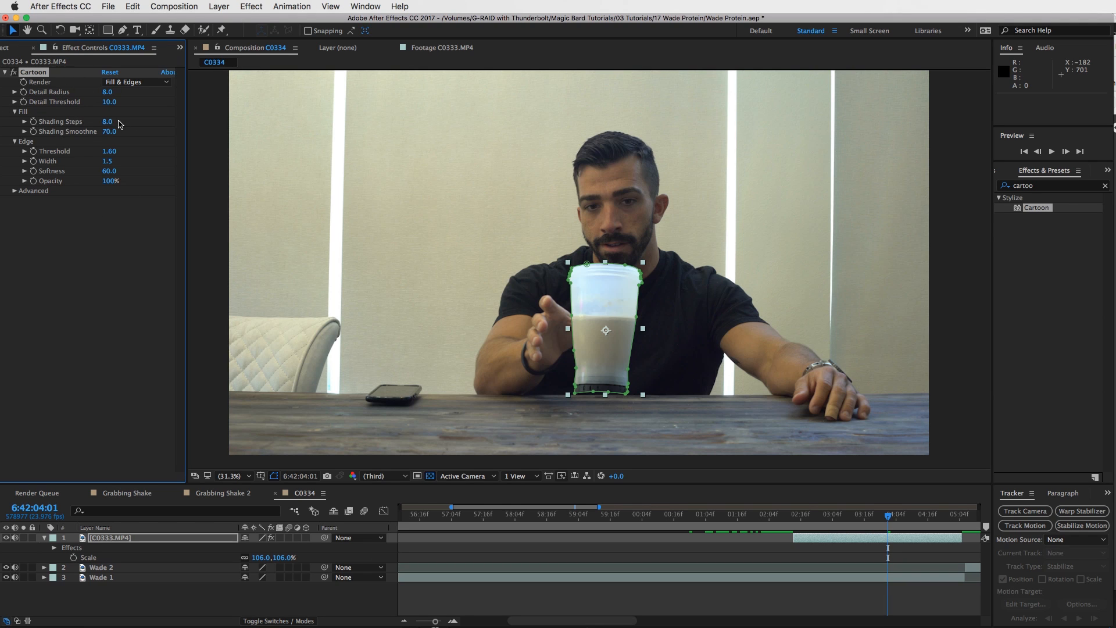
- Set Cartoon Shading Steps 11.5, Edge Width 2.7, Threshold 3.15, Shading Smoothness 50
{"action": "left_click", "coordinate": [107, 121]}
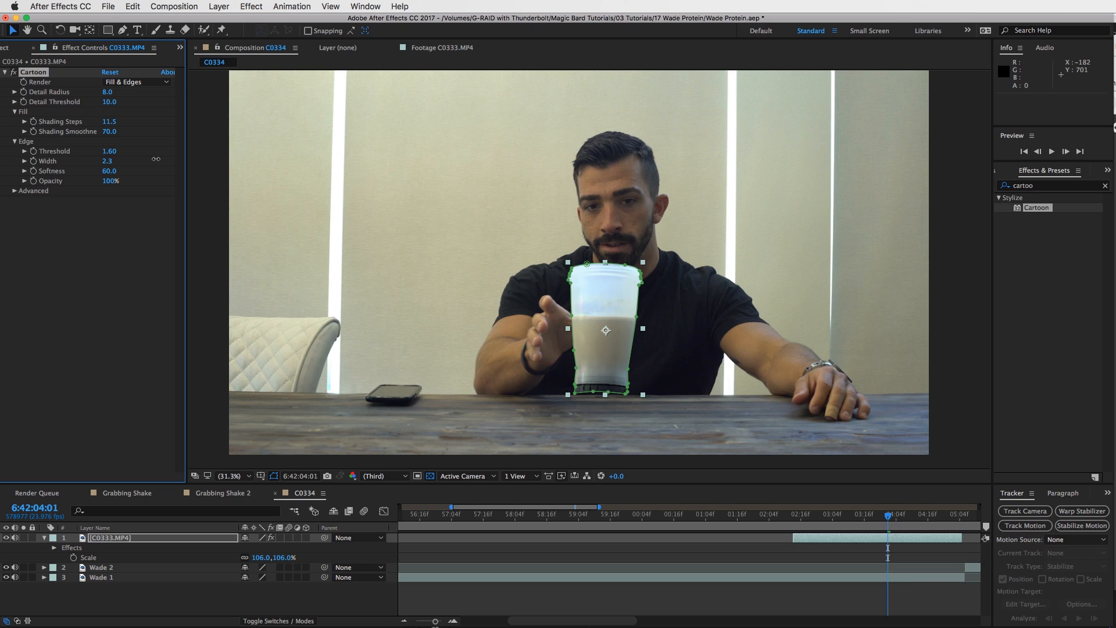
{"action": "left_click_drag", "start_coordinate": [108, 161], "coordinate": [112, 161]}
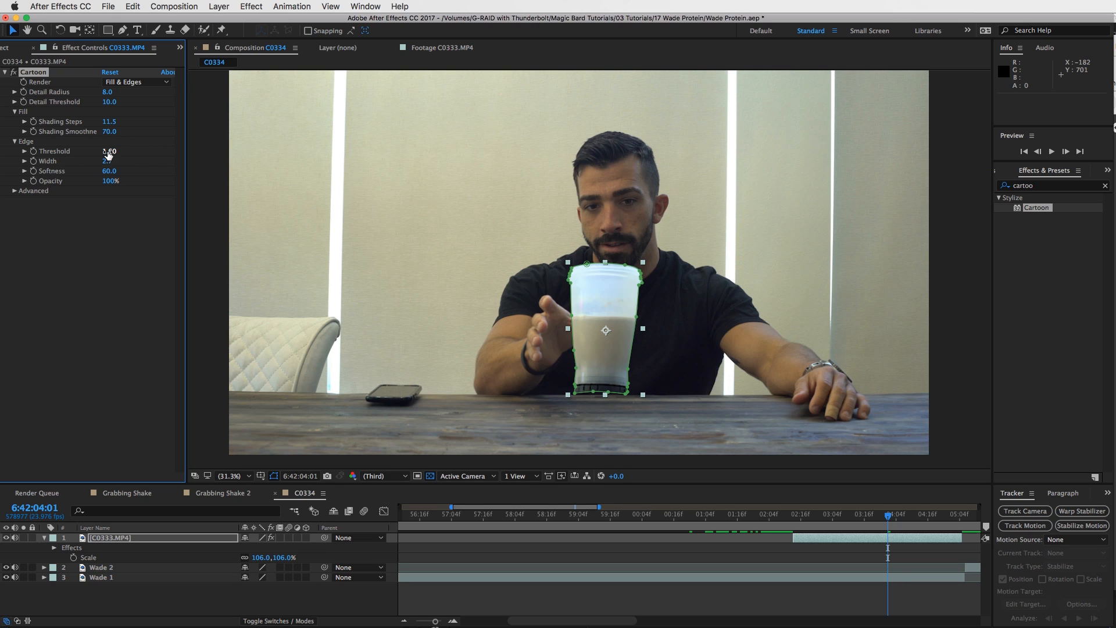
{"action": "left_click_drag", "start_coordinate": [109, 150], "coordinate": [111, 150]}
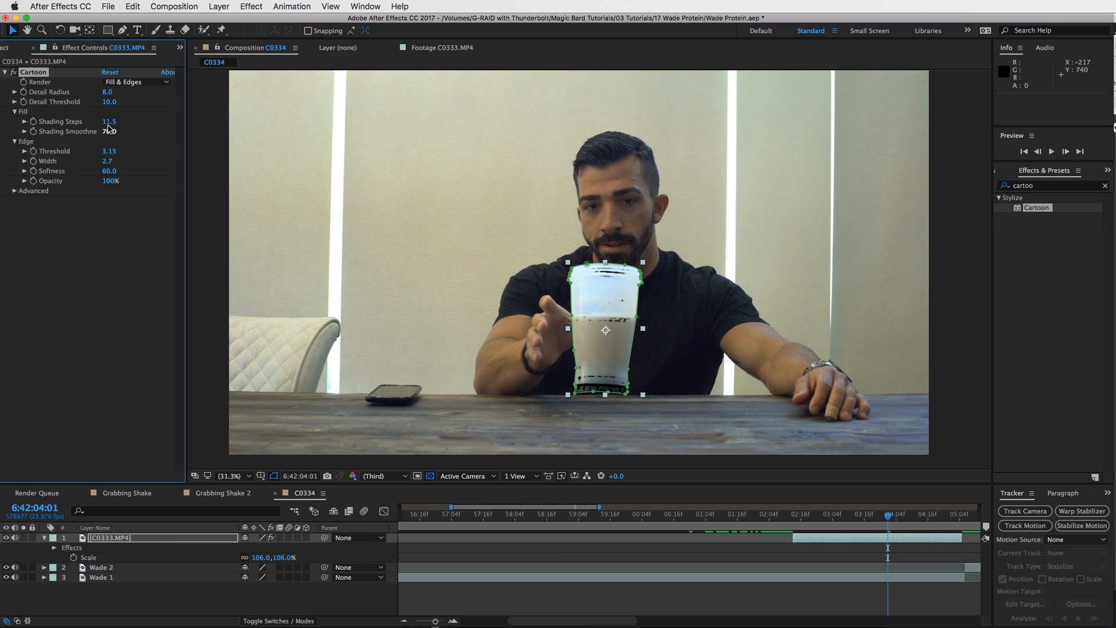
{"action": "left_click_drag", "start_coordinate": [109, 131], "coordinate": [110, 130]}
{"action": "type", "text": "50"}
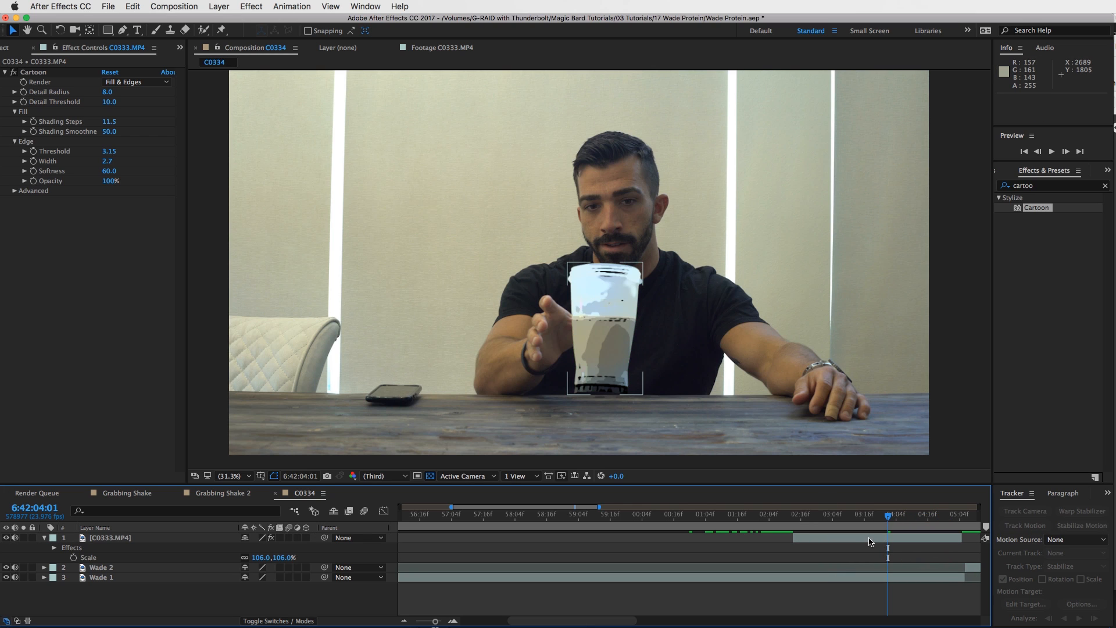
- Apply a Fill effect to the lower Protein Shake layer copy
{"action": "left_click", "coordinate": [108, 537]}
{"action": "type", "text": "Protein Shake"}
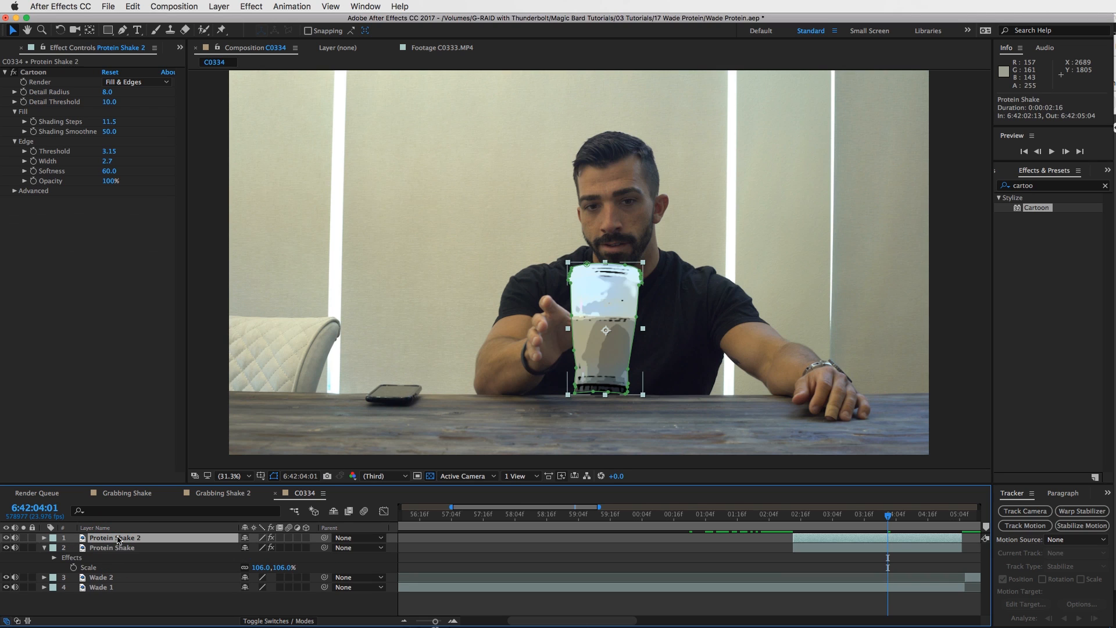
{"action": "left_click", "coordinate": [112, 547]}
{"action": "type", "text": "fill"}
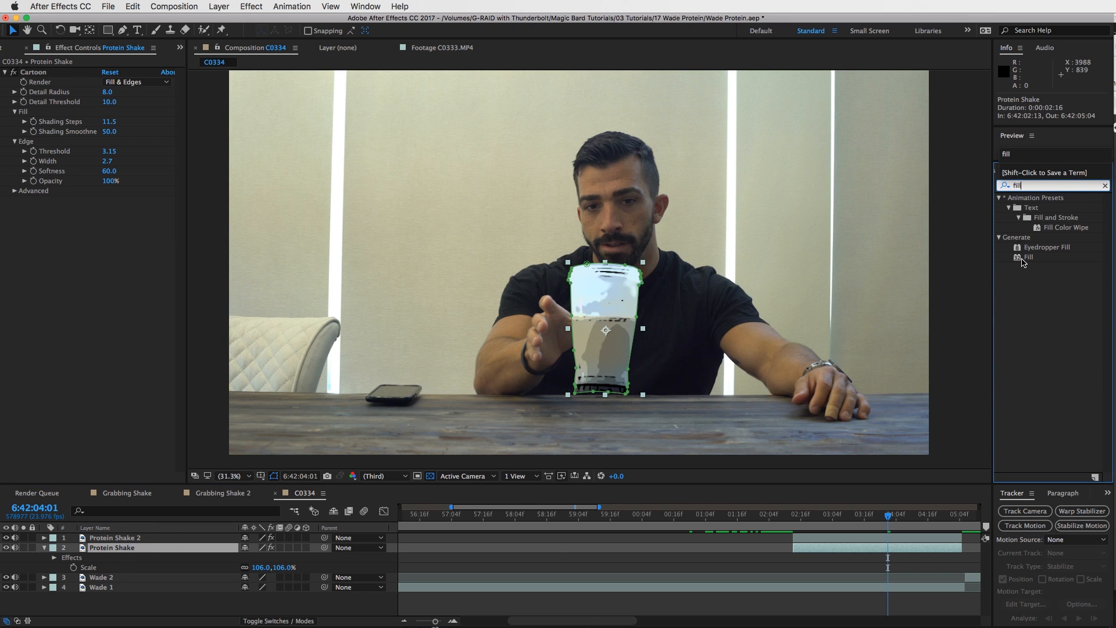
{"action": "double_click", "coordinate": [1029, 257]}
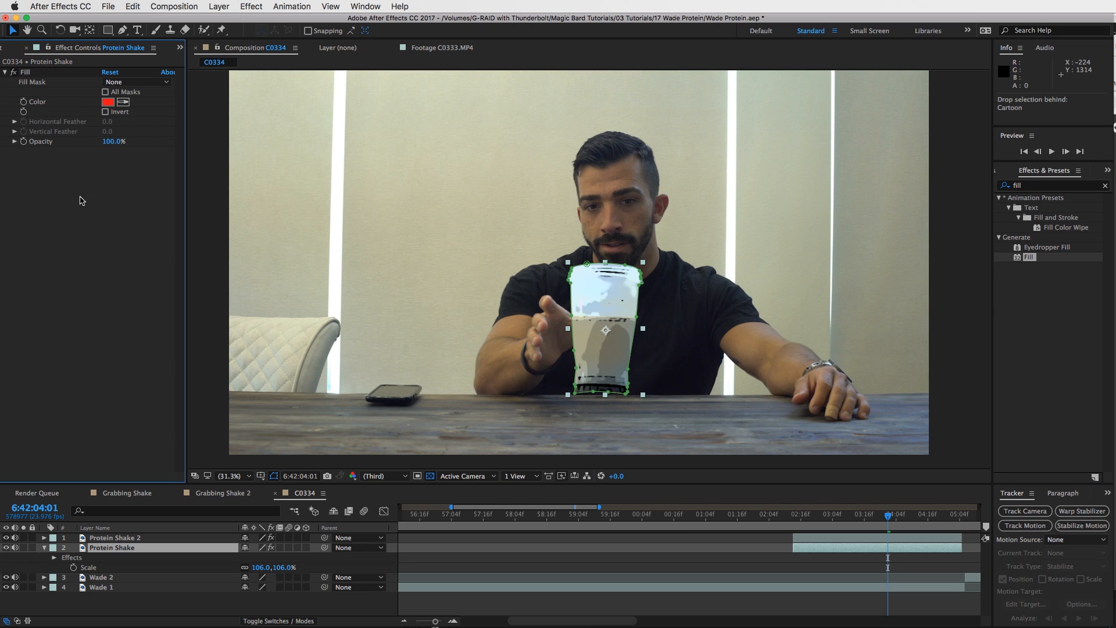
- Change the Fill color from red to near-white FBFBFB
{"action": "left_click", "coordinate": [108, 101]}
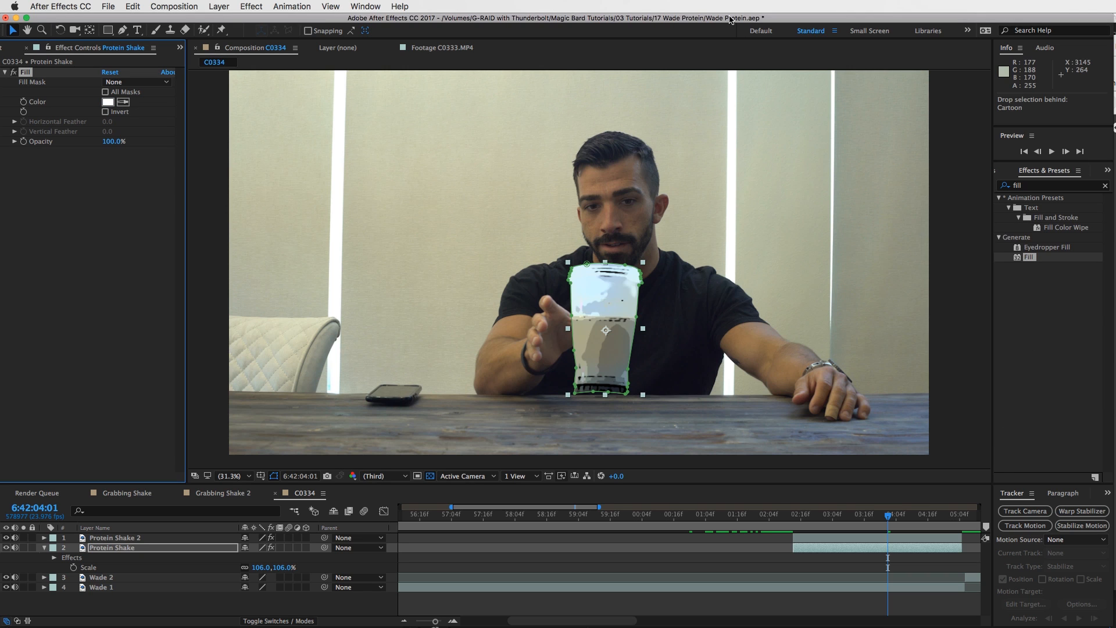
{"action": "left_click", "coordinate": [107, 102]}
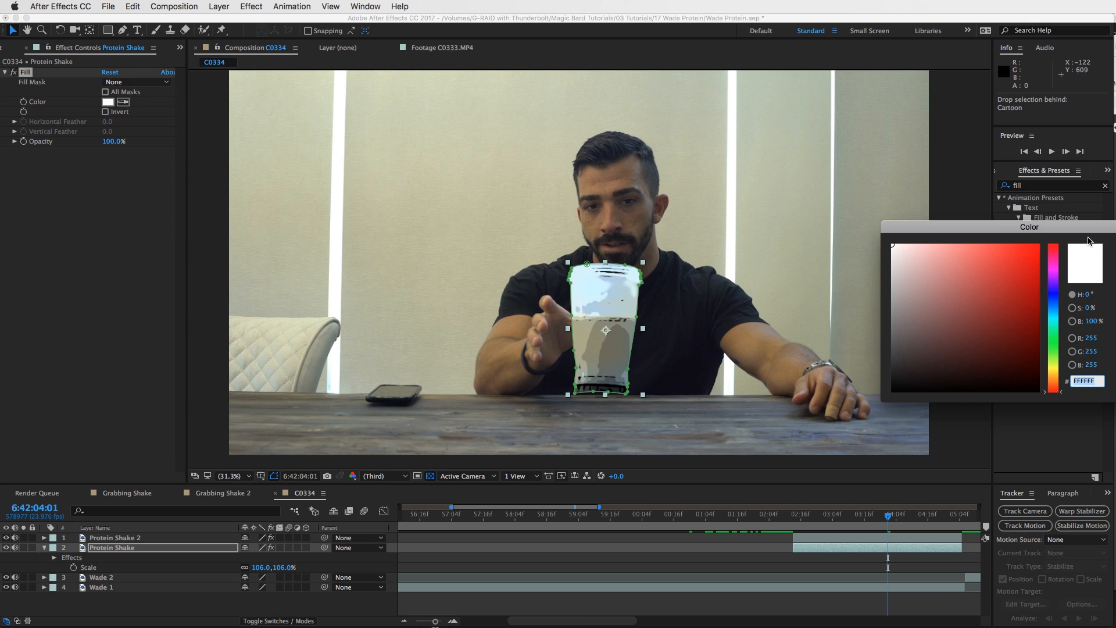
{"action": "left_click", "coordinate": [108, 102]}
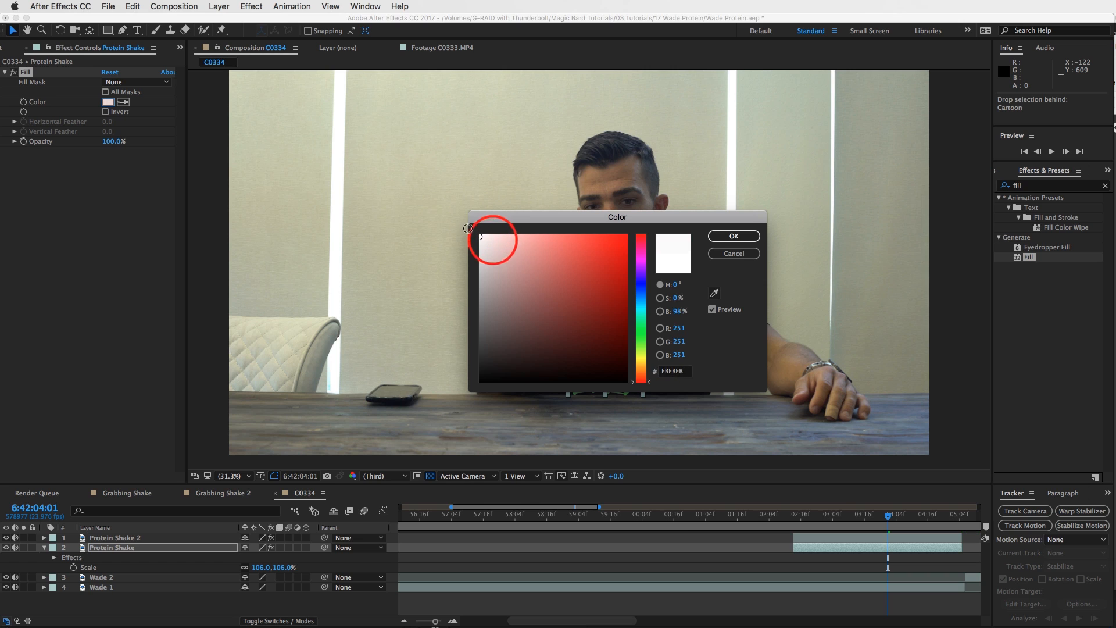
{"action": "left_click", "coordinate": [733, 235]}
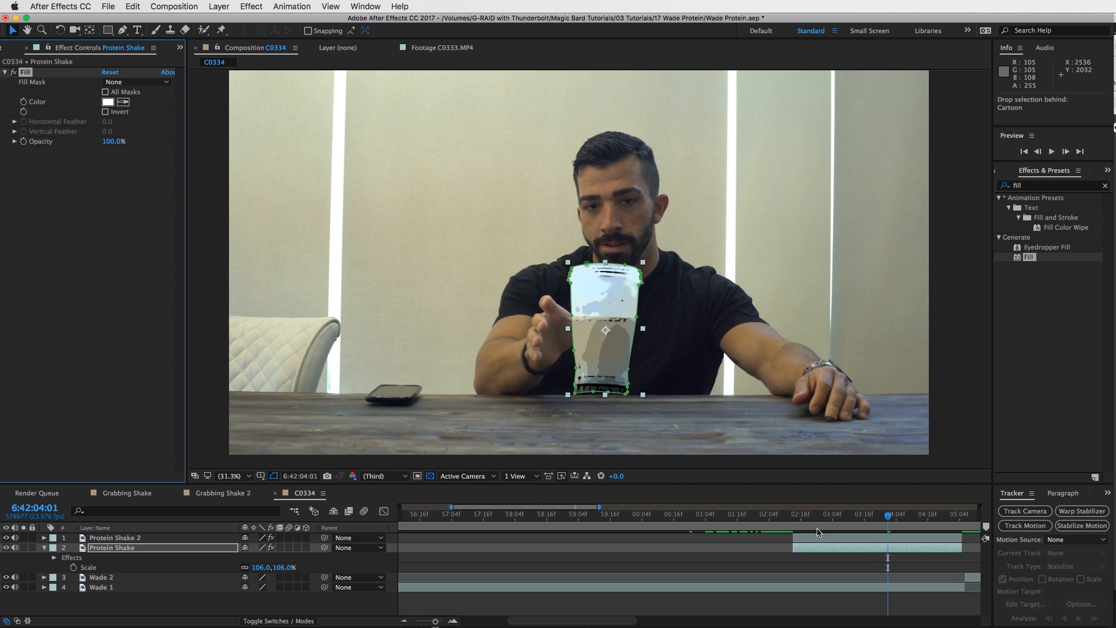
{"action": "left_click", "coordinate": [112, 548]}
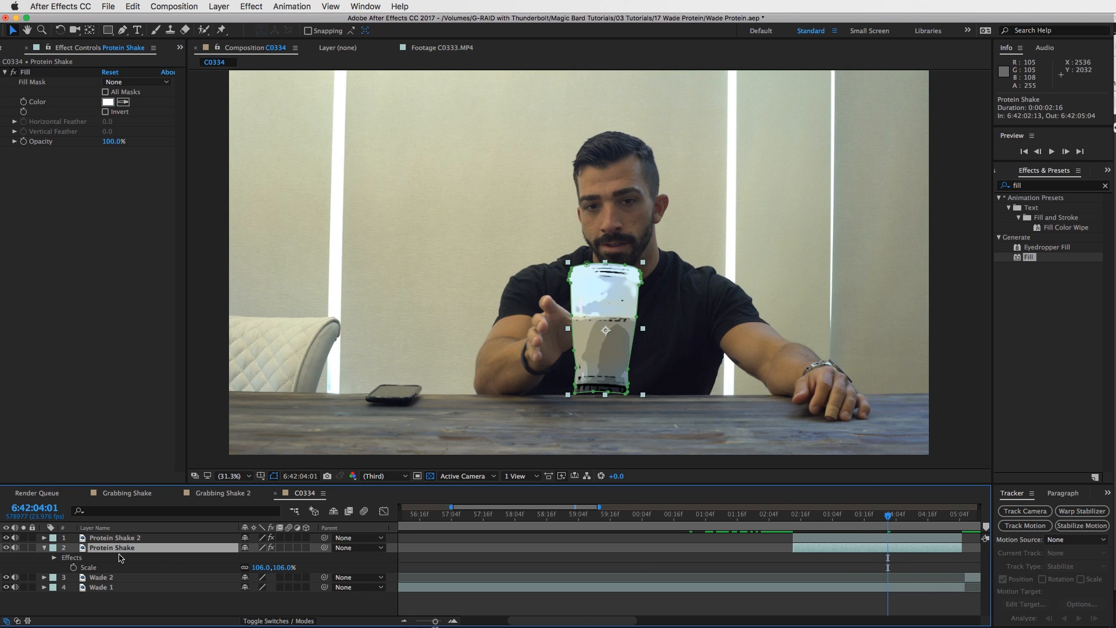
{"action": "left_click", "coordinate": [44, 548]}
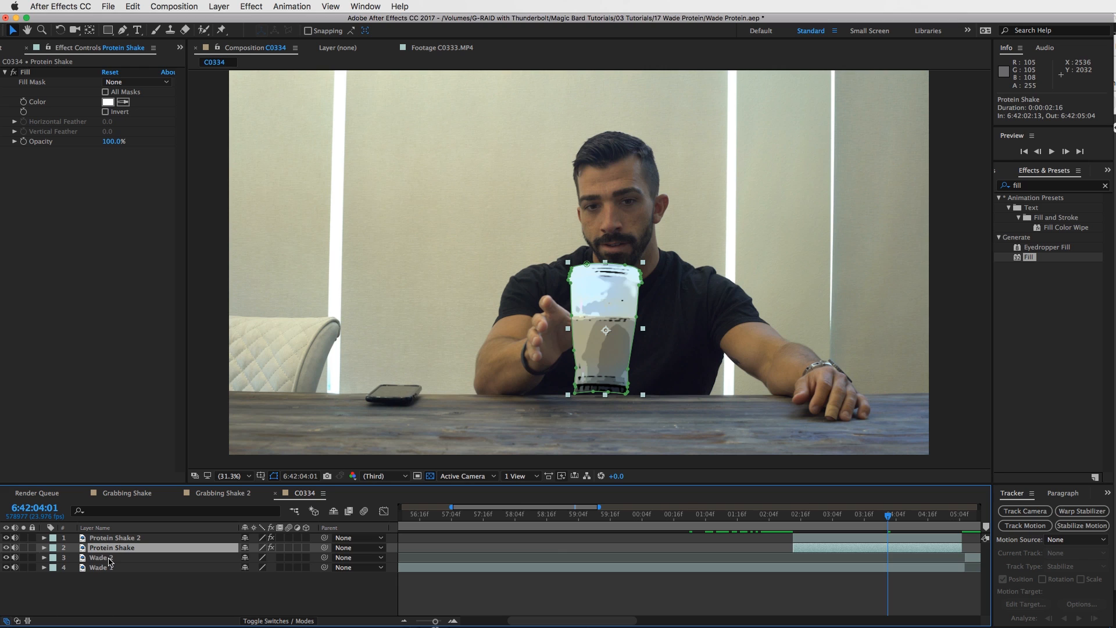
- Duplicate the Protein Shake layer, fill the copy black, and expand Mask 1 to 43 px
{"action": "left_click", "coordinate": [43, 548]}
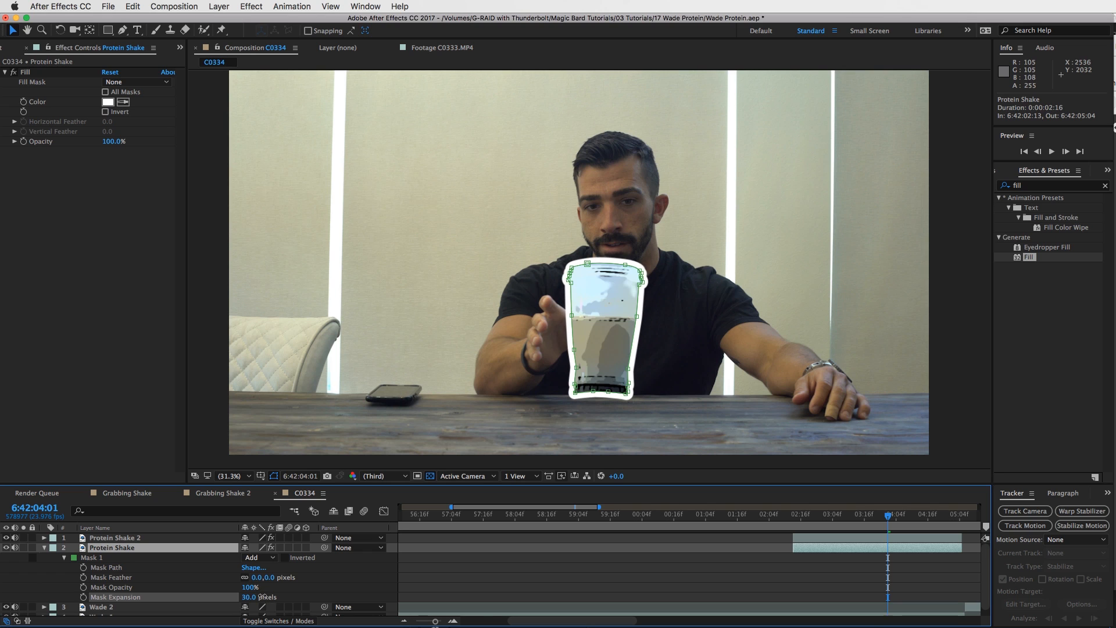
{"action": "left_click", "coordinate": [1025, 526]}
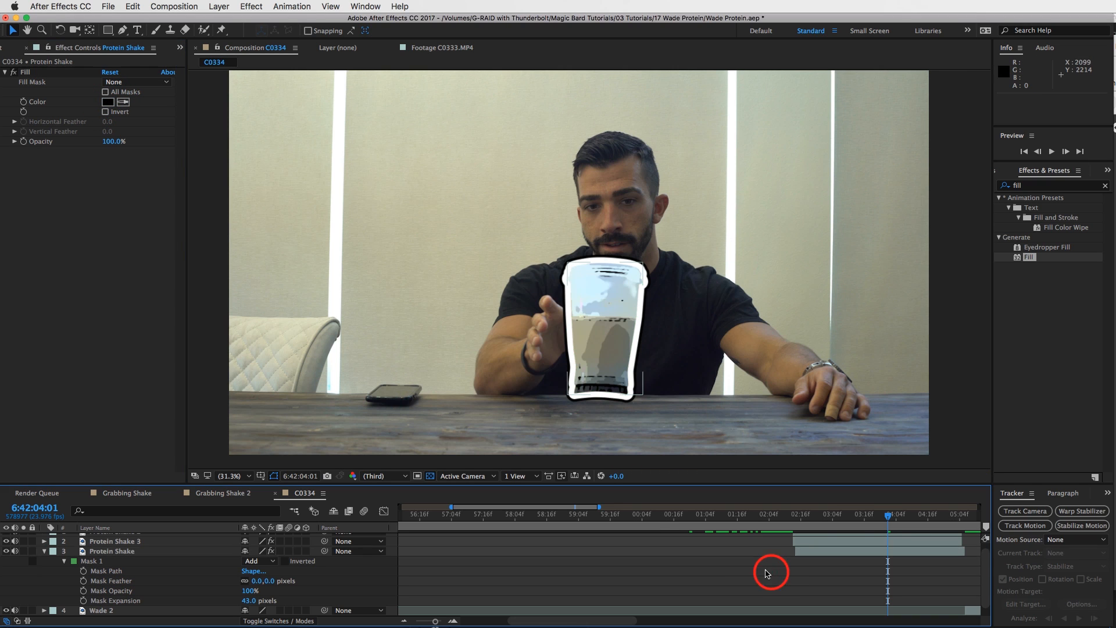
{"action": "mouse_move", "coordinate": [571, 340]}
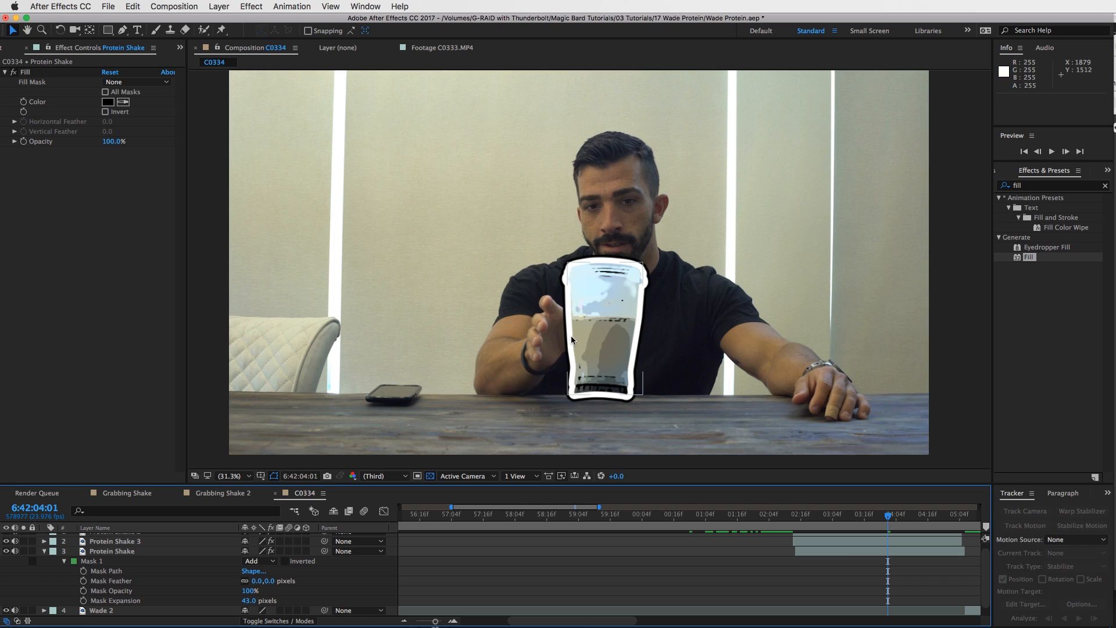
{"action": "mouse_move", "coordinate": [821, 554]}
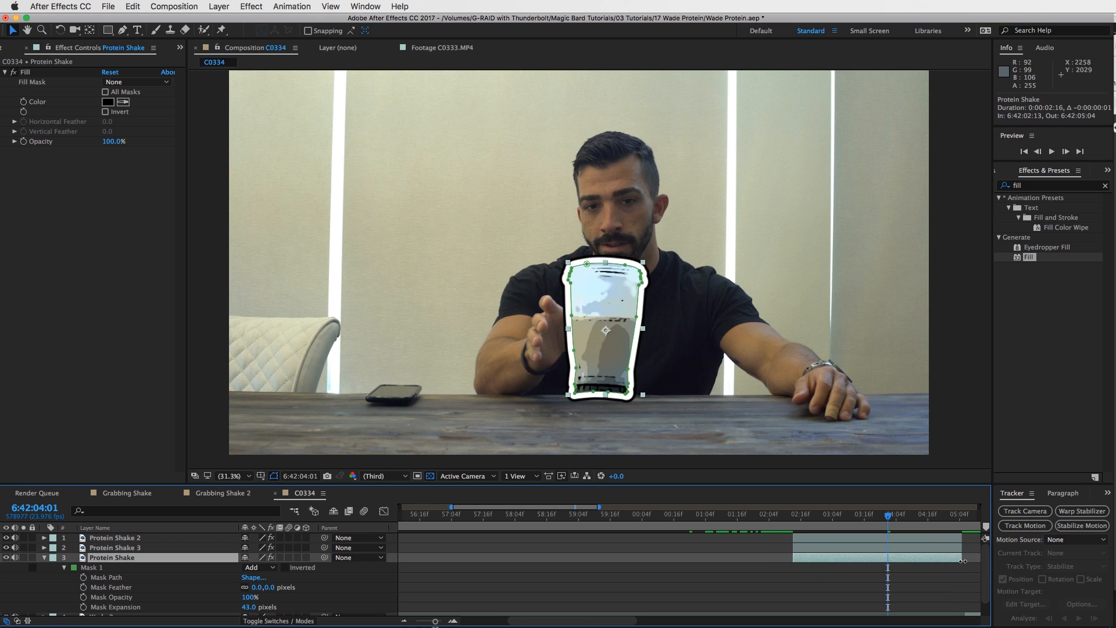
{"action": "left_click", "coordinate": [867, 513]}
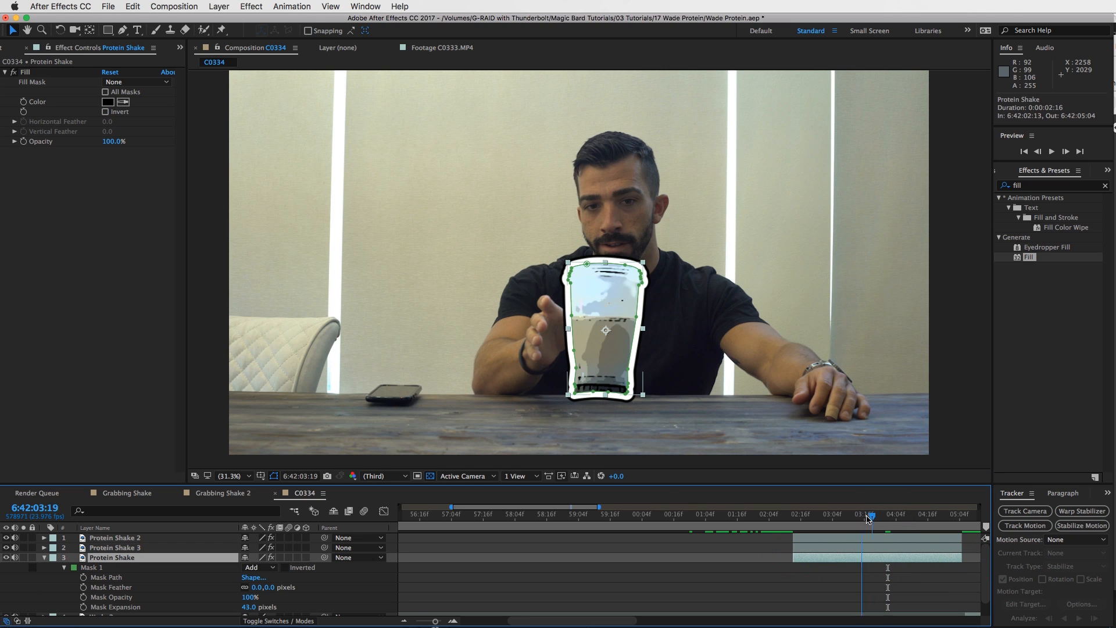
{"action": "left_click", "coordinate": [802, 513]}
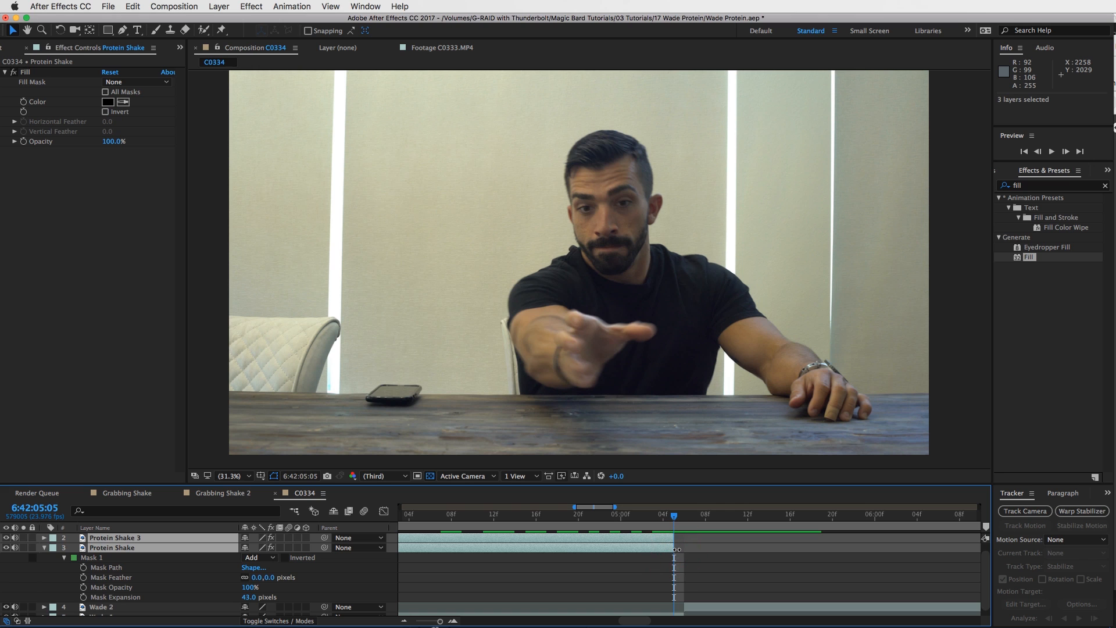
{"action": "left_click", "coordinate": [673, 516]}
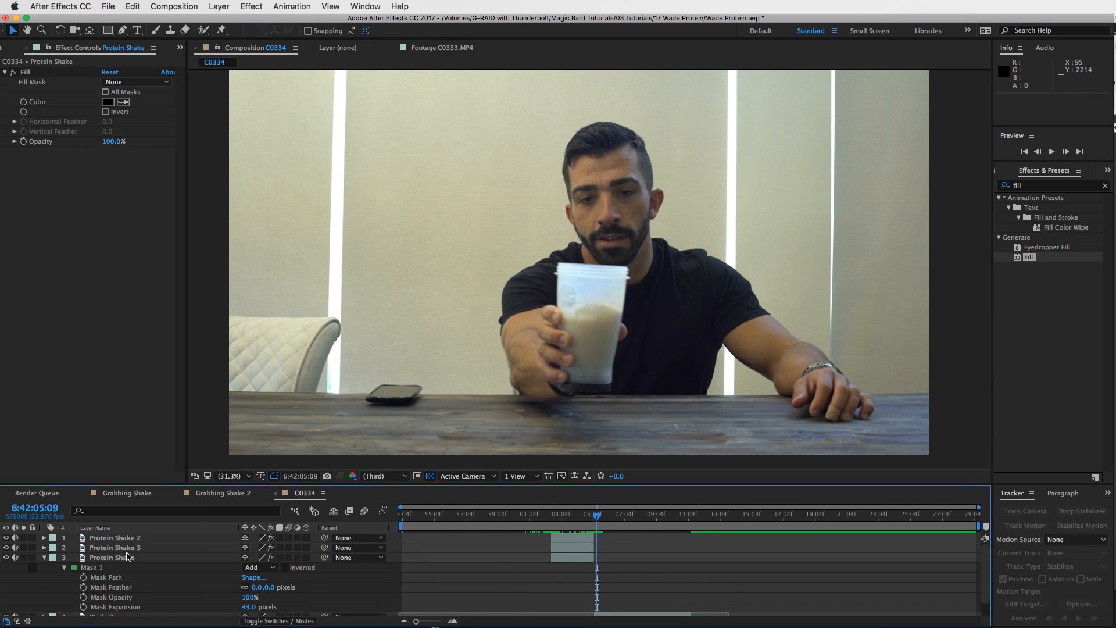
- Label the three shake layers Yellow and trim C0334 to a work area ending at 6:42:11:08
{"action": "left_click", "coordinate": [51, 537]}
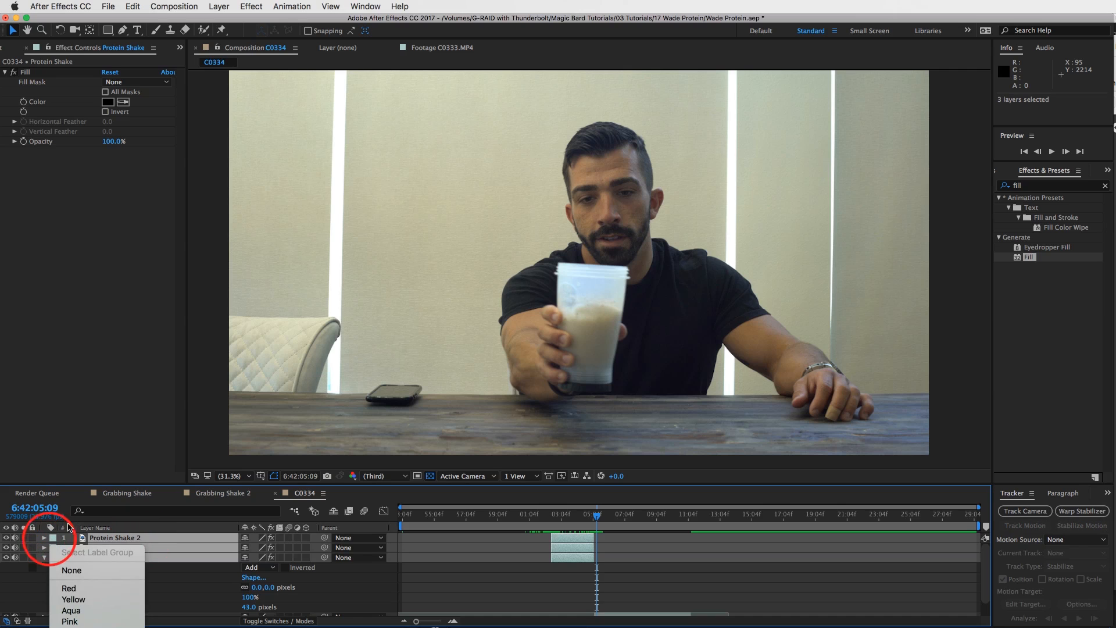
{"action": "left_click", "coordinate": [73, 599]}
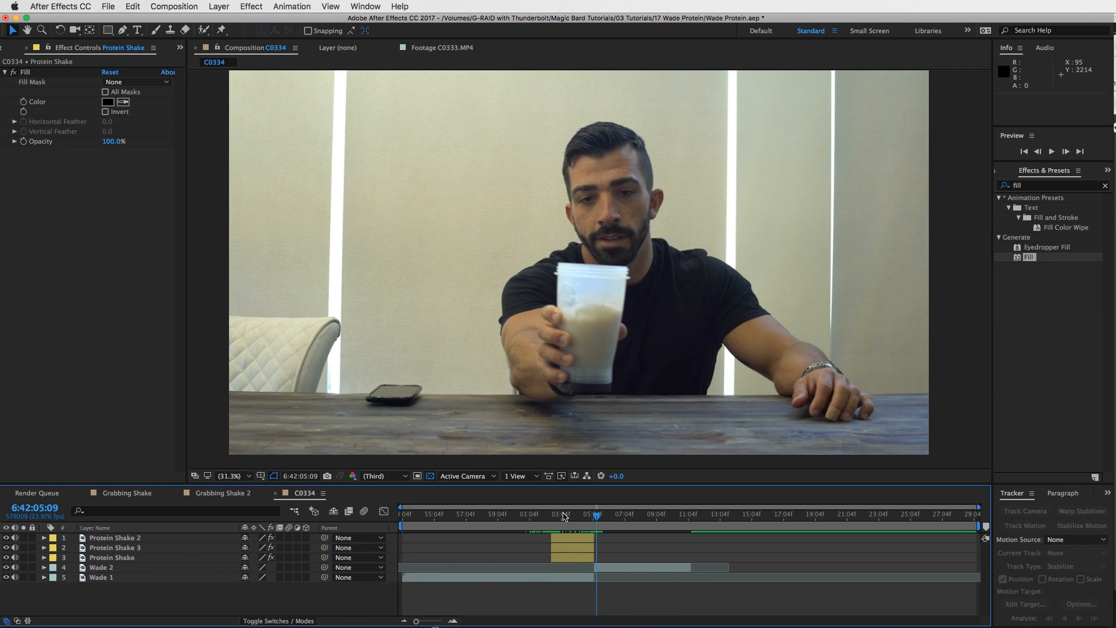
{"action": "left_click", "coordinate": [689, 514]}
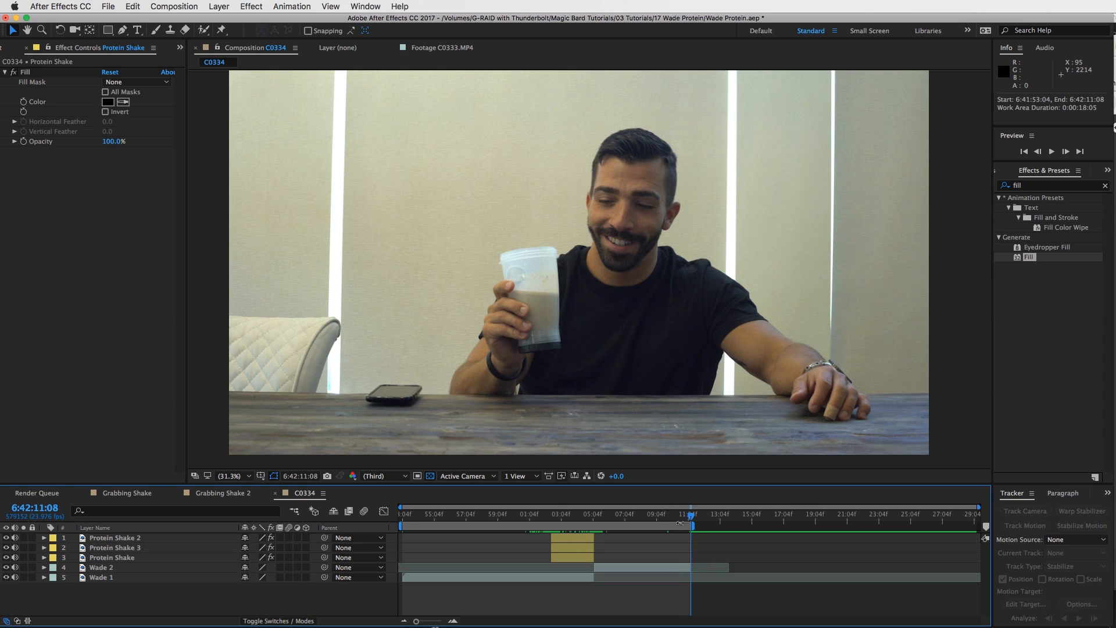
{"action": "right_click", "coordinate": [688, 526]}
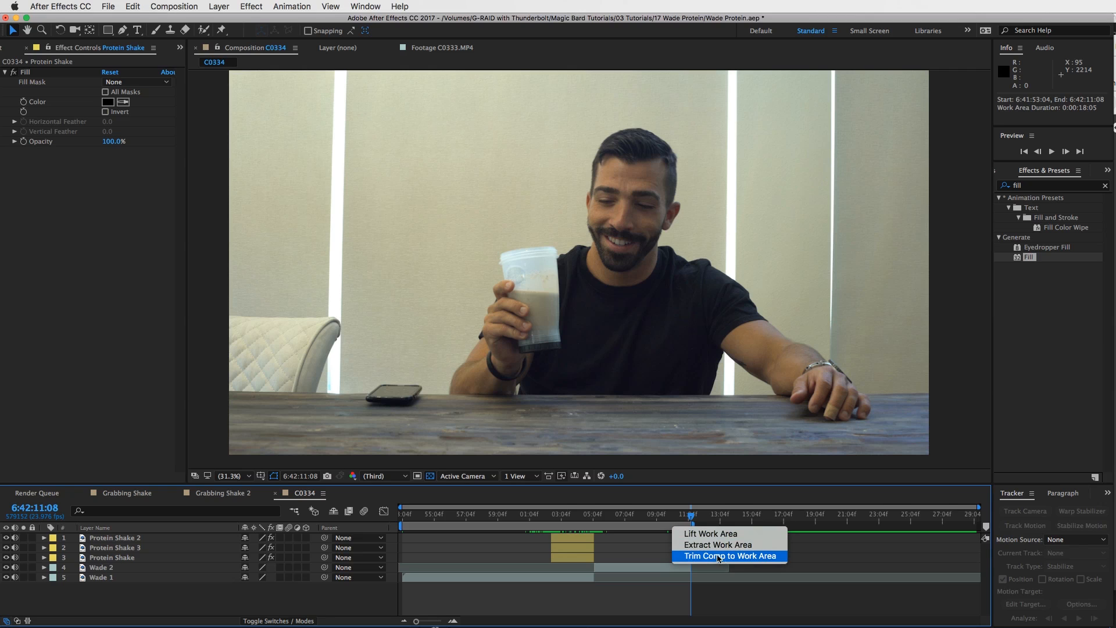
{"action": "left_click", "coordinate": [716, 556]}
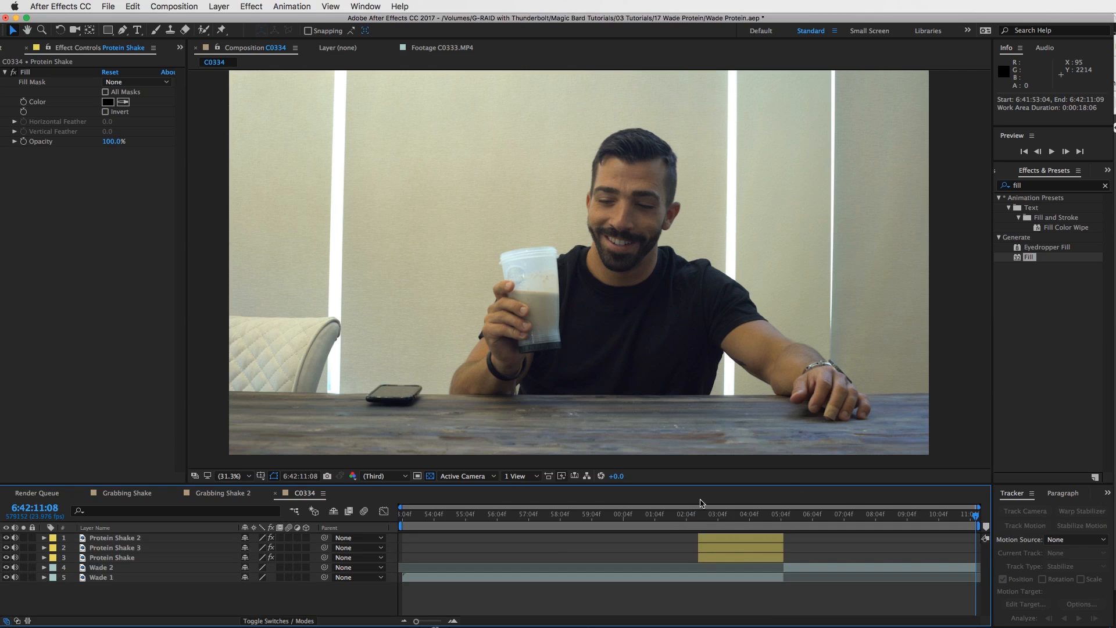
{"action": "left_click", "coordinate": [640, 513]}
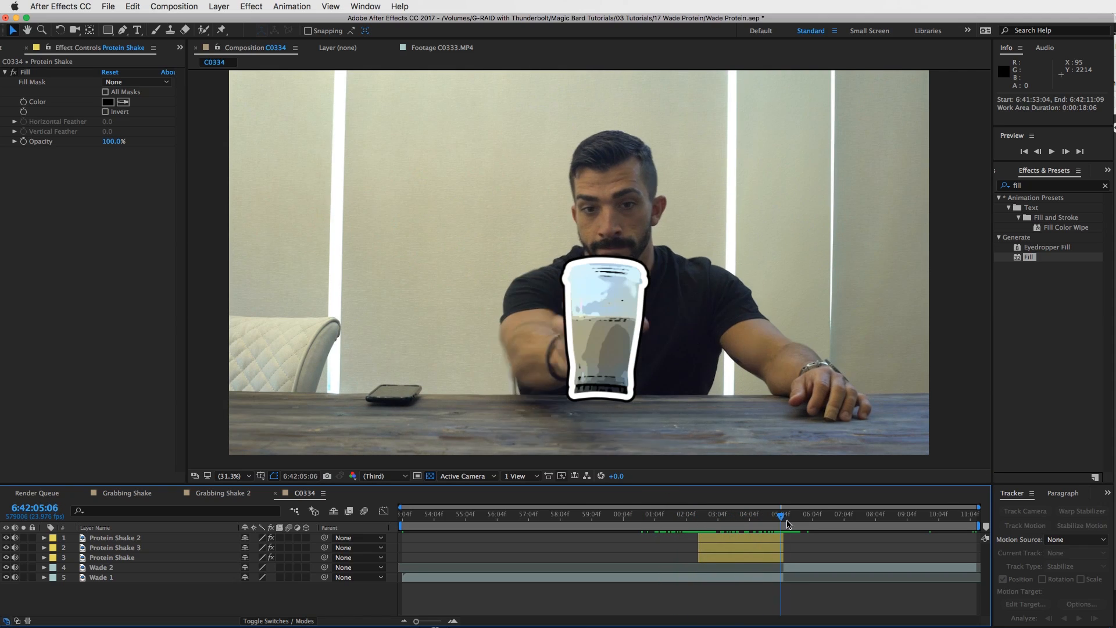
{"action": "left_click", "coordinate": [780, 514]}
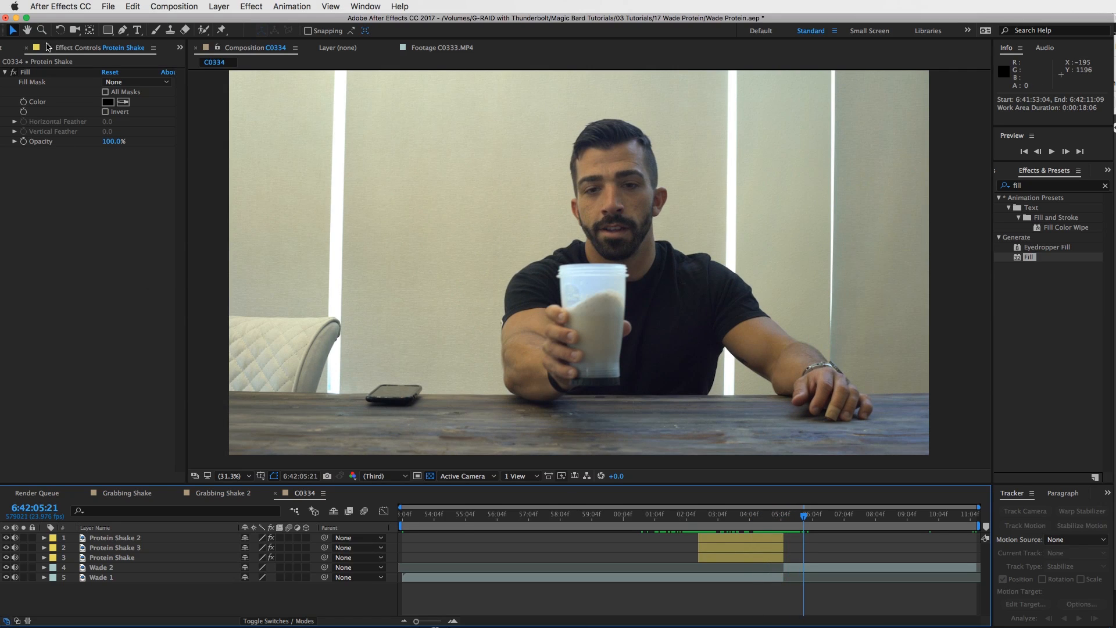
- Show the Project panel and select the C0334 composition for renaming
{"action": "left_click", "coordinate": [16, 47]}
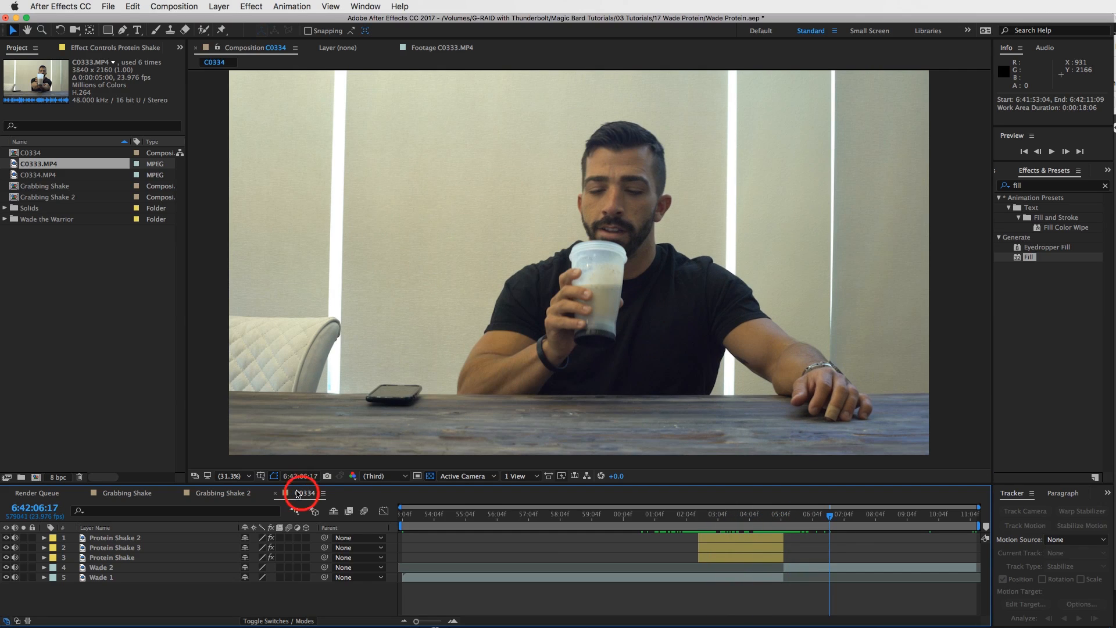
{"action": "left_click", "coordinate": [31, 153]}
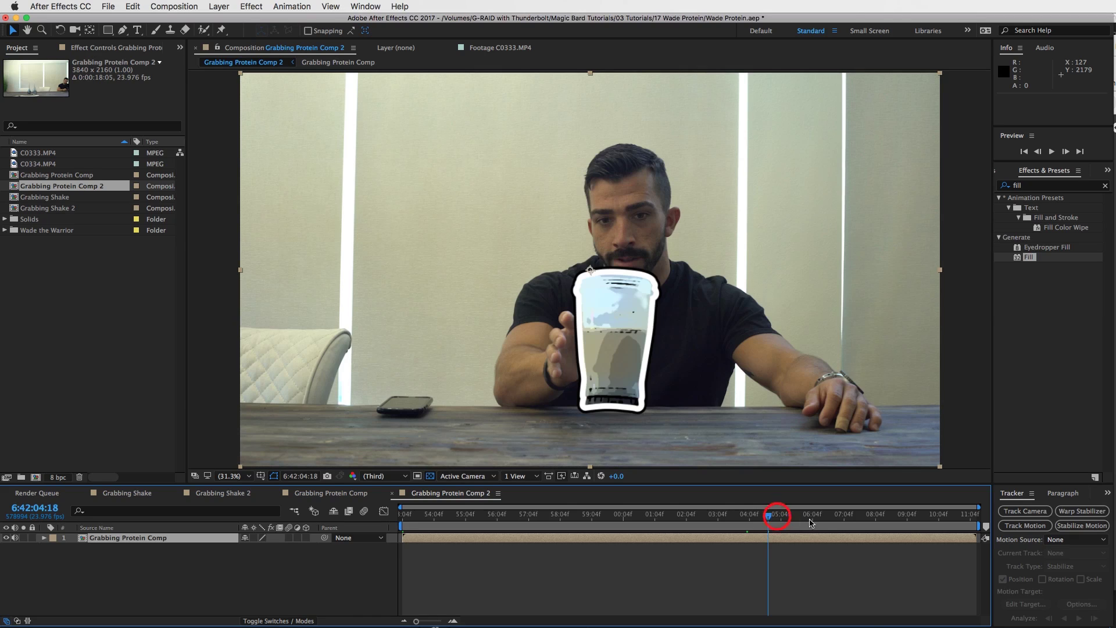
- Resize Grabbing Protein Comp 2 to 1920×1080 and scale the nested clip to 50%
{"action": "left_click", "coordinate": [655, 514]}
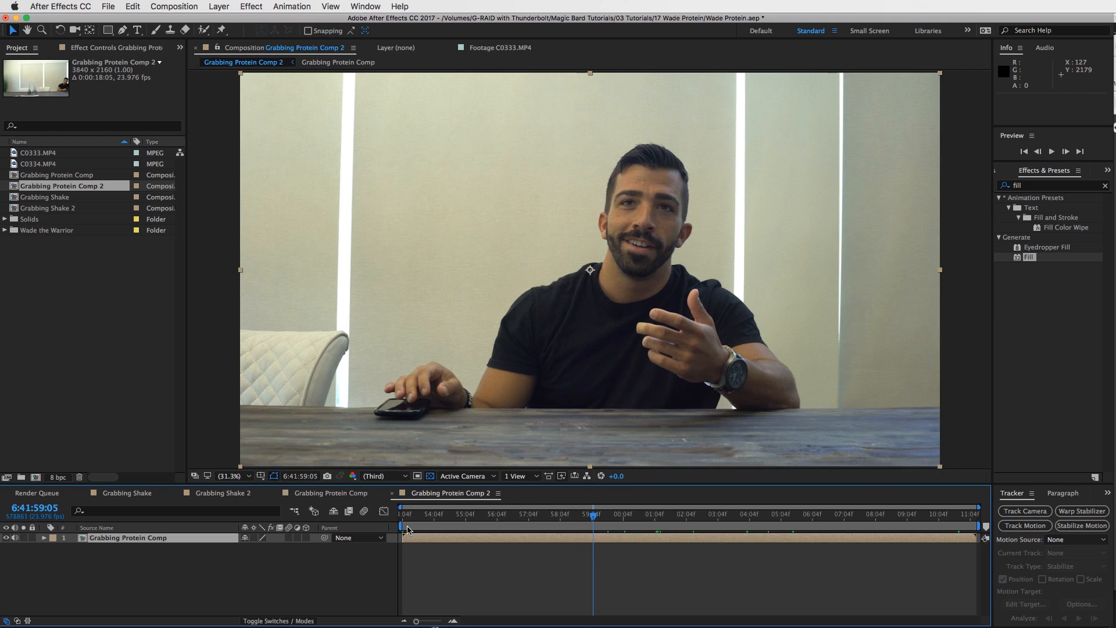
{"action": "left_click", "coordinate": [174, 7]}
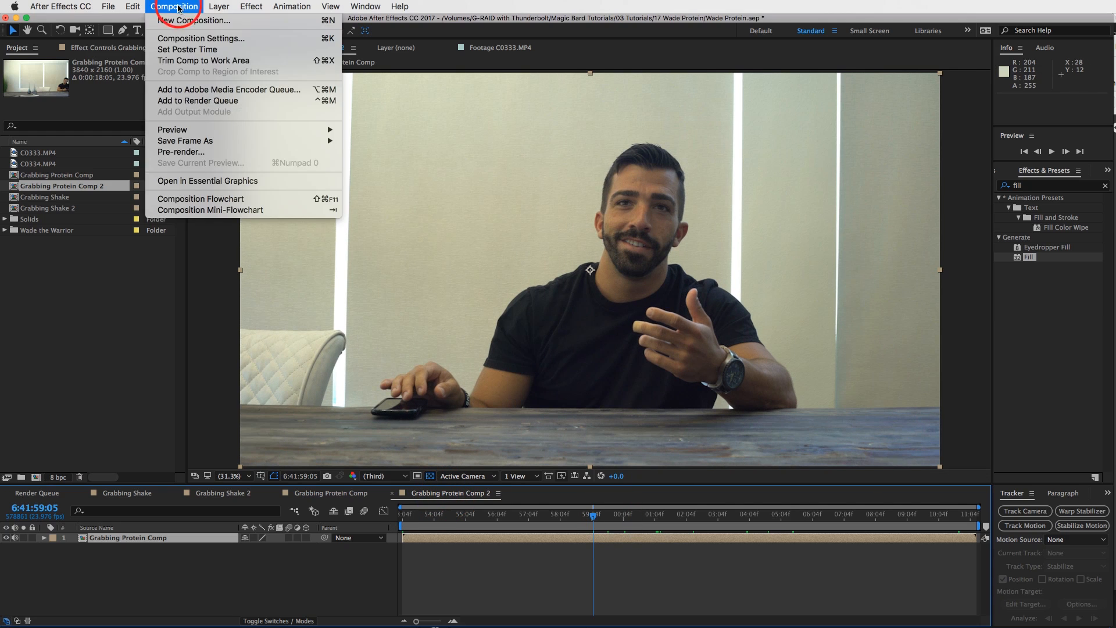
{"action": "left_click", "coordinate": [200, 38]}
{"action": "type", "text": "1080"}
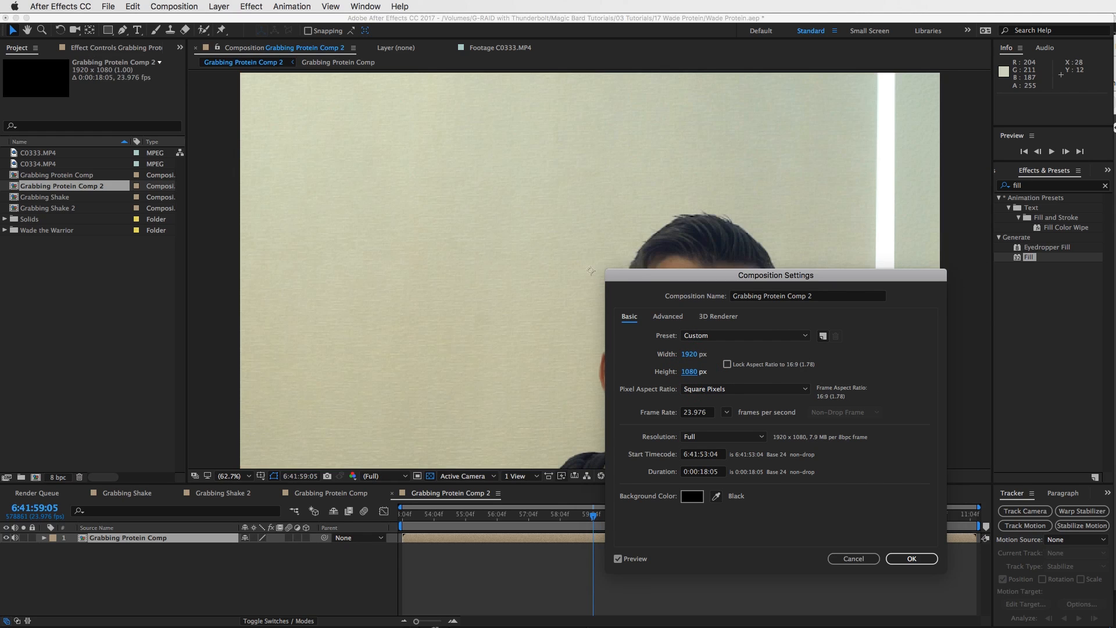
{"action": "left_click", "coordinate": [912, 558]}
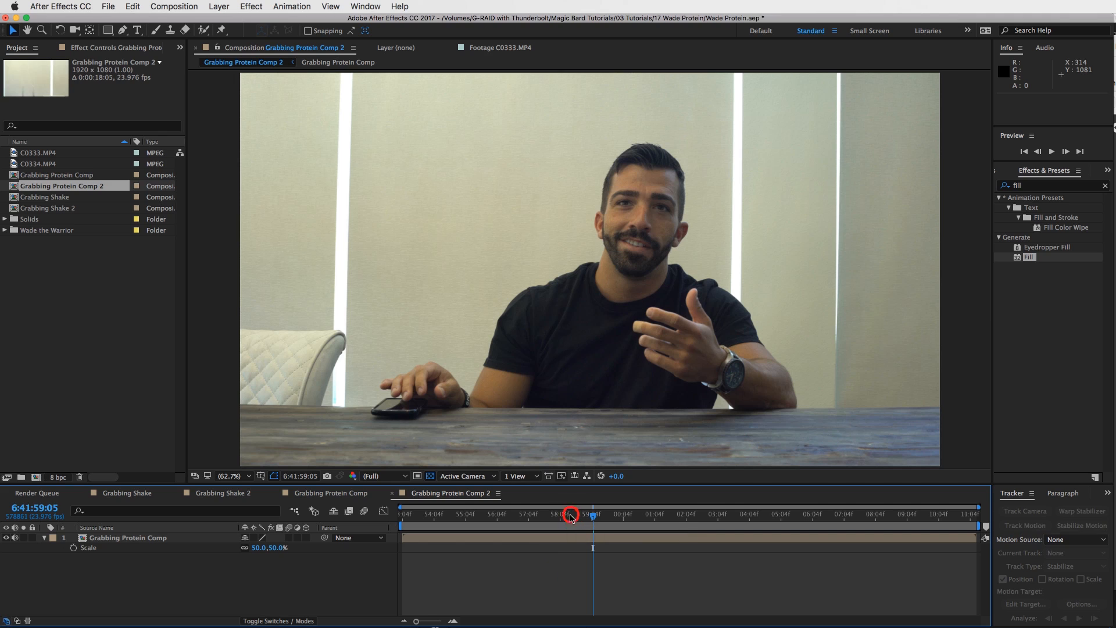
{"action": "left_click", "coordinate": [555, 514]}
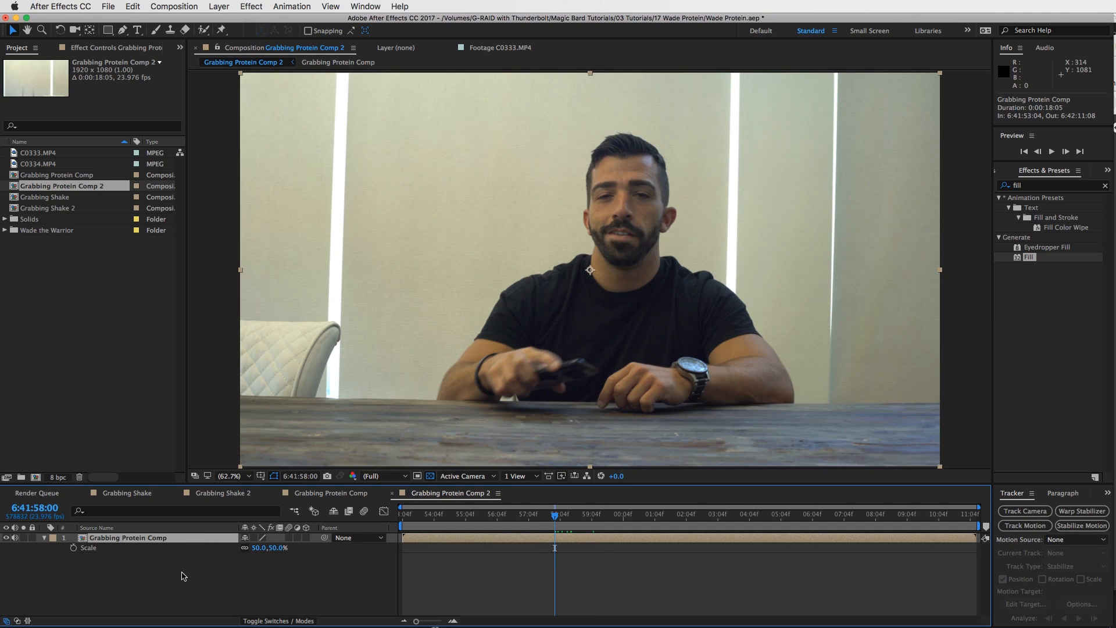
{"action": "mouse_move", "coordinate": [565, 130]}
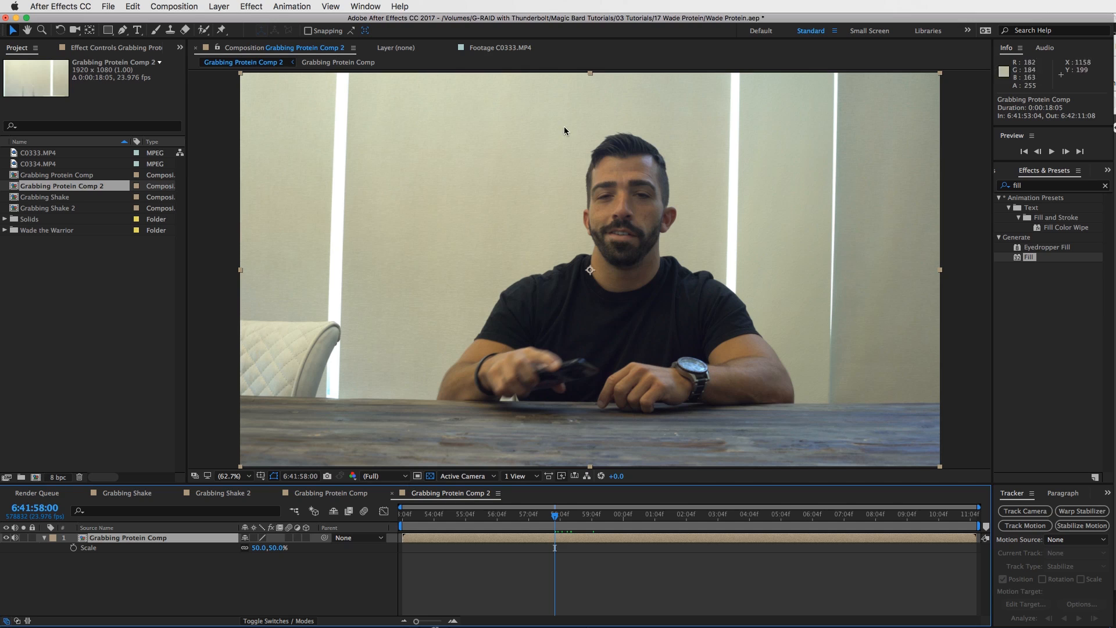
{"action": "mouse_move", "coordinate": [185, 42]}
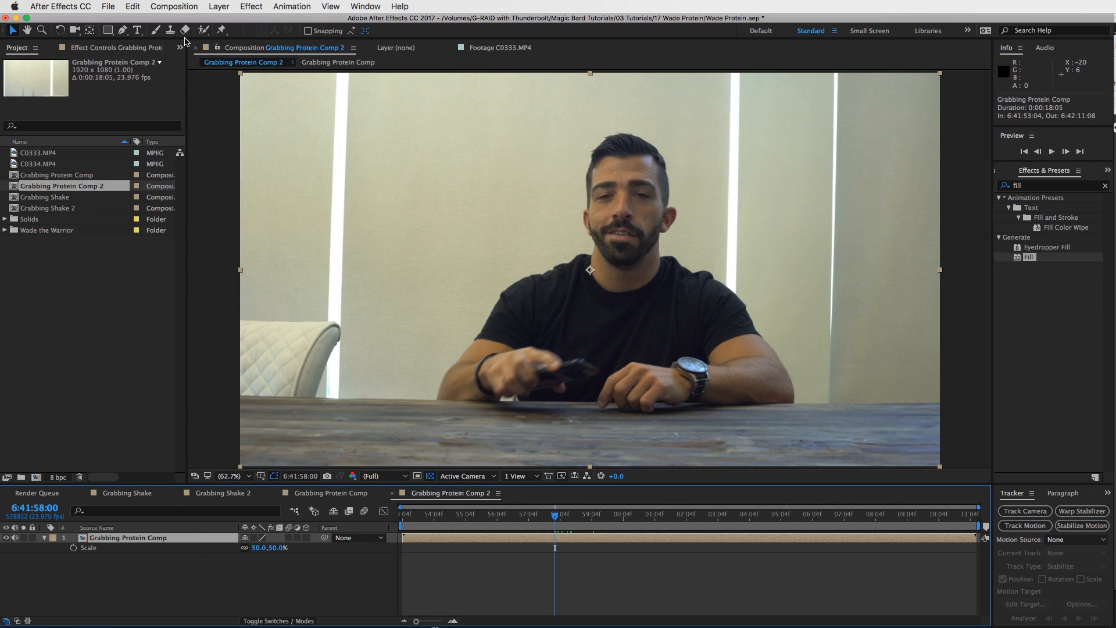
{"action": "mouse_move", "coordinate": [461, 546]}
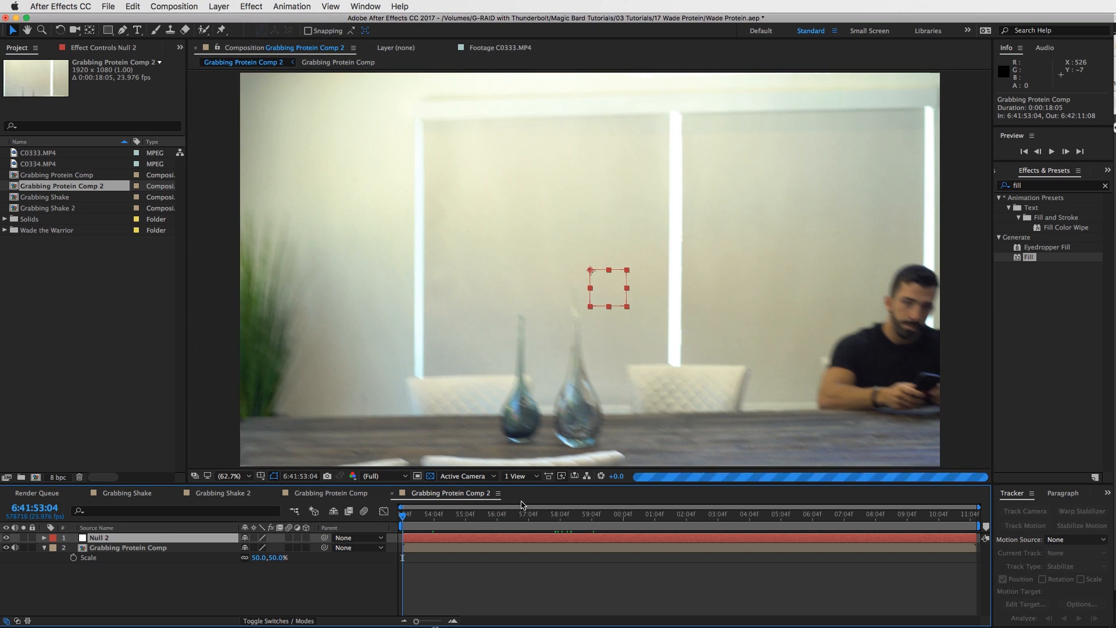
- Parent the clip to Null 2 and type the position expression wiggle(2,10)
{"action": "left_click", "coordinate": [128, 548]}
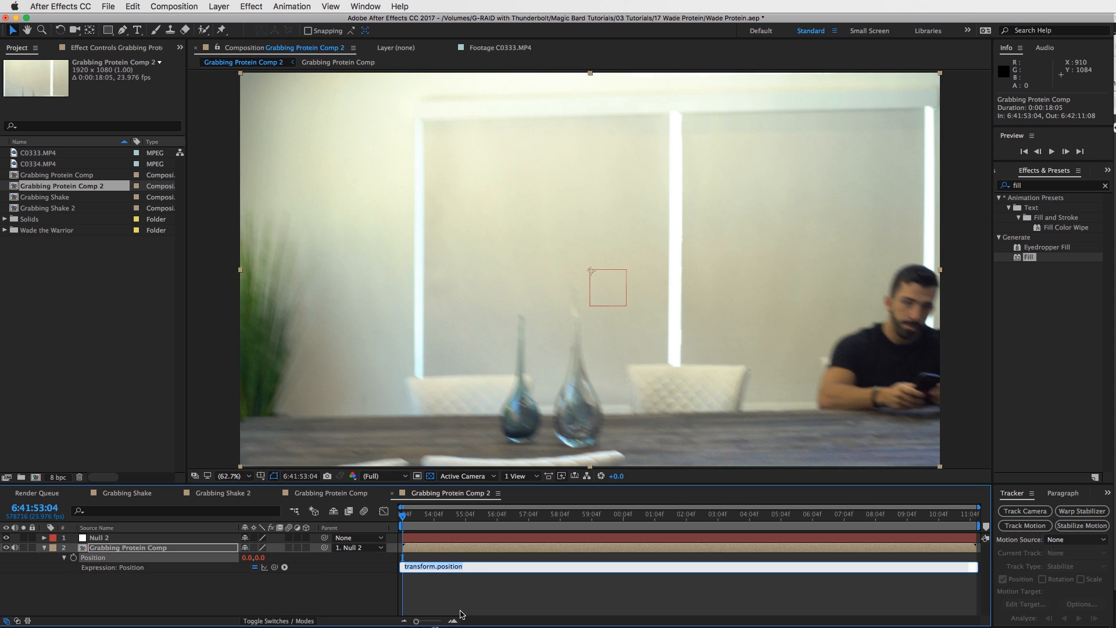
{"action": "type", "text": "w"}
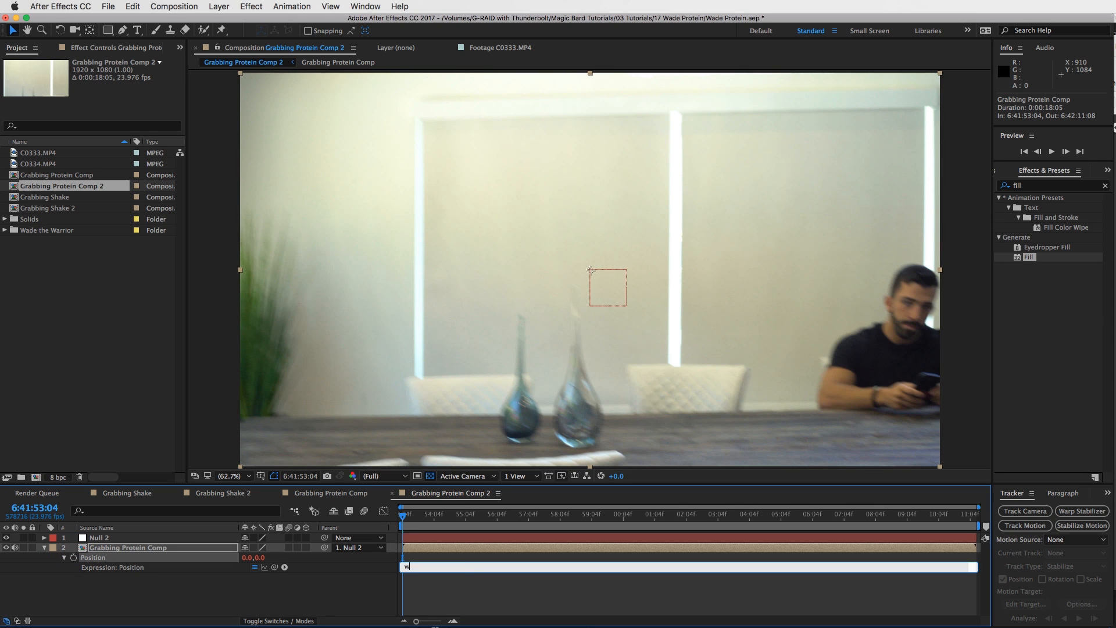
{"action": "type", "text": "iggle"}
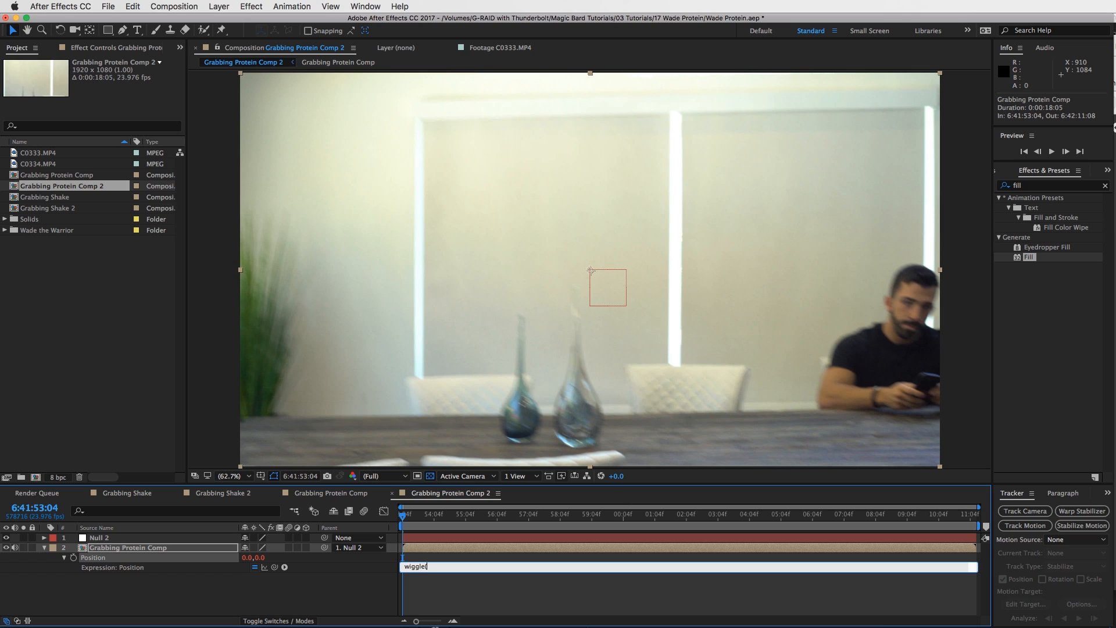
{"action": "type", "text": "(2,10)"}
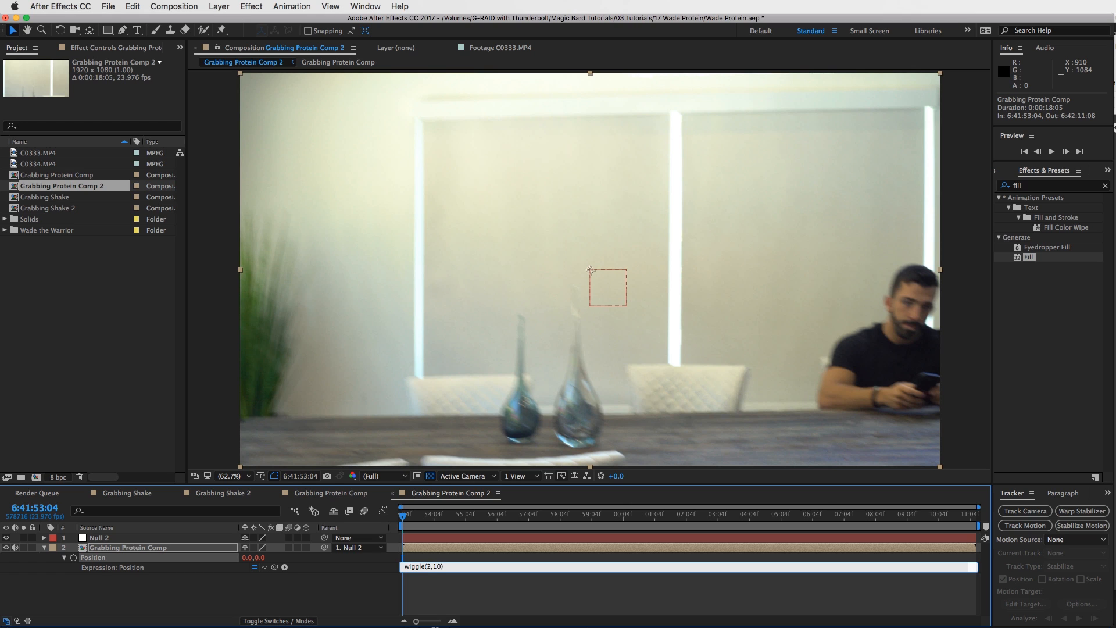
{"action": "mouse_move", "coordinate": [111, 576]}
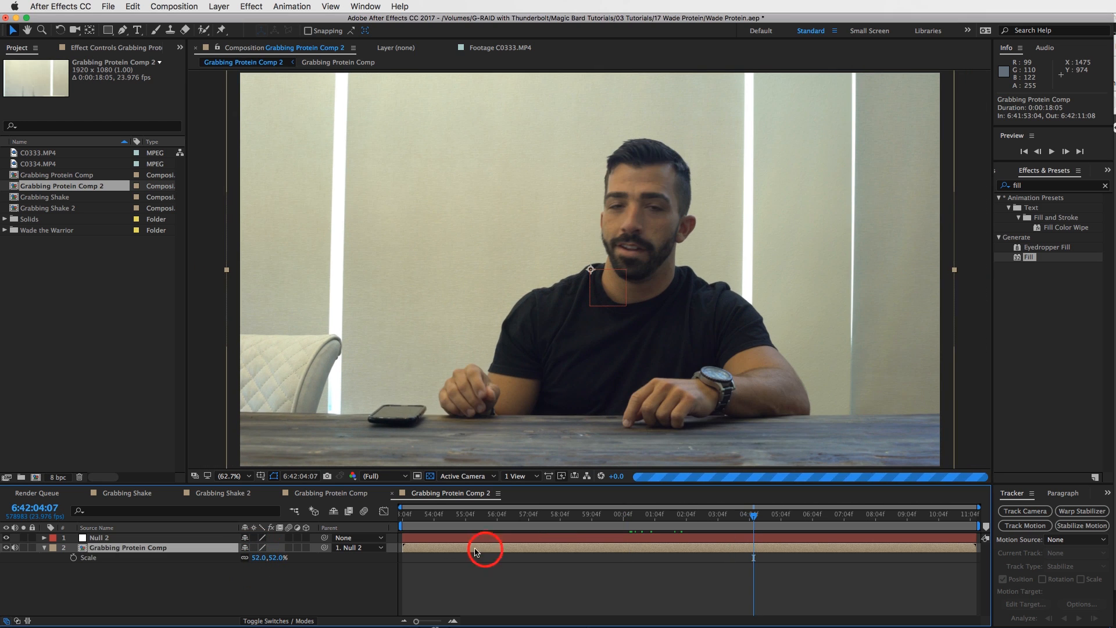
- Scale the Grabbing Protein Comp layer to 52% and key Null 2's starting scale
{"action": "left_click", "coordinate": [100, 538]}
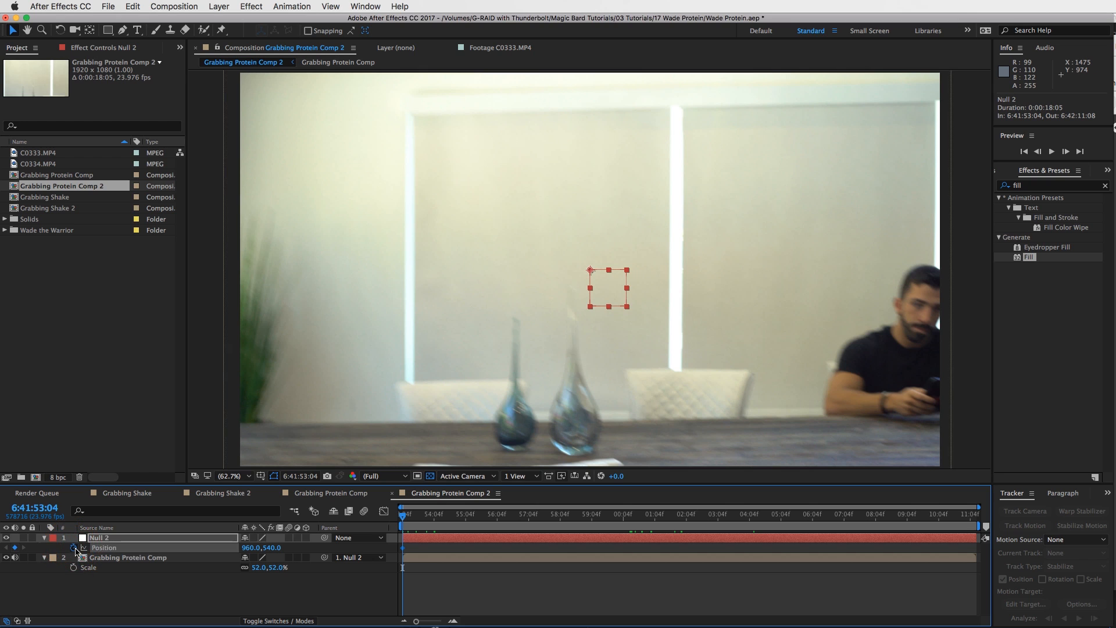
{"action": "left_click", "coordinate": [75, 549]}
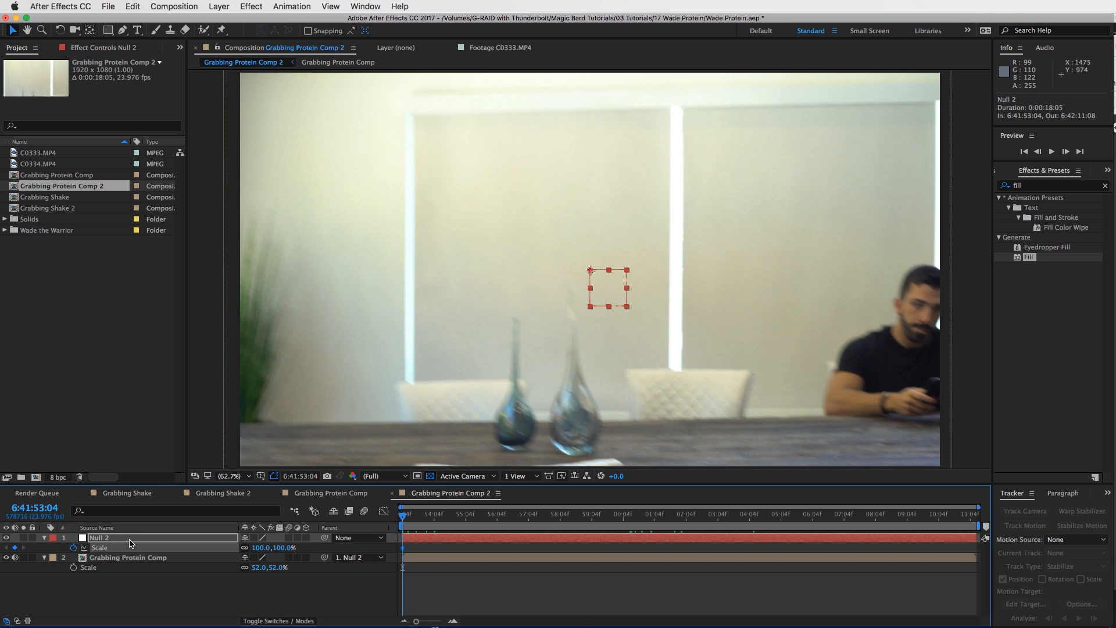
{"action": "mouse_move", "coordinate": [535, 550]}
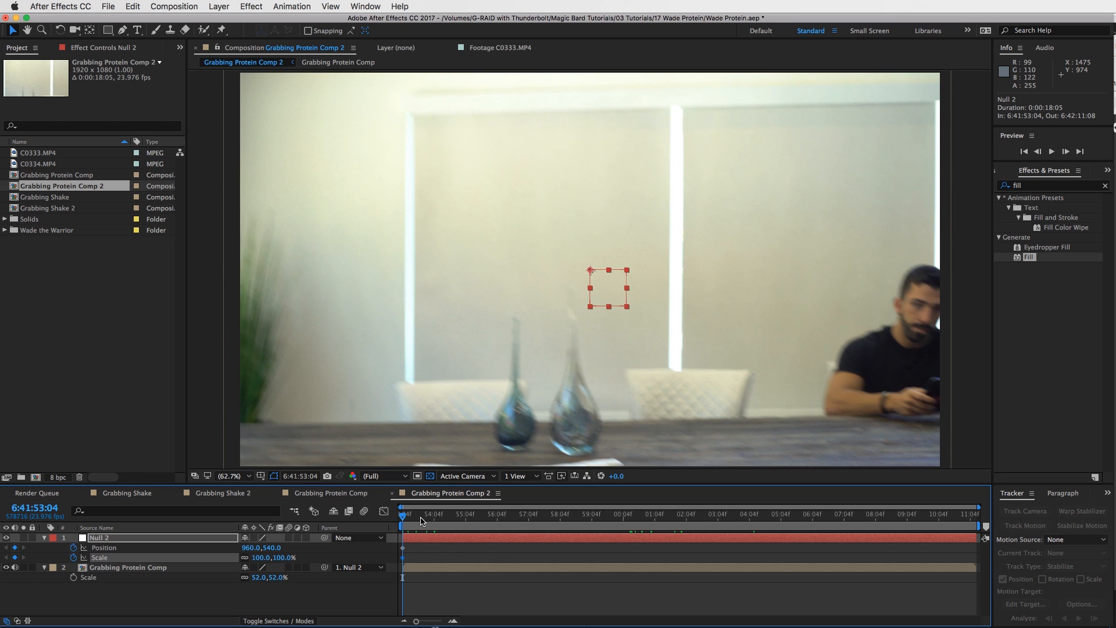
- Check Null 2's 121% zoom at the snap, copy the keyframes, and reach the pull-back point
{"action": "left_click", "coordinate": [599, 514]}
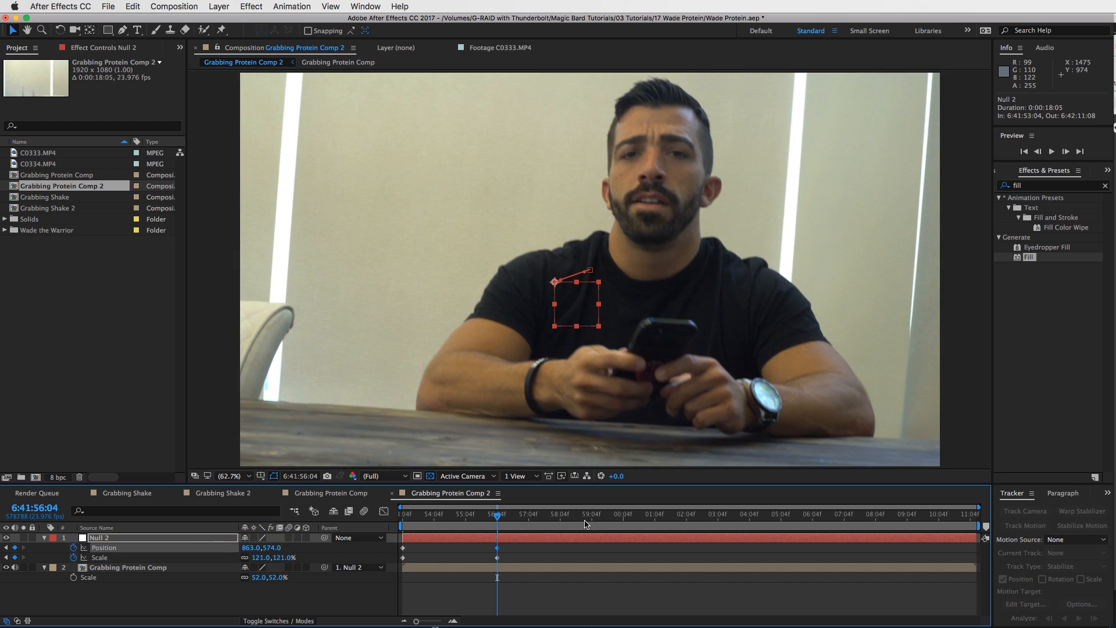
{"action": "left_click", "coordinate": [615, 514]}
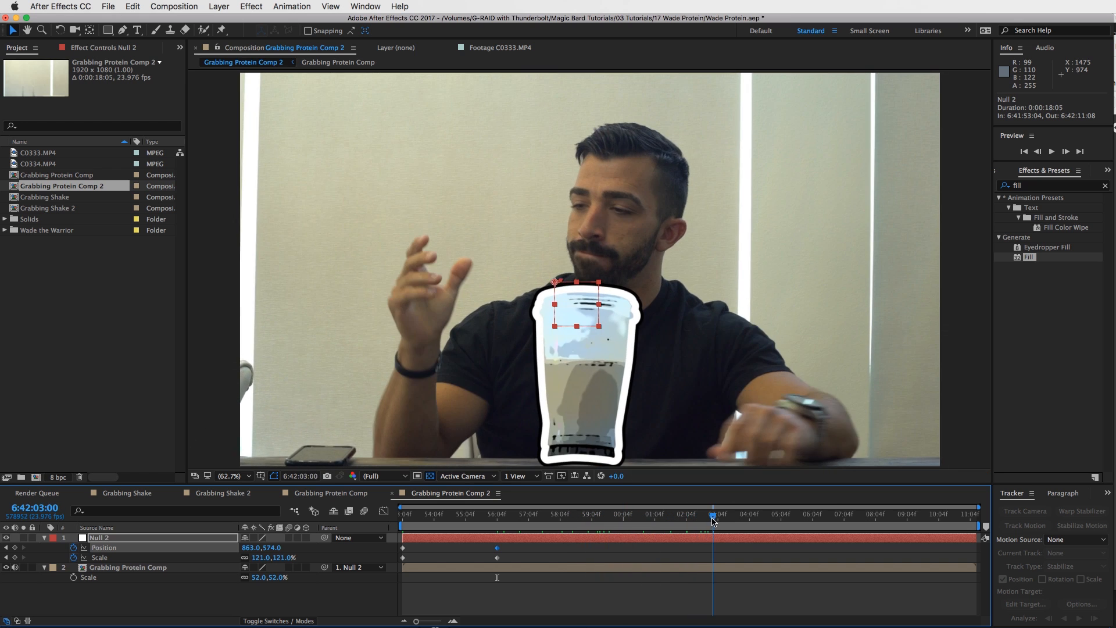
{"action": "left_click", "coordinate": [708, 514]}
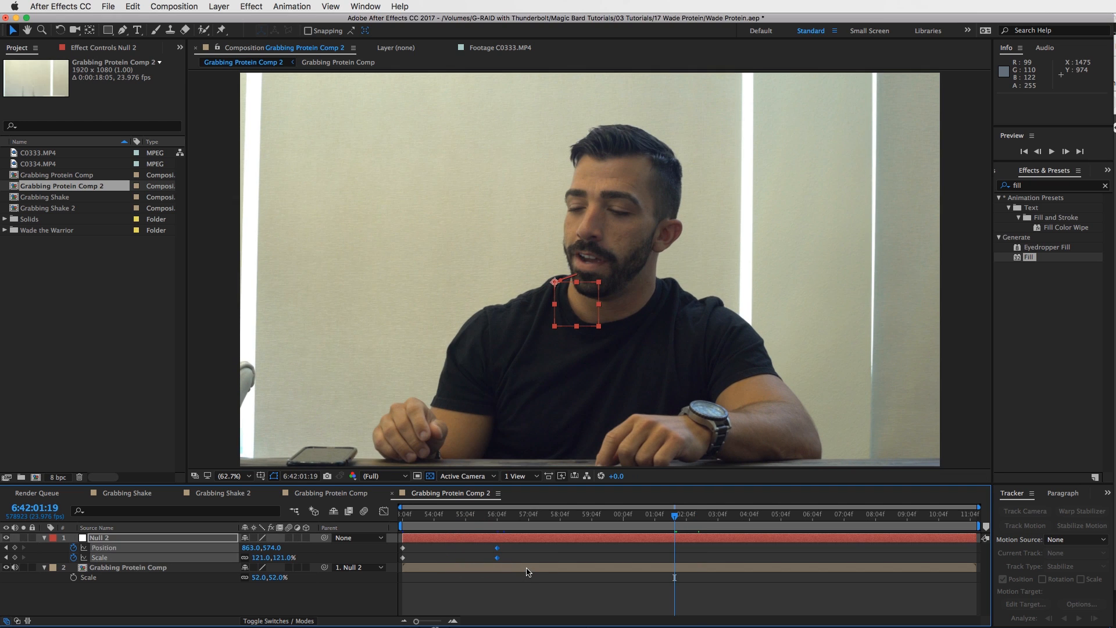
{"action": "key", "text": "cmd+c"}
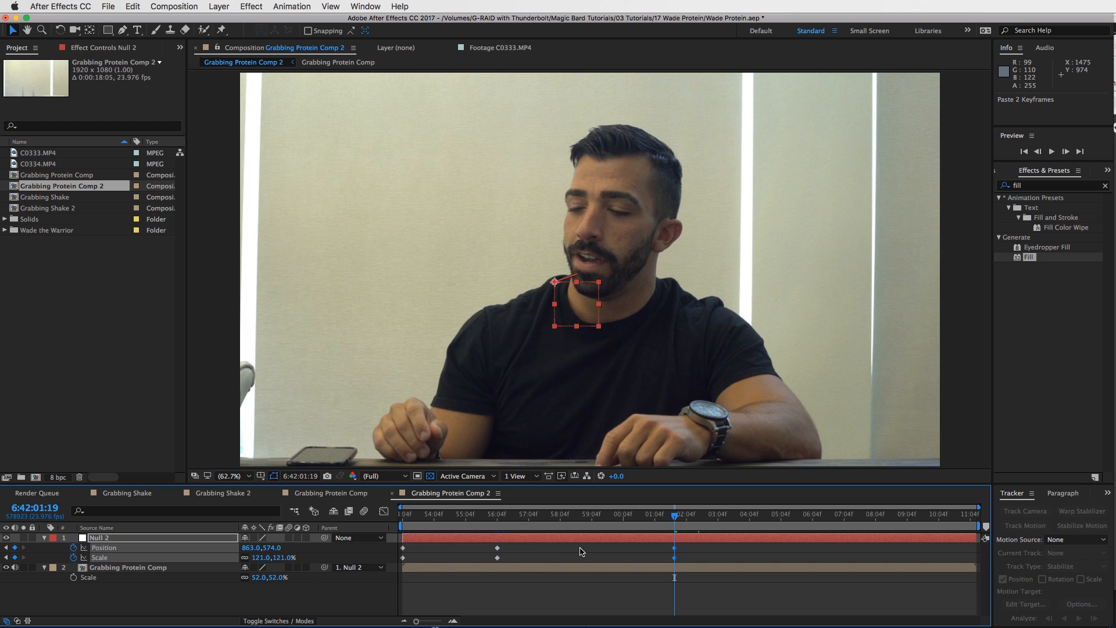
{"action": "left_click", "coordinate": [668, 514]}
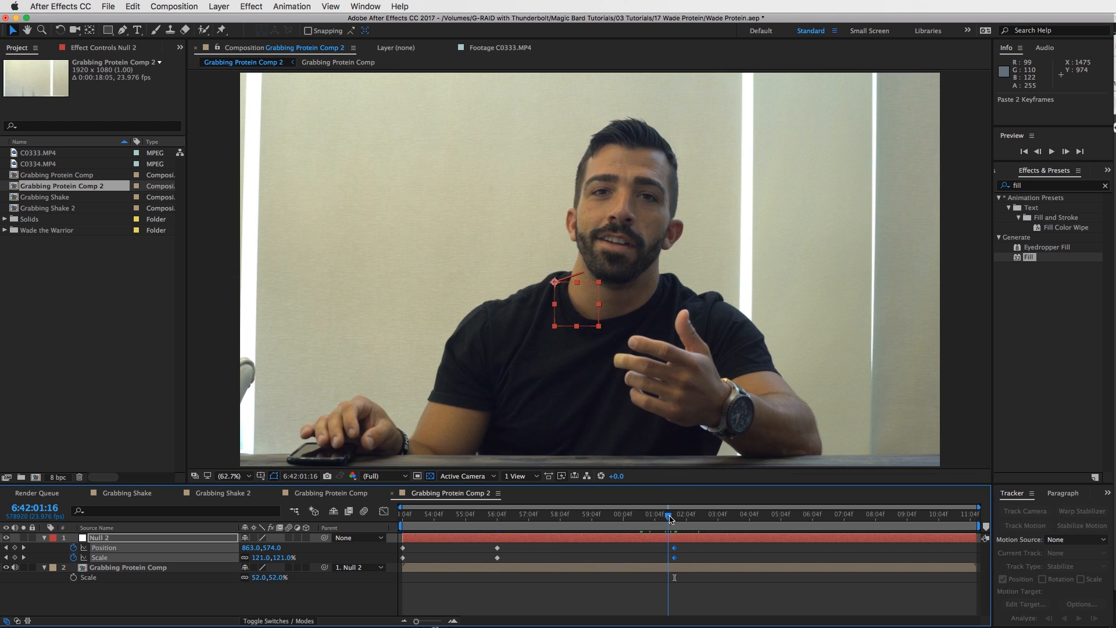
{"action": "left_click", "coordinate": [746, 513]}
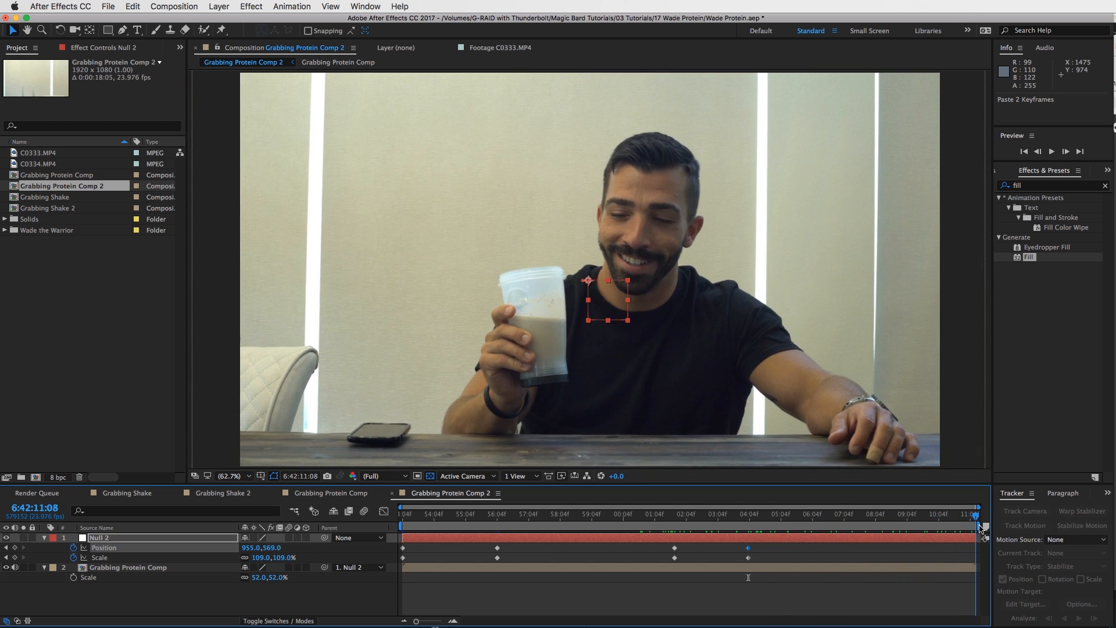
- Search the effects for 'lens' and scrub the ruler around the actor drinking the shake
{"action": "left_click", "coordinate": [841, 514]}
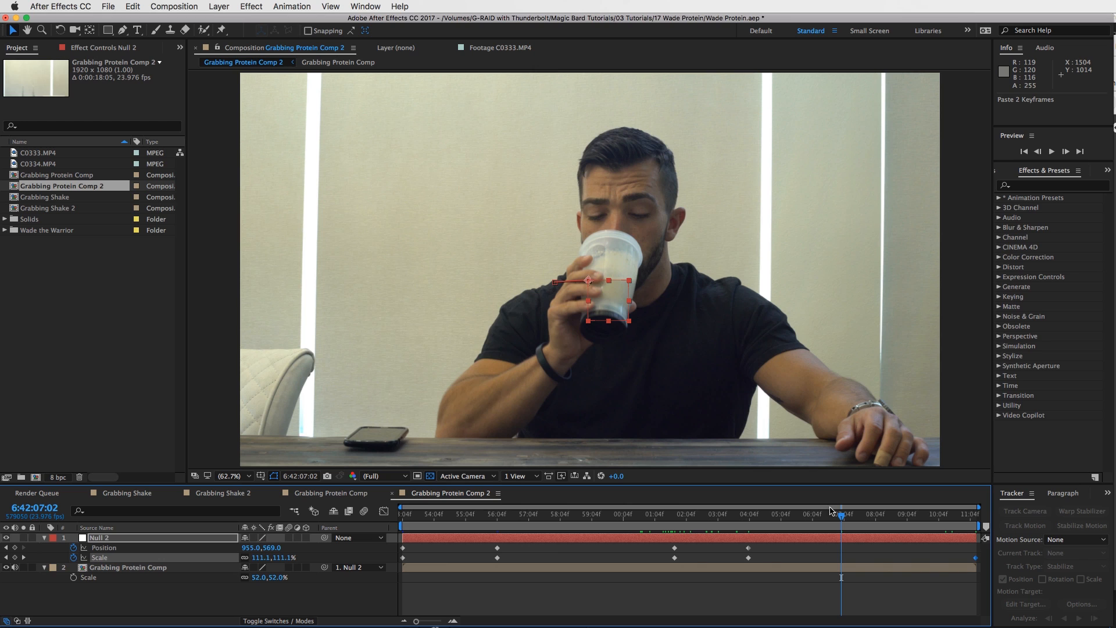
{"action": "mouse_move", "coordinate": [981, 242]}
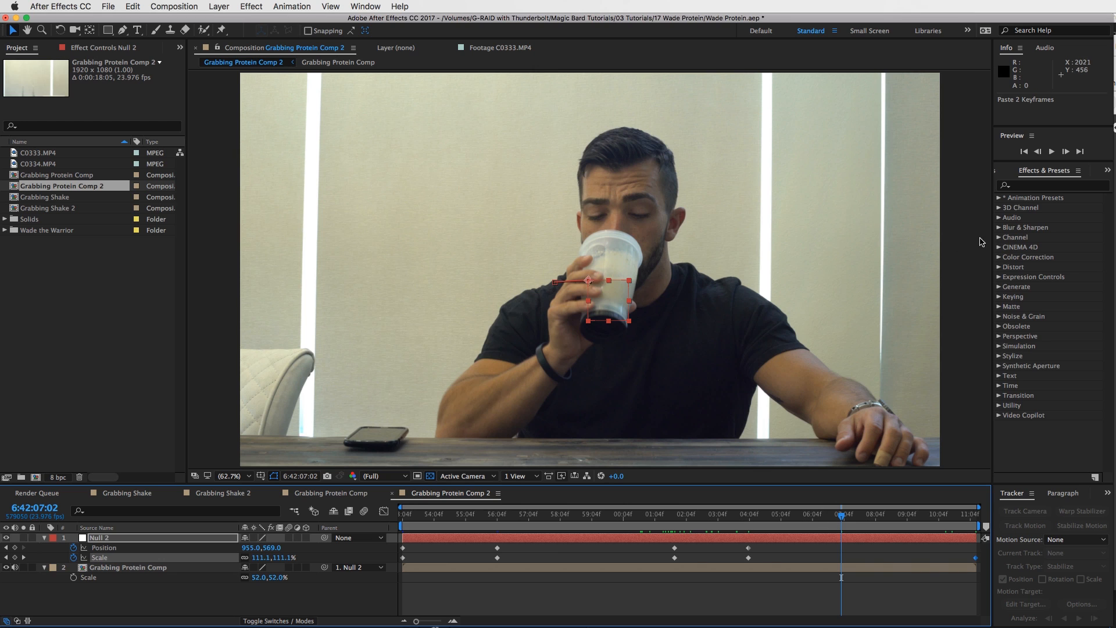
{"action": "type", "text": "lens"}
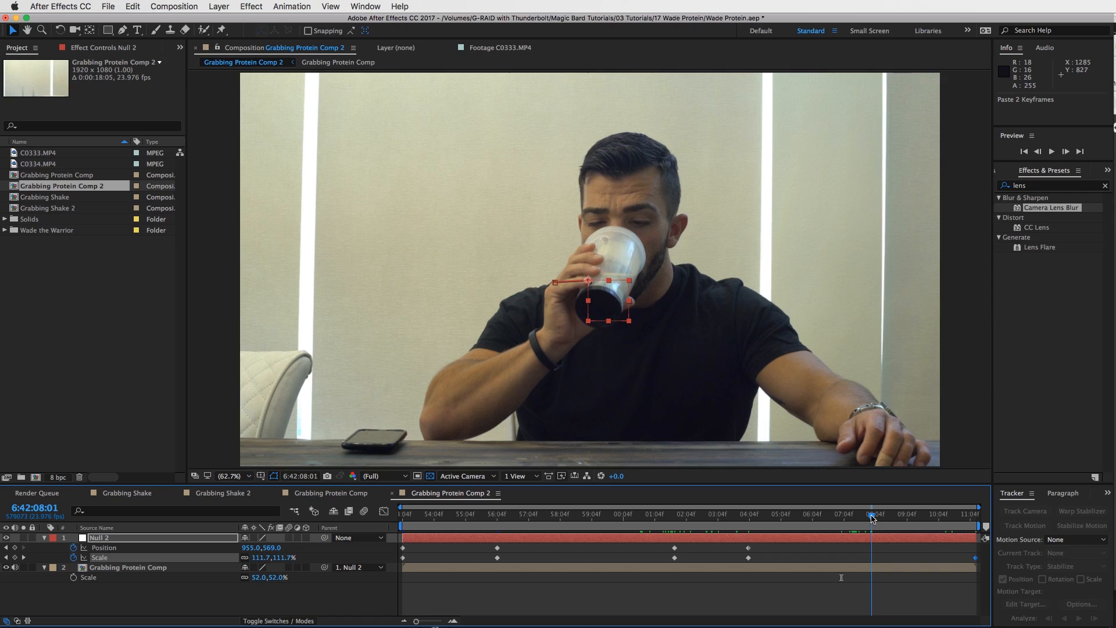
{"action": "mouse_move", "coordinate": [872, 514]}
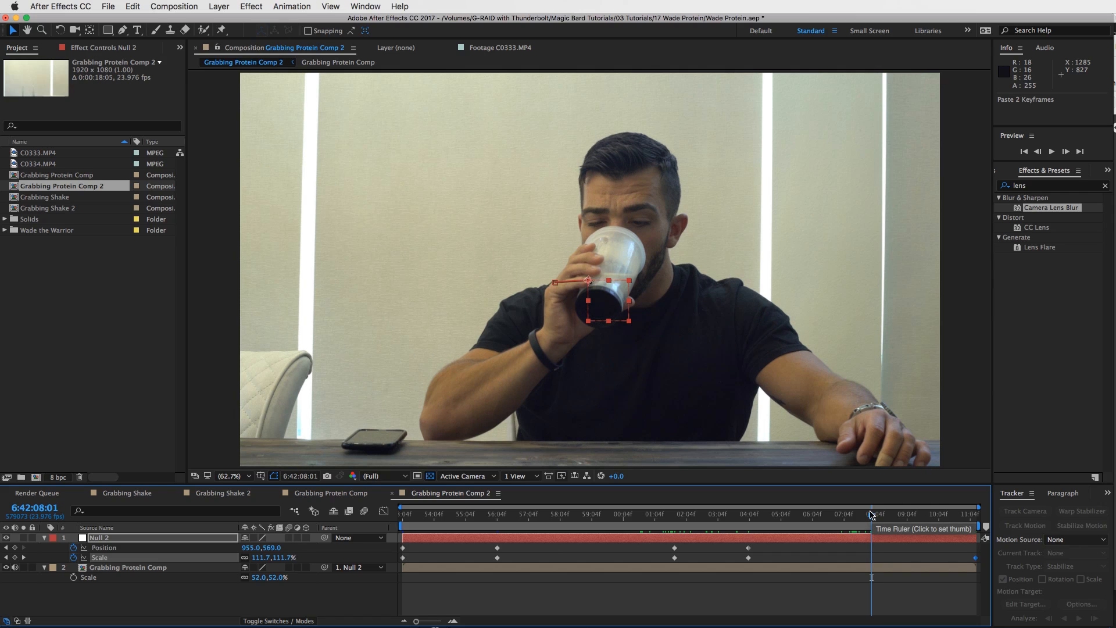
{"action": "left_click", "coordinate": [822, 513]}
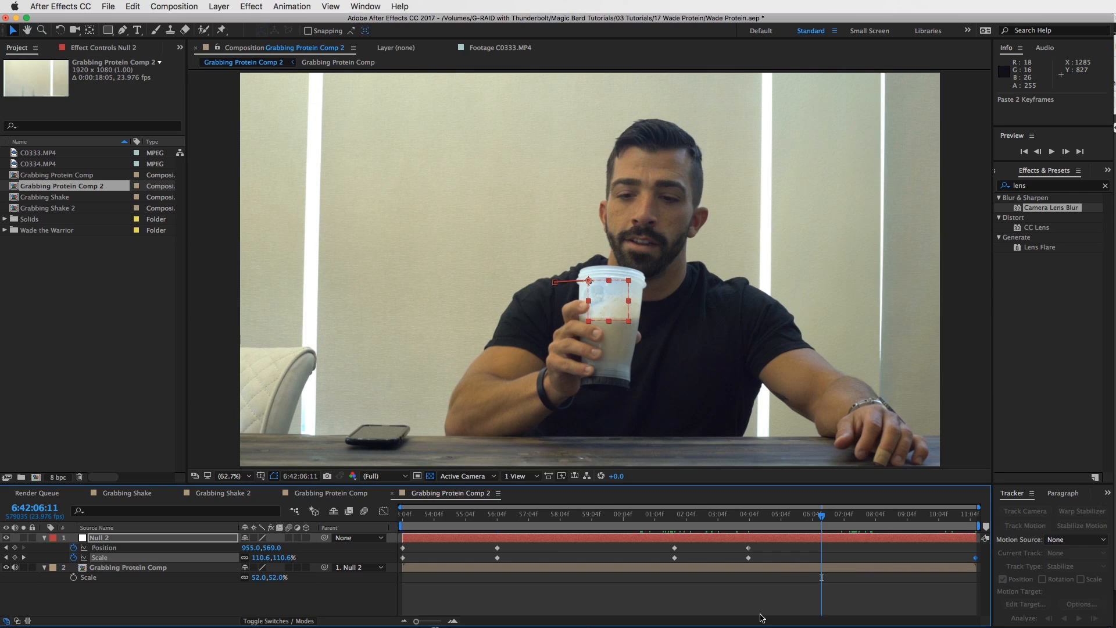
{"action": "left_click", "coordinate": [834, 514]}
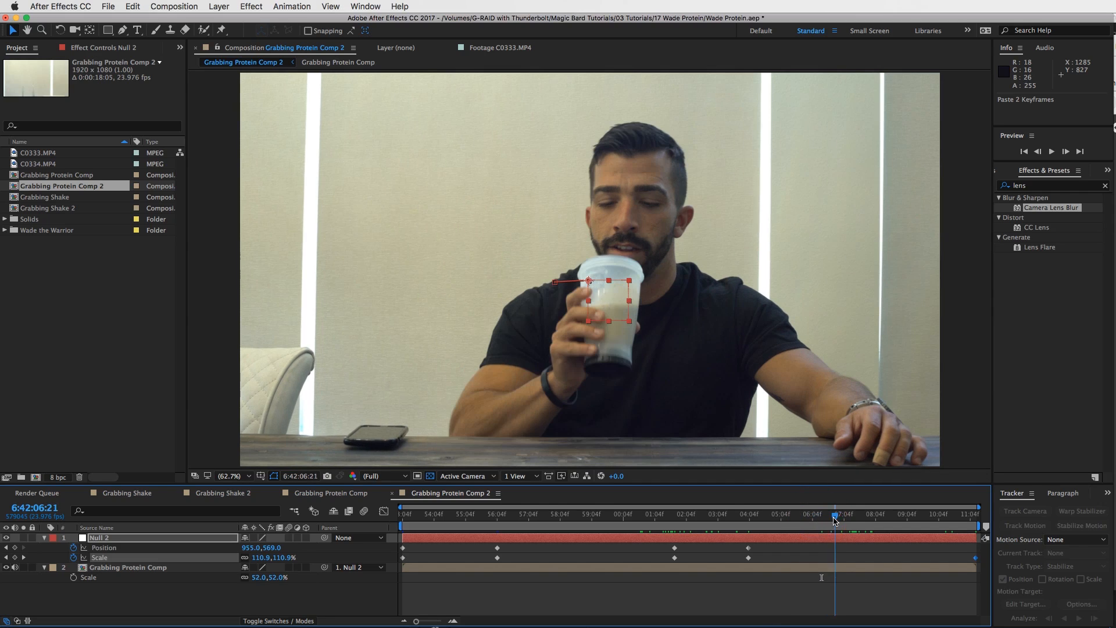
{"action": "left_click", "coordinate": [848, 514]}
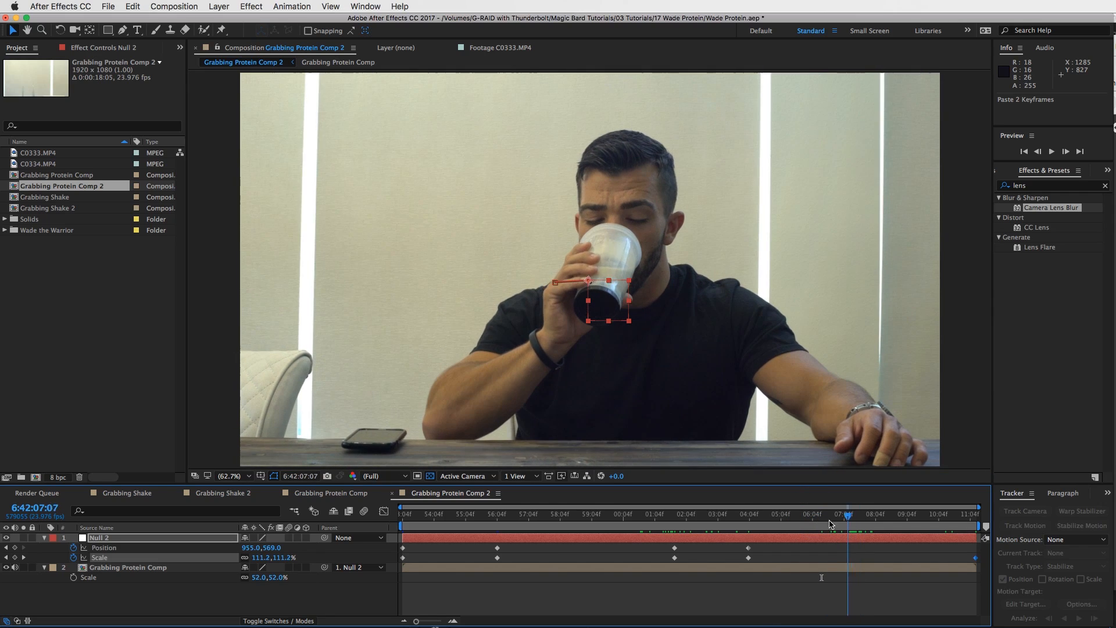
{"action": "left_click", "coordinate": [816, 514]}
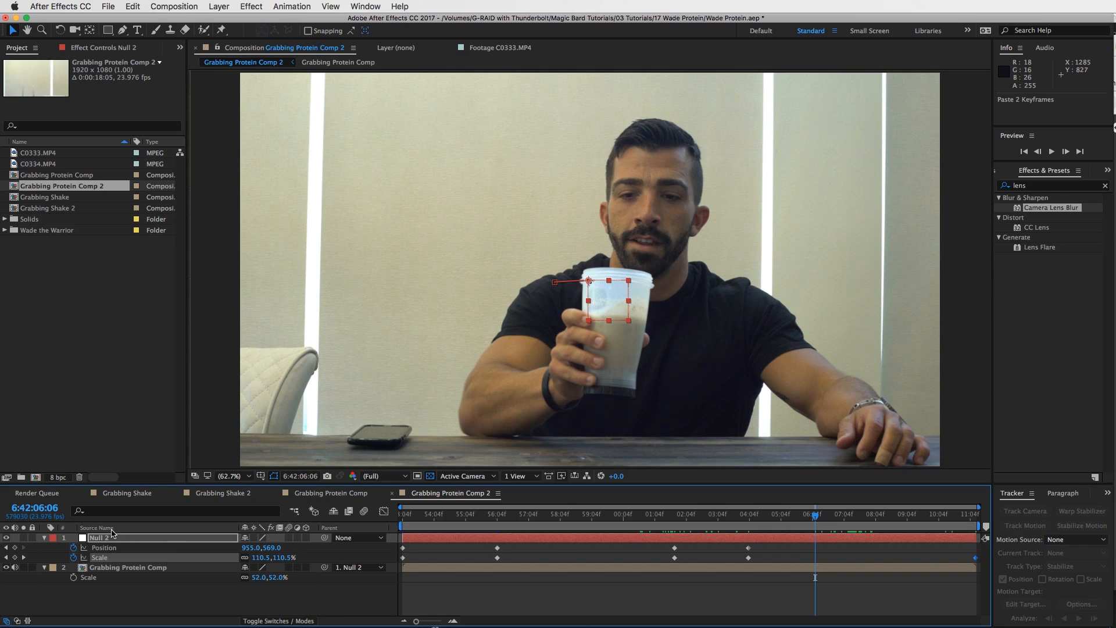
{"action": "mouse_move", "coordinate": [844, 507]}
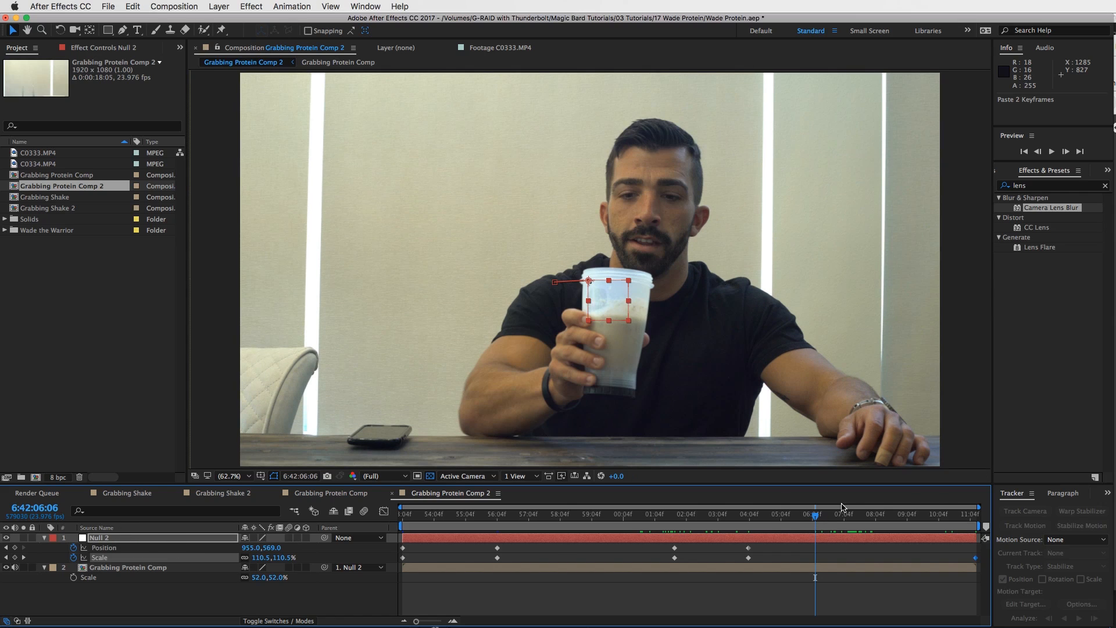